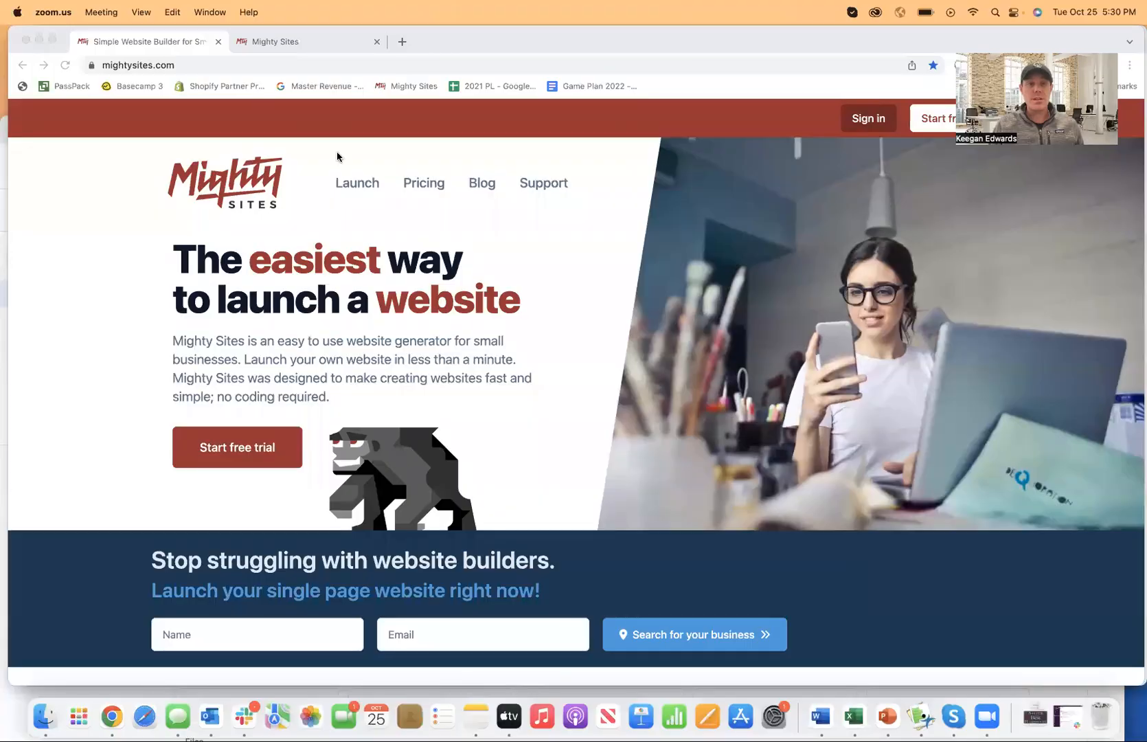
{"action": "mouse_move", "coordinate": [369, 221]}
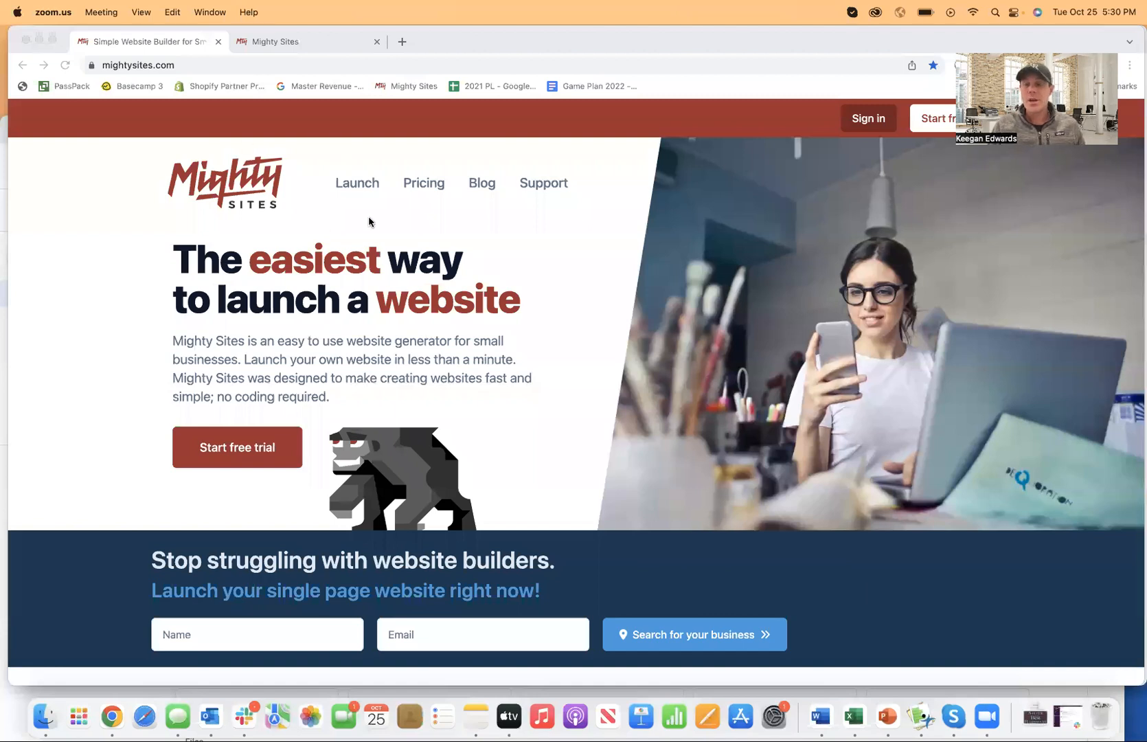
{"action": "mouse_move", "coordinate": [940, 129]}
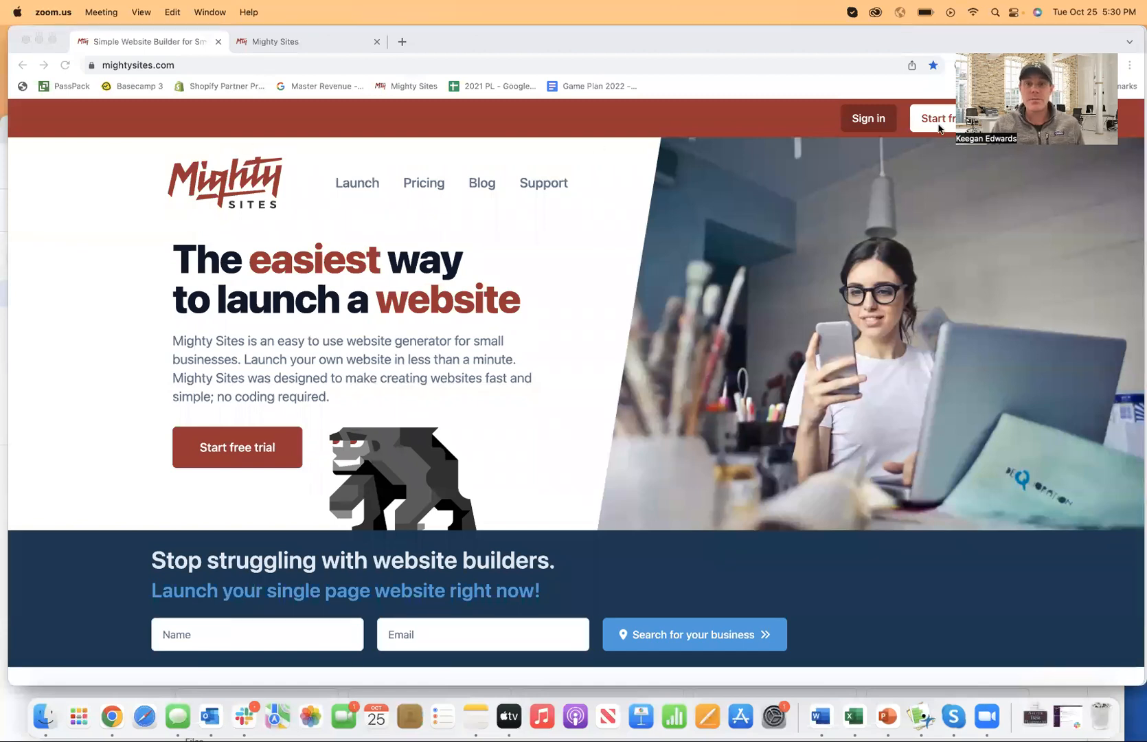
Step: Scroll through the mightysites.com homepage before switching to the 'Let's build another site!' app tab
{"action": "scroll", "scroll_direction": "down", "scroll_amount": 3}
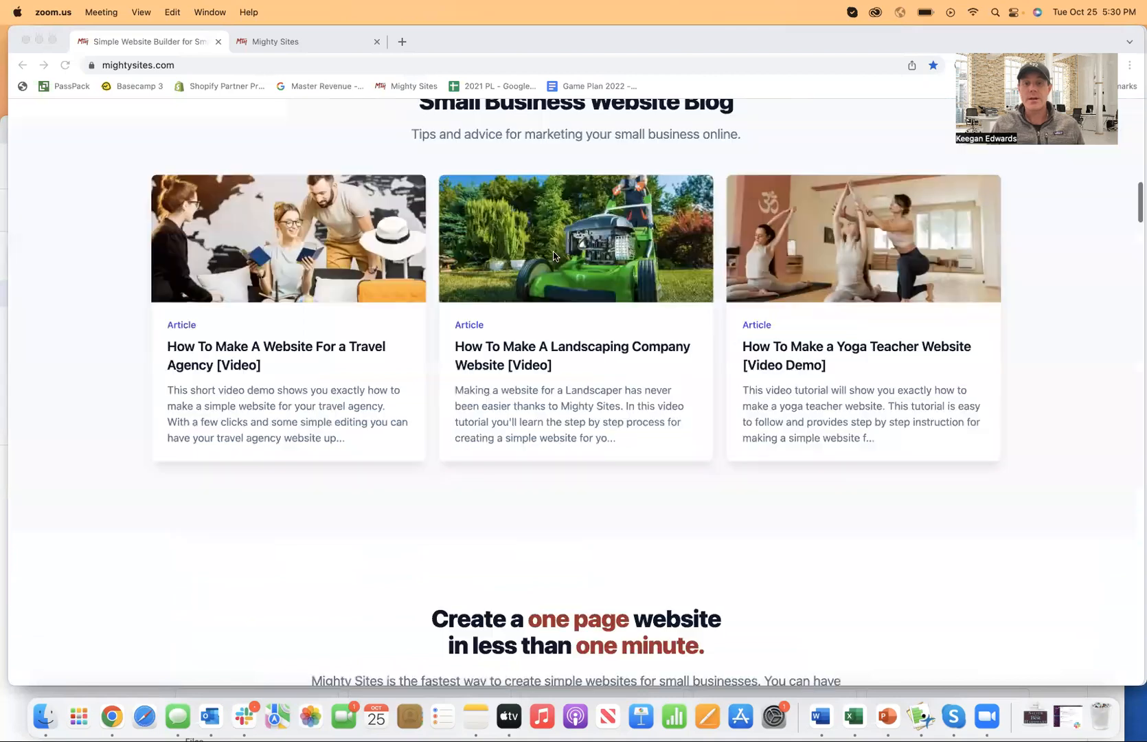
{"action": "scroll", "scroll_direction": "down", "scroll_amount": 3}
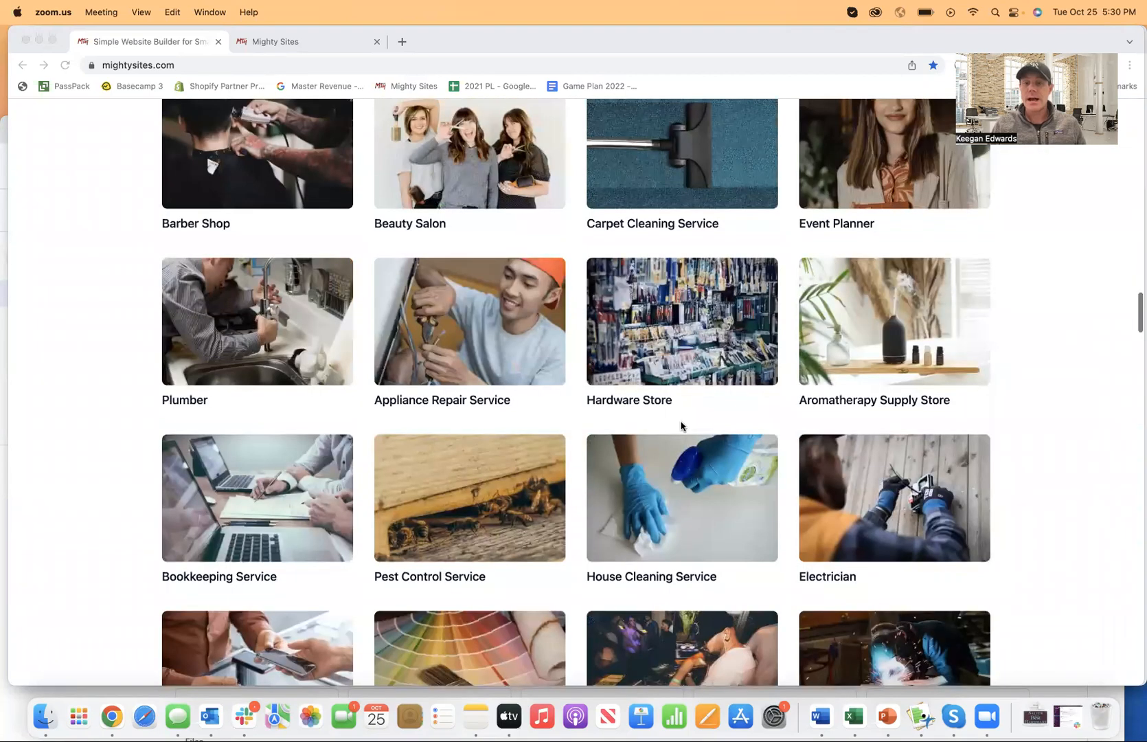
{"action": "scroll", "scroll_direction": "down", "scroll_amount": 3}
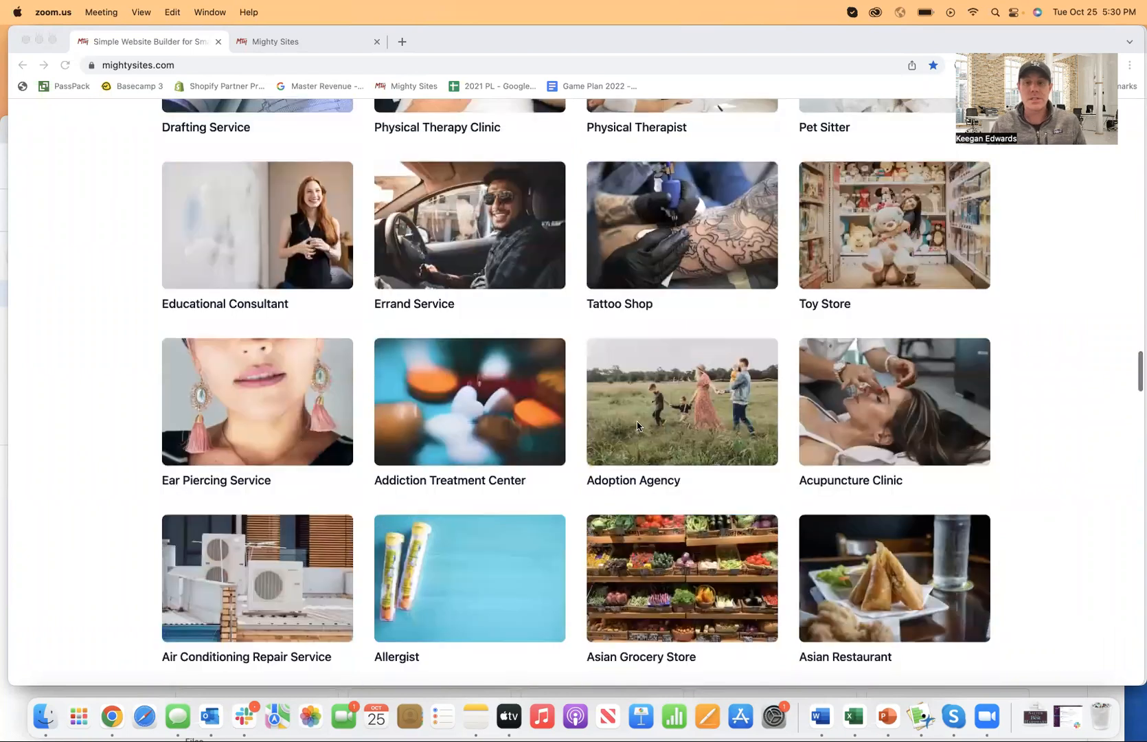
{"action": "scroll", "scroll_direction": "up", "scroll_amount": 3}
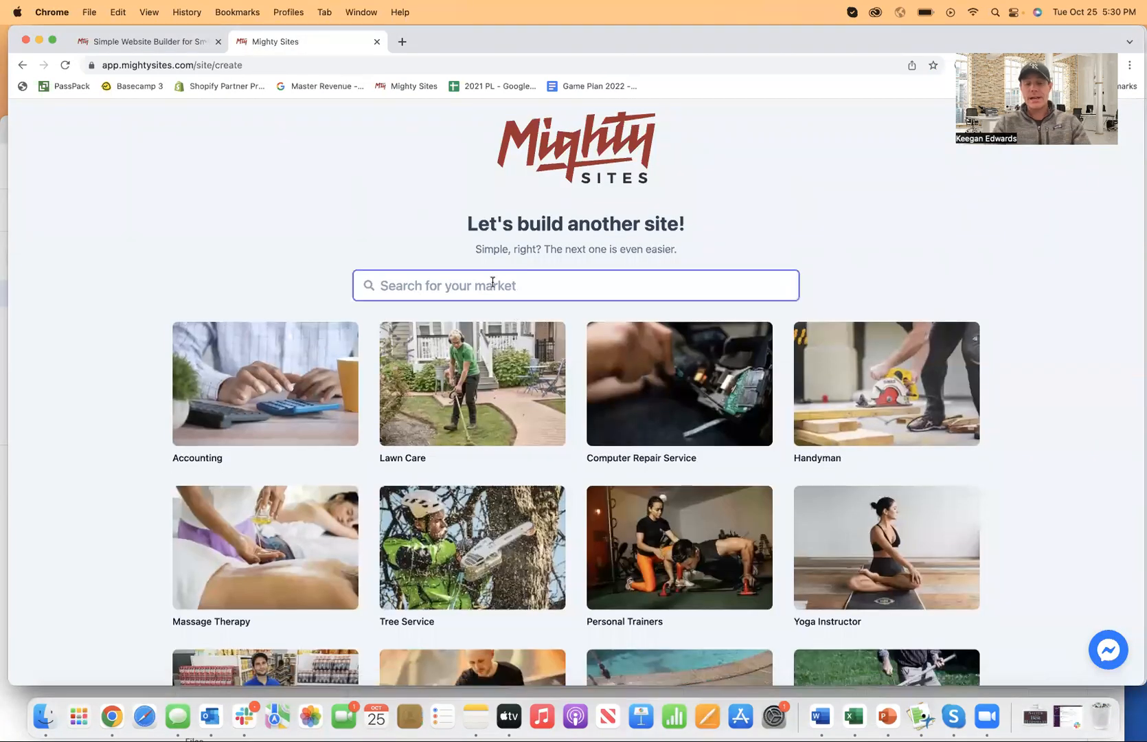
Step: Search the hardware market and enter Keegan's Hardware Store as the company name in Denver, CO
{"action": "type", "text": "hardw"}
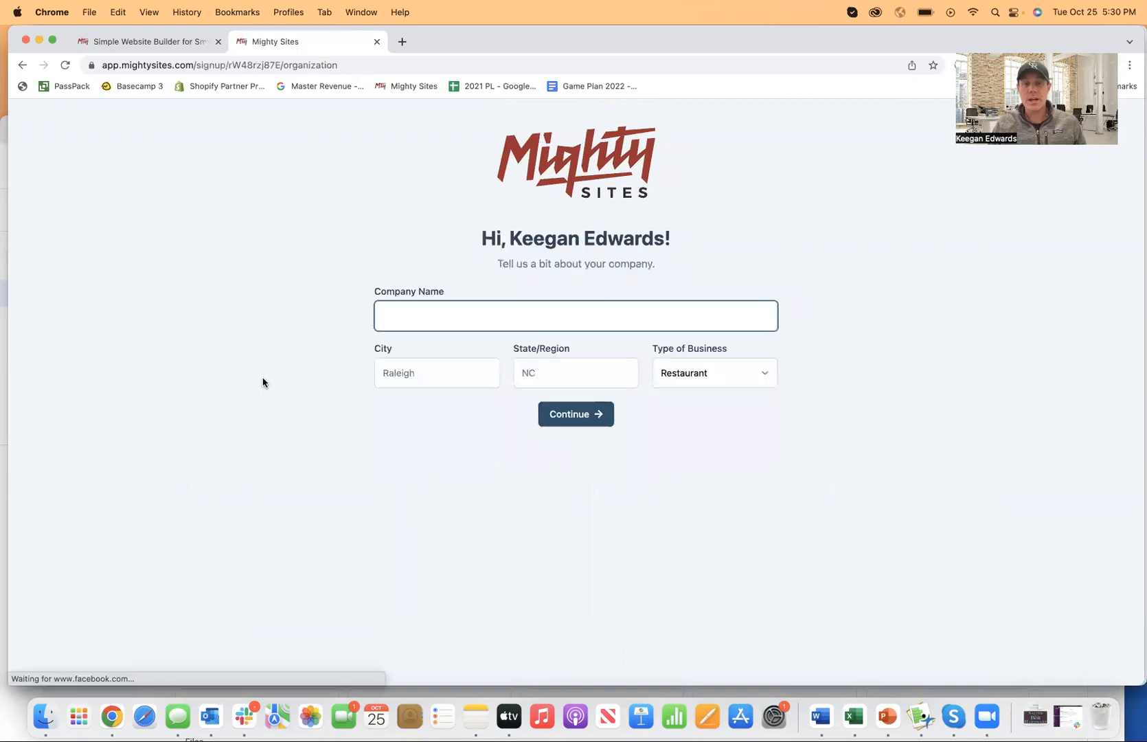
{"action": "type", "text": "Keegan's Hardware"}
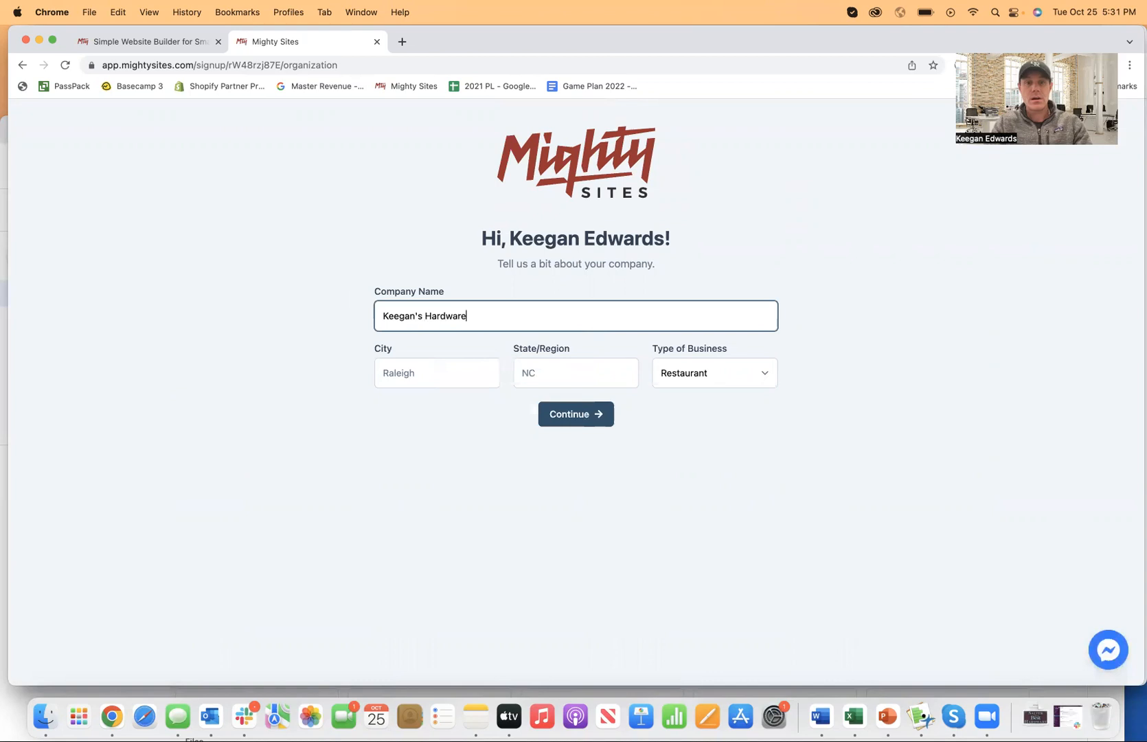
{"action": "type", "text": "Store"}
{"action": "left_click", "coordinate": [575, 373]}
{"action": "type", "text": "CO"}
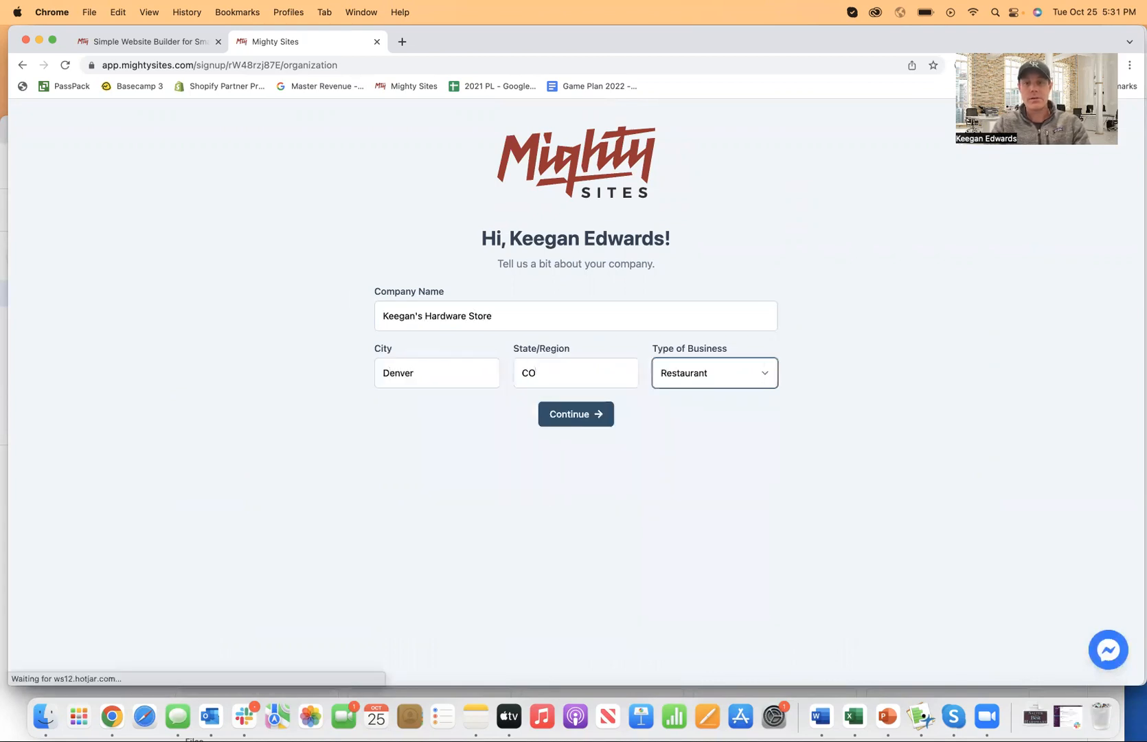
Step: Set the type of business to Retail and submit the company details
{"action": "left_click", "coordinate": [713, 374]}
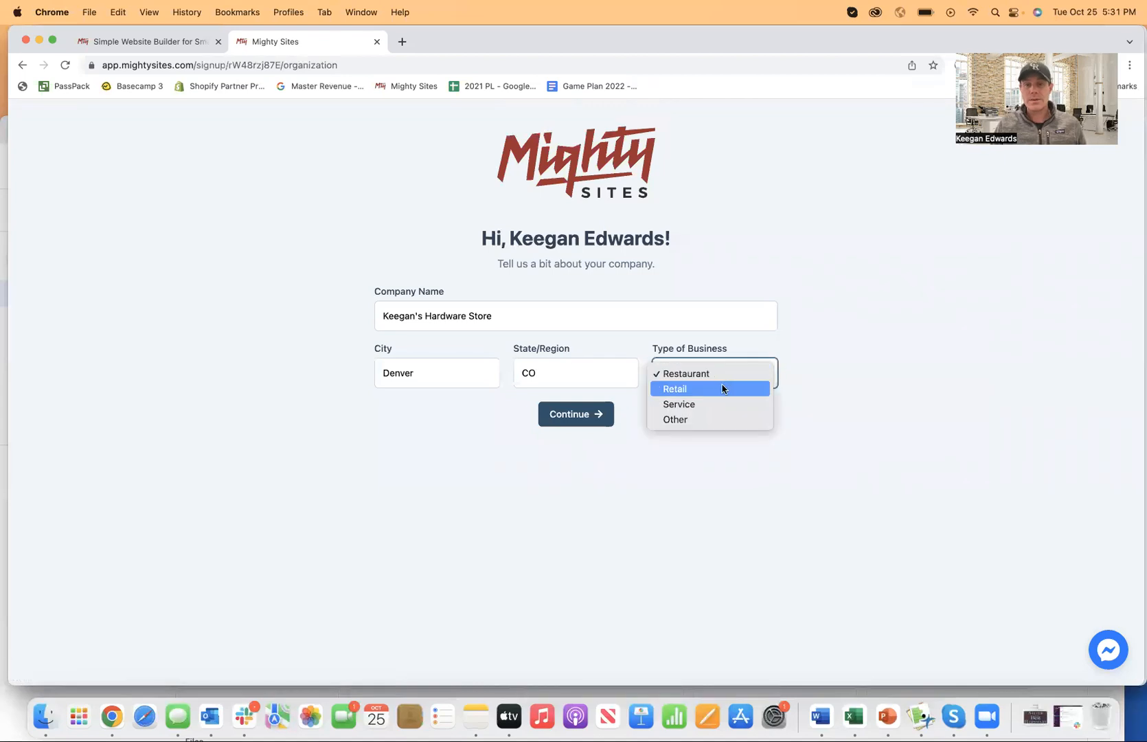
{"action": "left_click", "coordinate": [673, 388]}
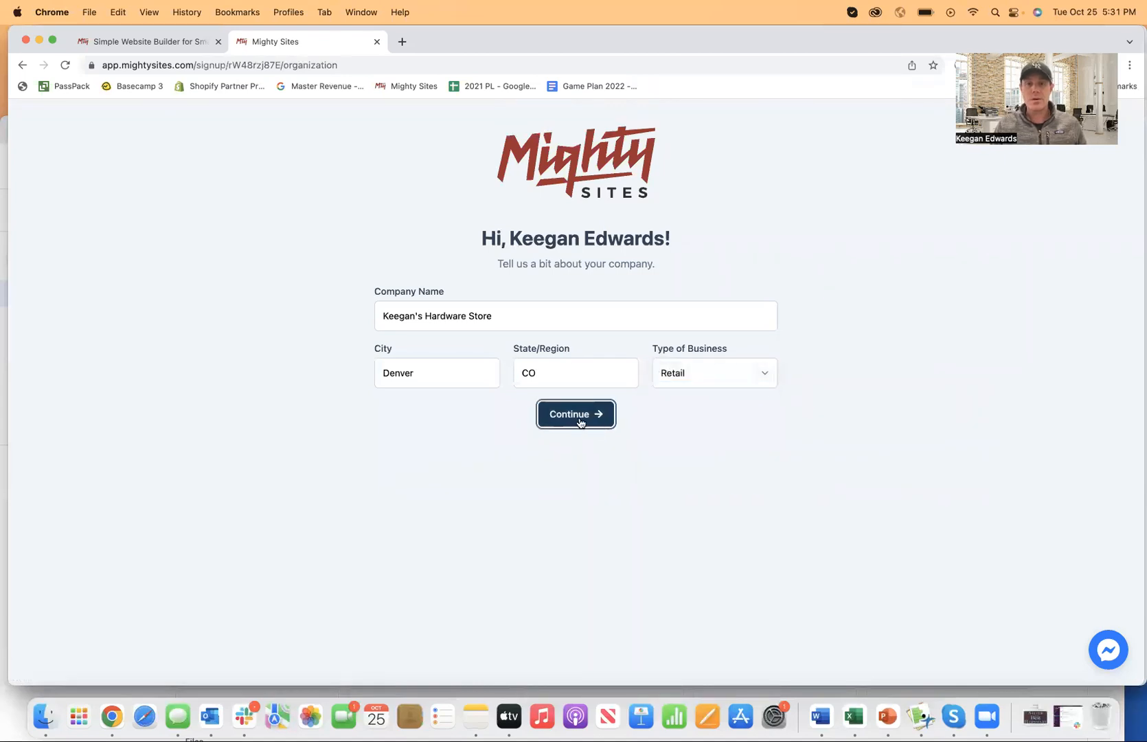
{"action": "left_click", "coordinate": [576, 413]}
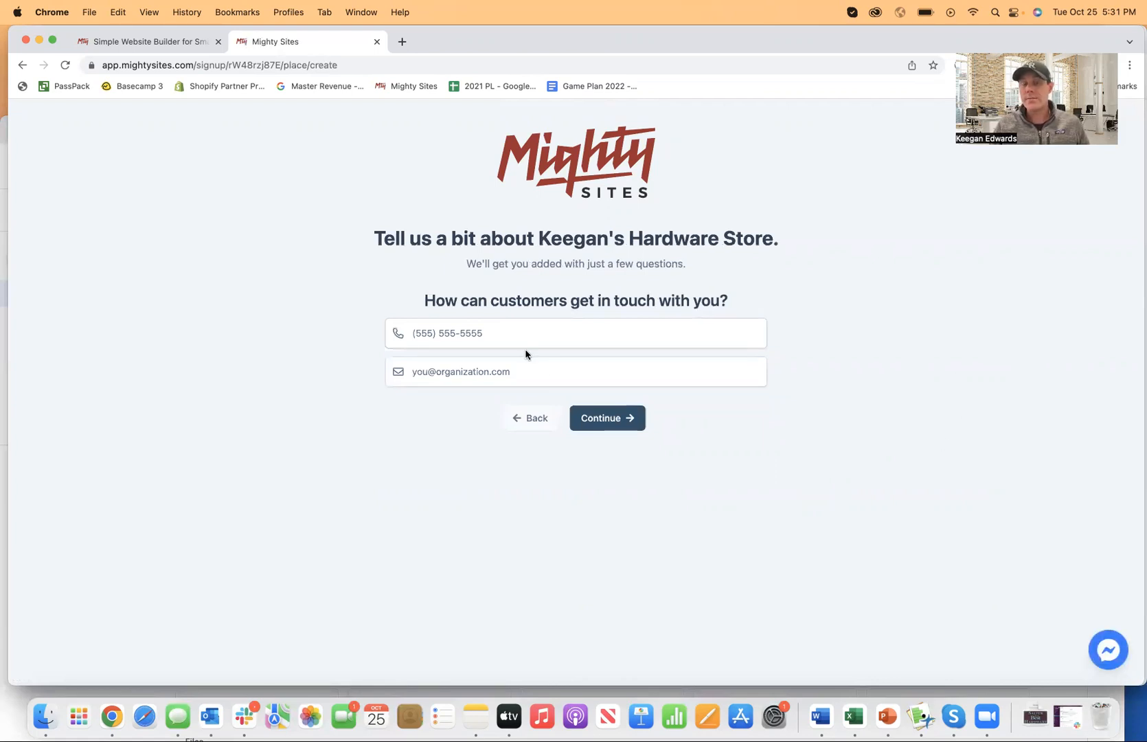
{"action": "mouse_move", "coordinate": [1137, 581]}
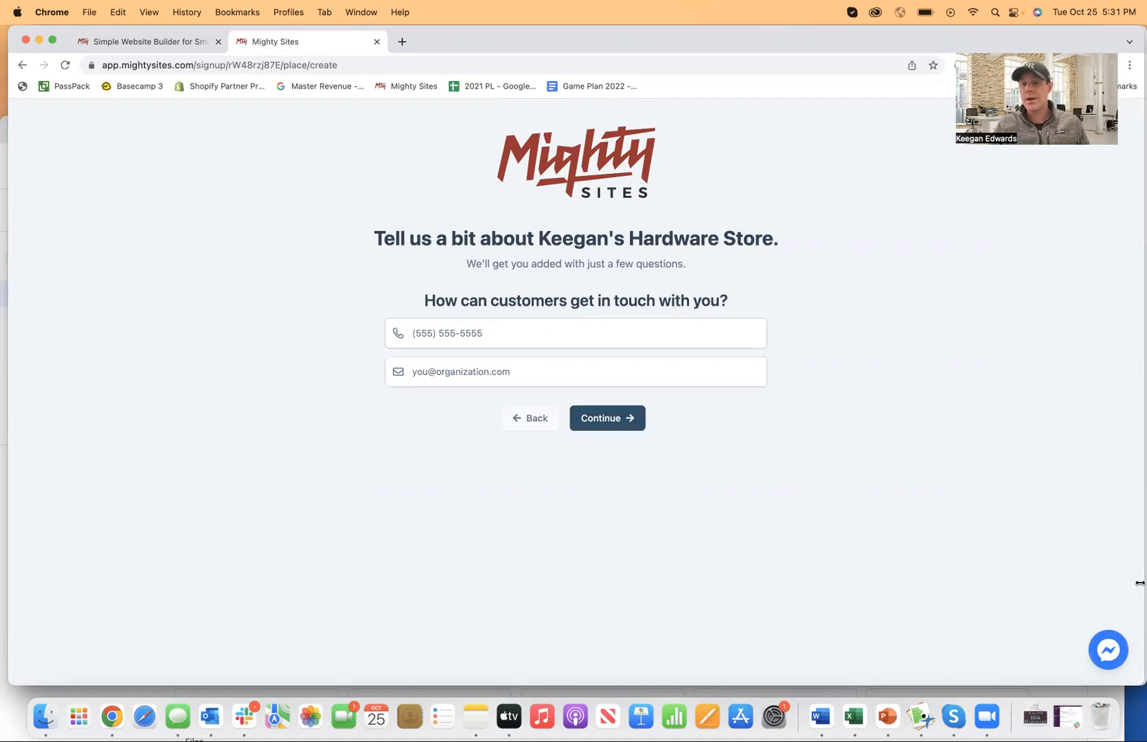
Step: Peek at the support chat, then continue past contact details and business address with fields left blank
{"action": "left_click", "coordinate": [1107, 650]}
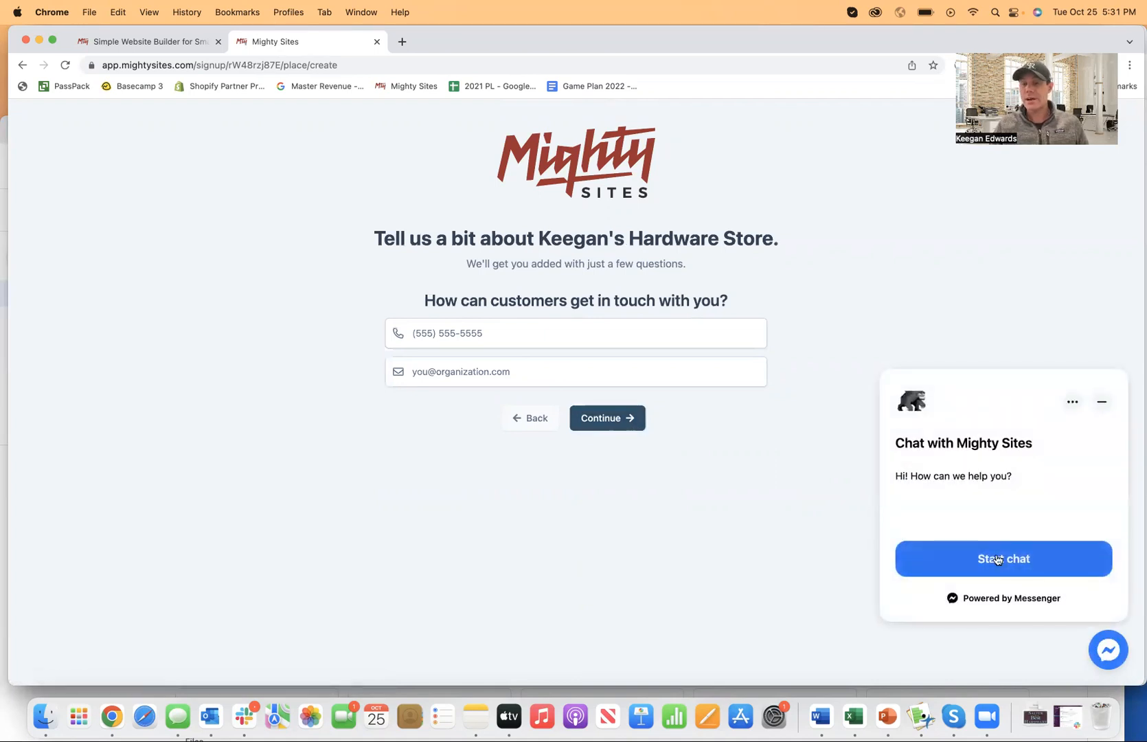
{"action": "mouse_move", "coordinate": [937, 473]}
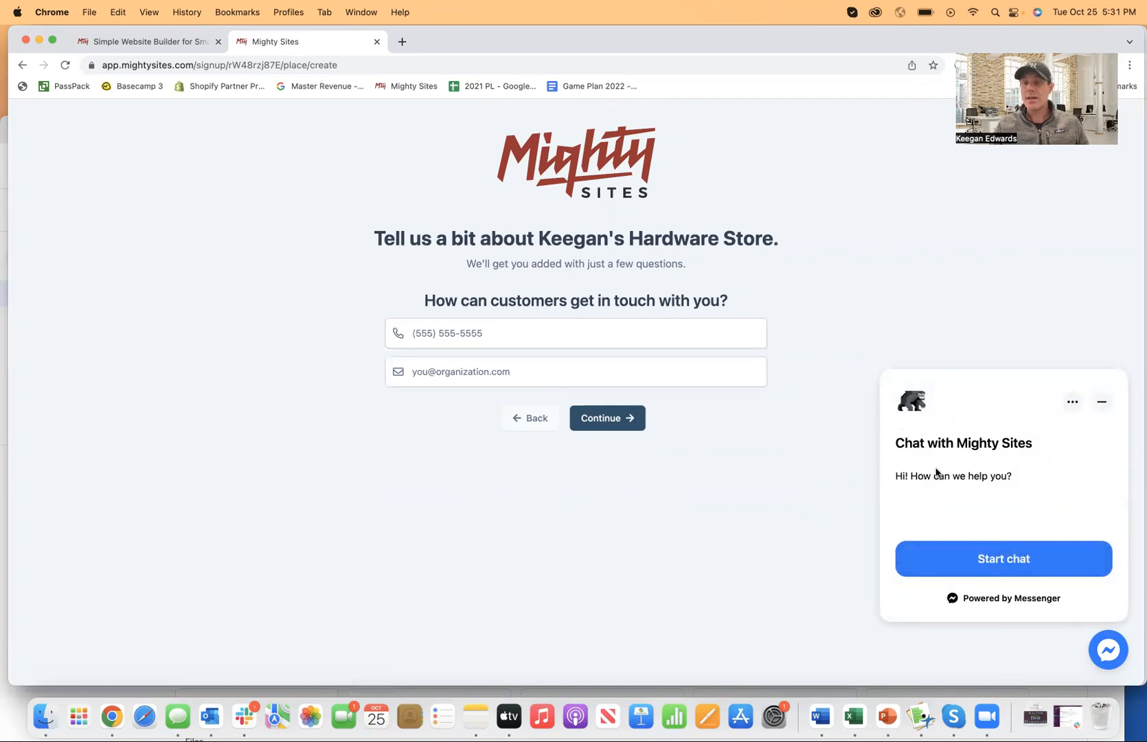
{"action": "left_click", "coordinate": [1100, 401]}
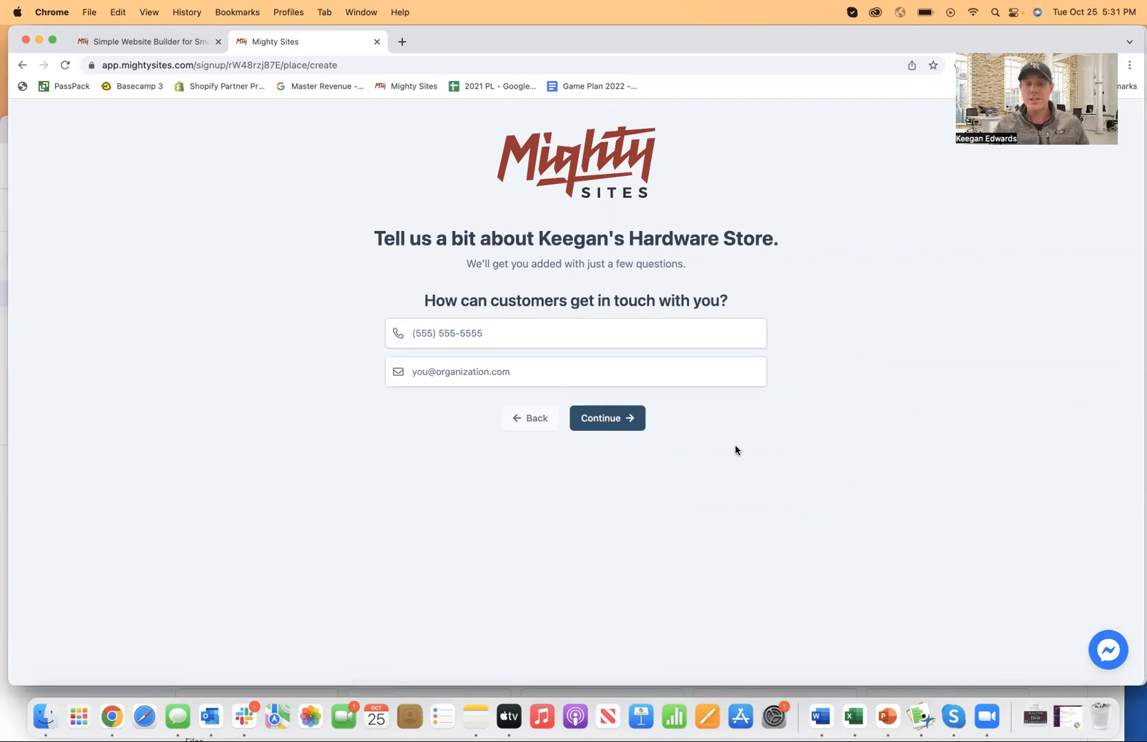
{"action": "mouse_move", "coordinate": [617, 426]}
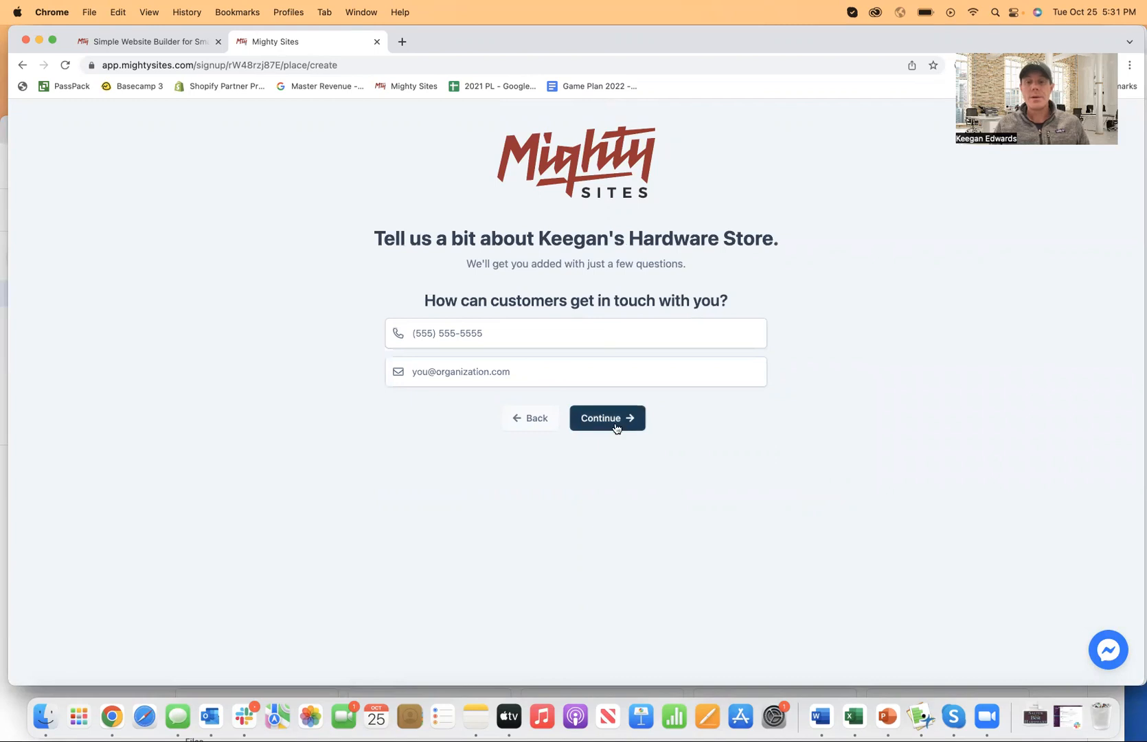
{"action": "left_click", "coordinate": [606, 417]}
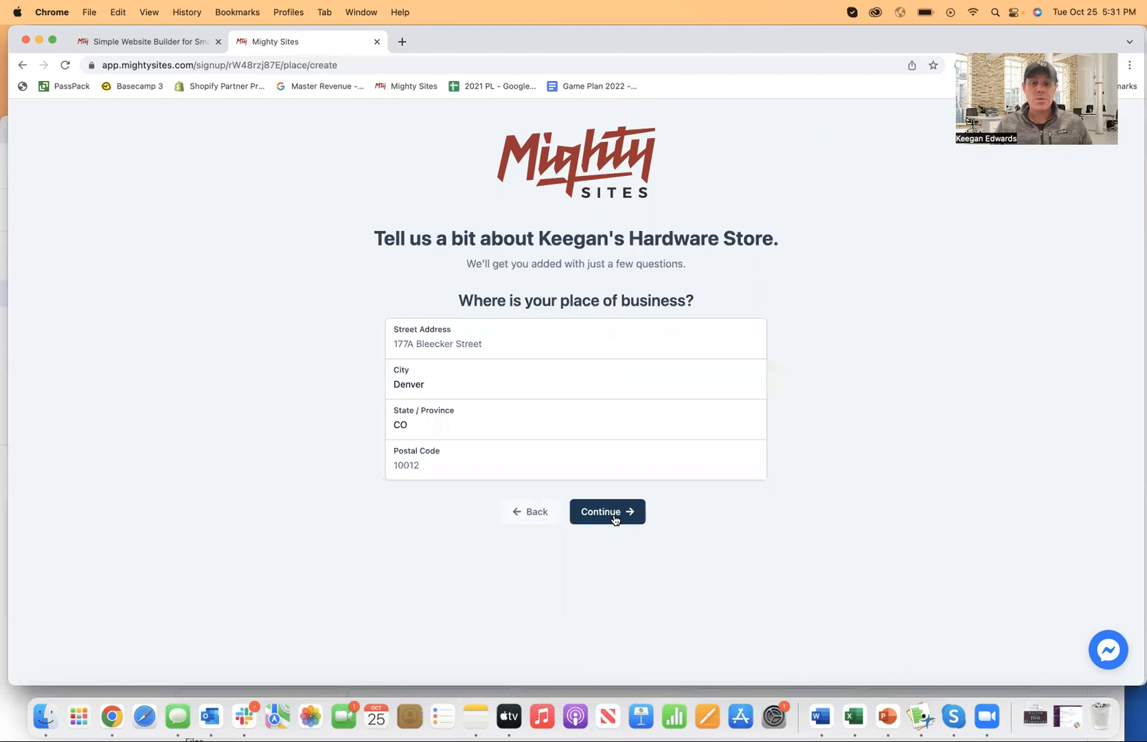
{"action": "left_click", "coordinate": [606, 511]}
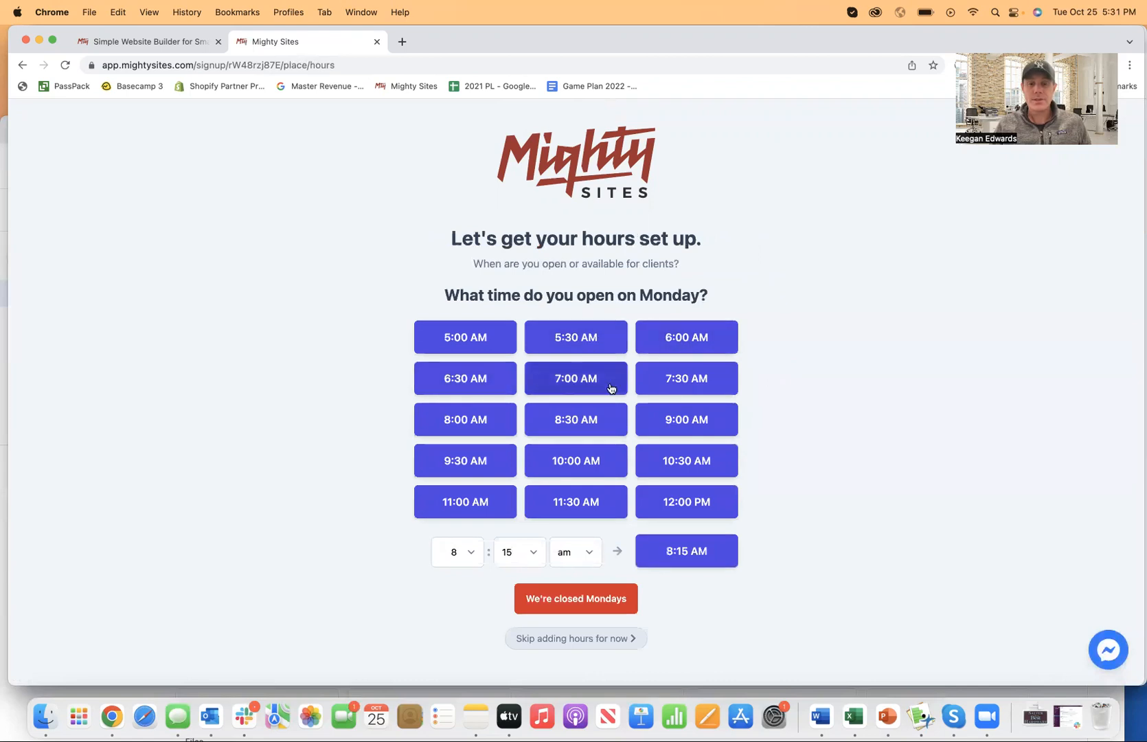
Step: Set hours 8:00 AM–5:00 PM, add Saturday to open days, and mark Sundays closed
{"action": "left_click", "coordinate": [576, 378]}
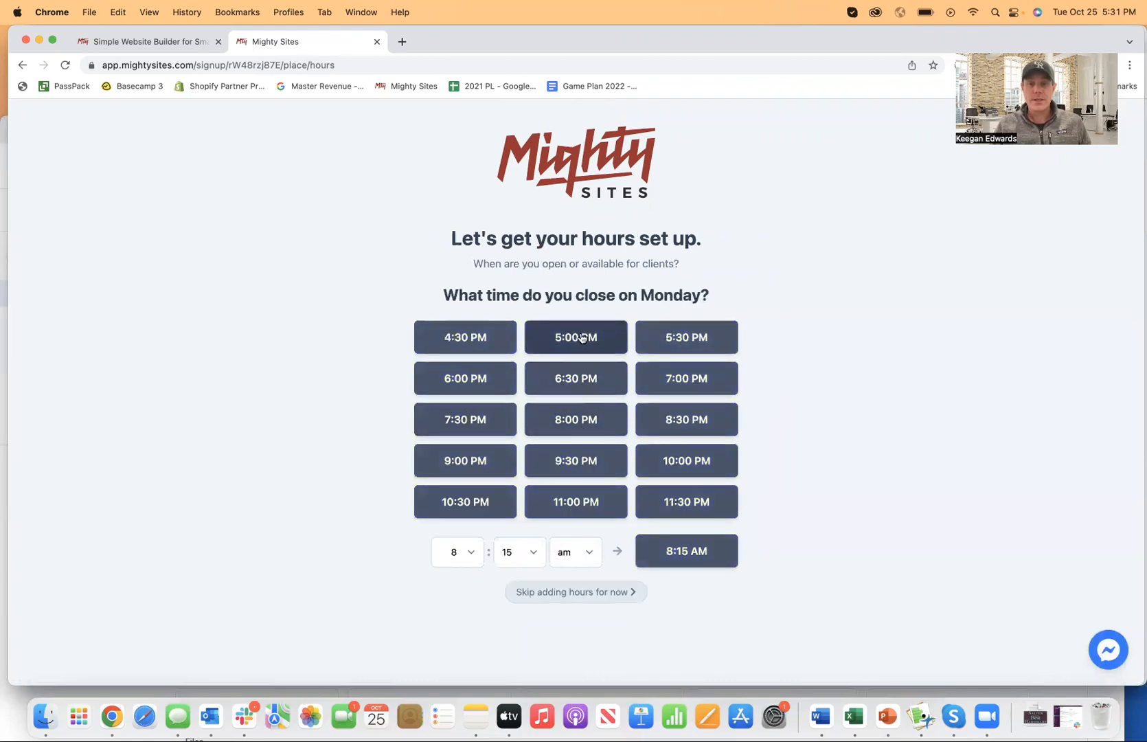
{"action": "left_click", "coordinate": [576, 338]}
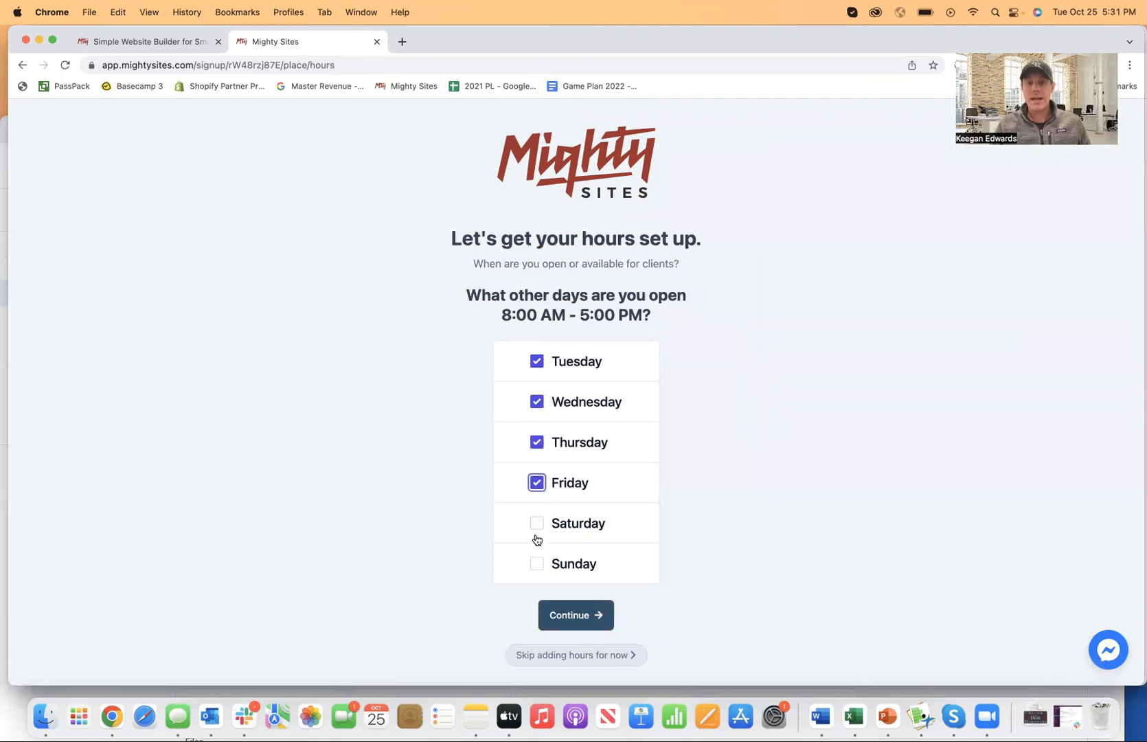
{"action": "left_click", "coordinate": [537, 523]}
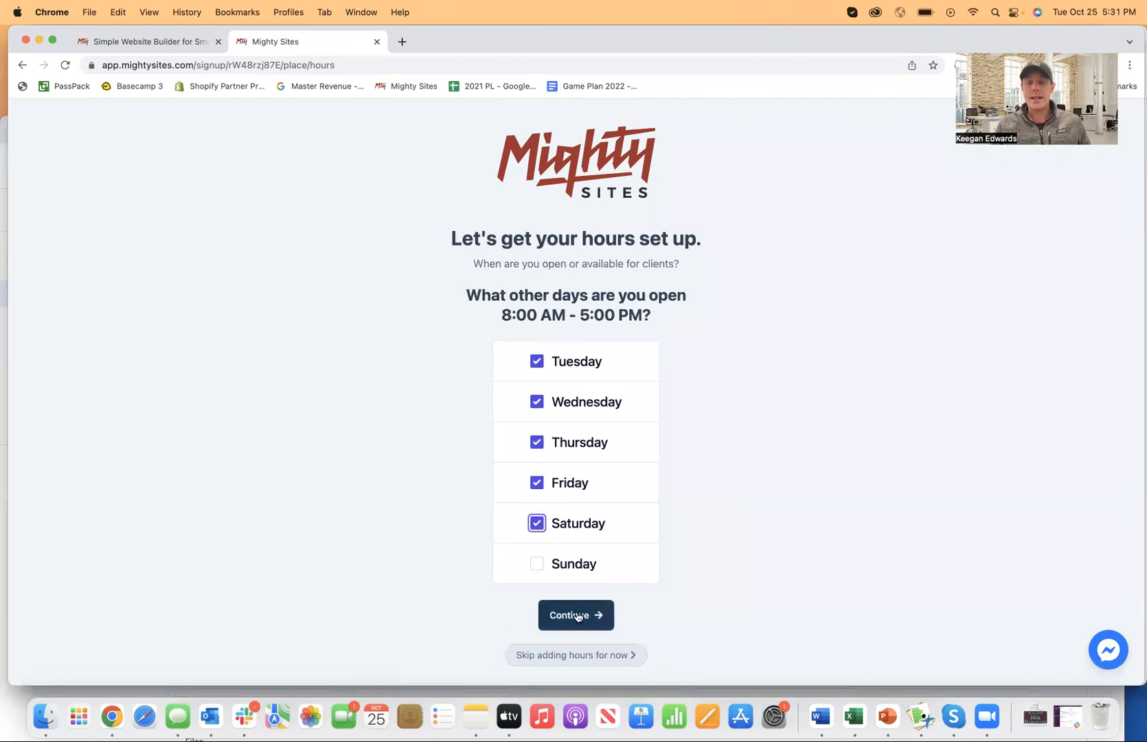
{"action": "left_click", "coordinate": [575, 614]}
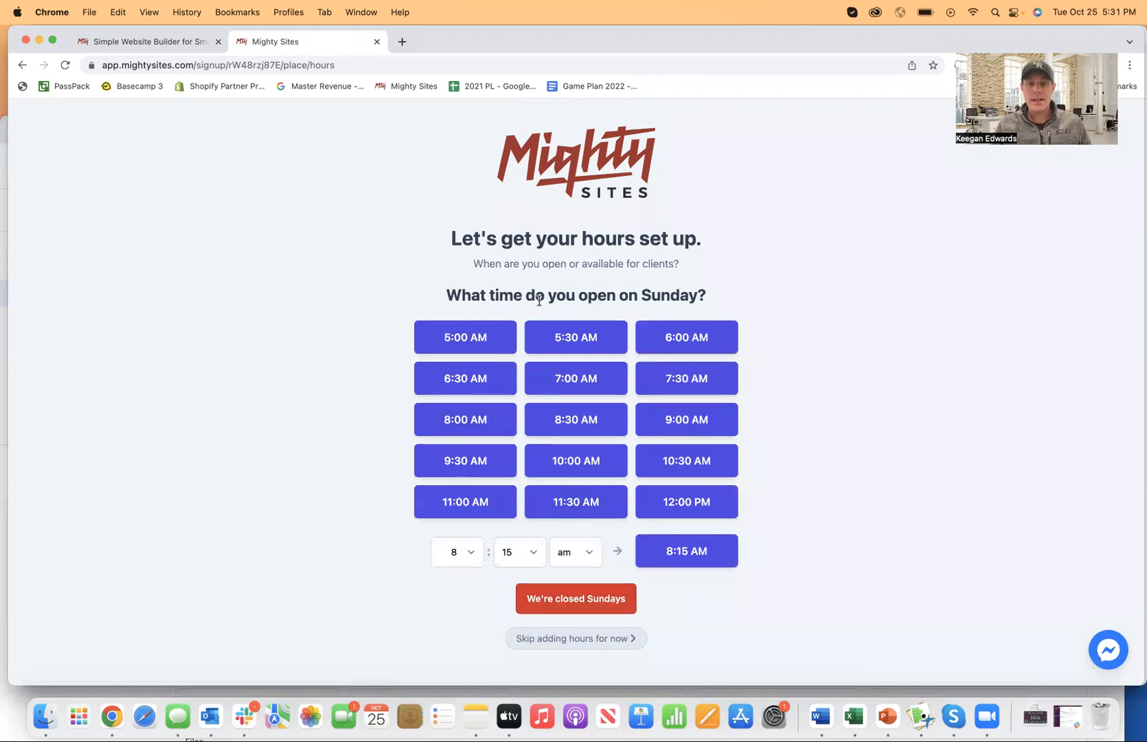
{"action": "left_click", "coordinate": [576, 598]}
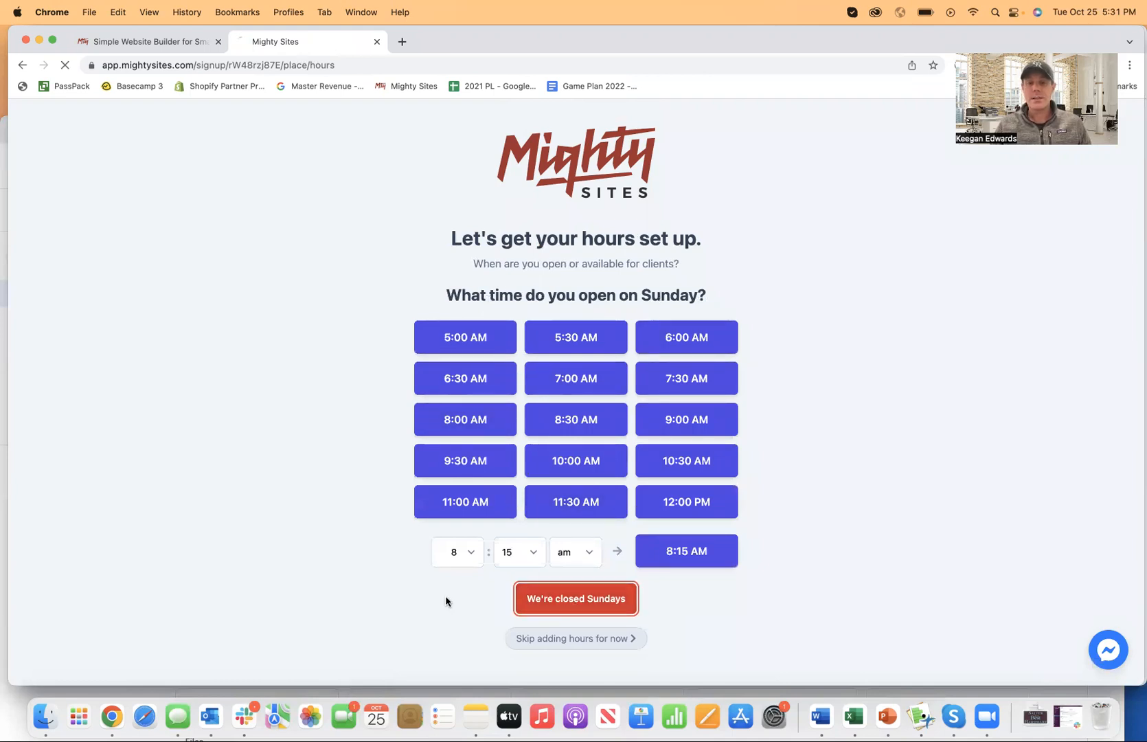
{"action": "left_click", "coordinate": [576, 597]}
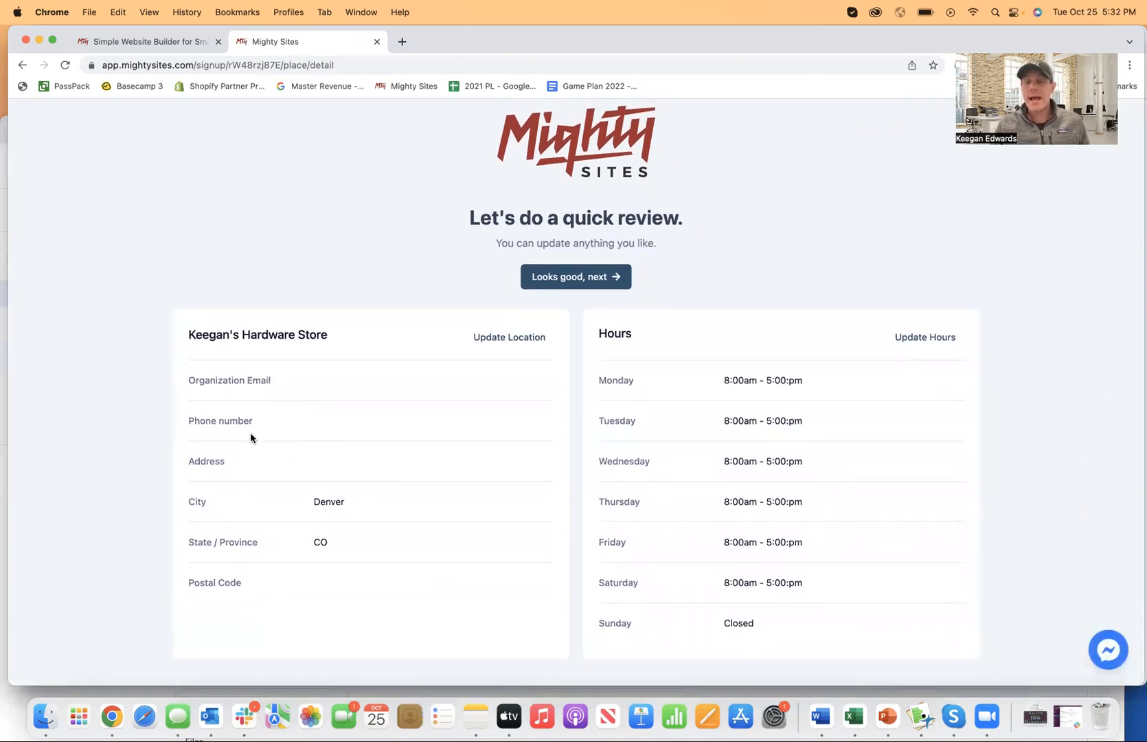
{"action": "mouse_move", "coordinate": [713, 555]}
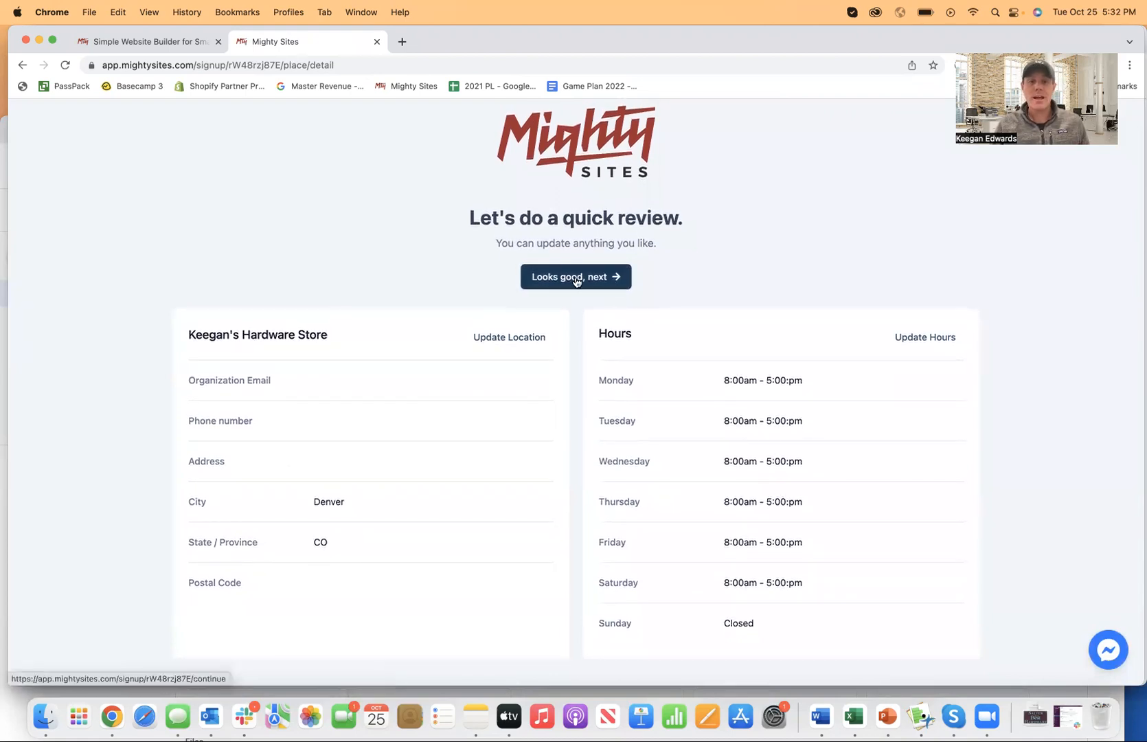
Step: Accept the quick review with 'Looks good, next' so the generated site opens for editing
{"action": "left_click", "coordinate": [576, 276]}
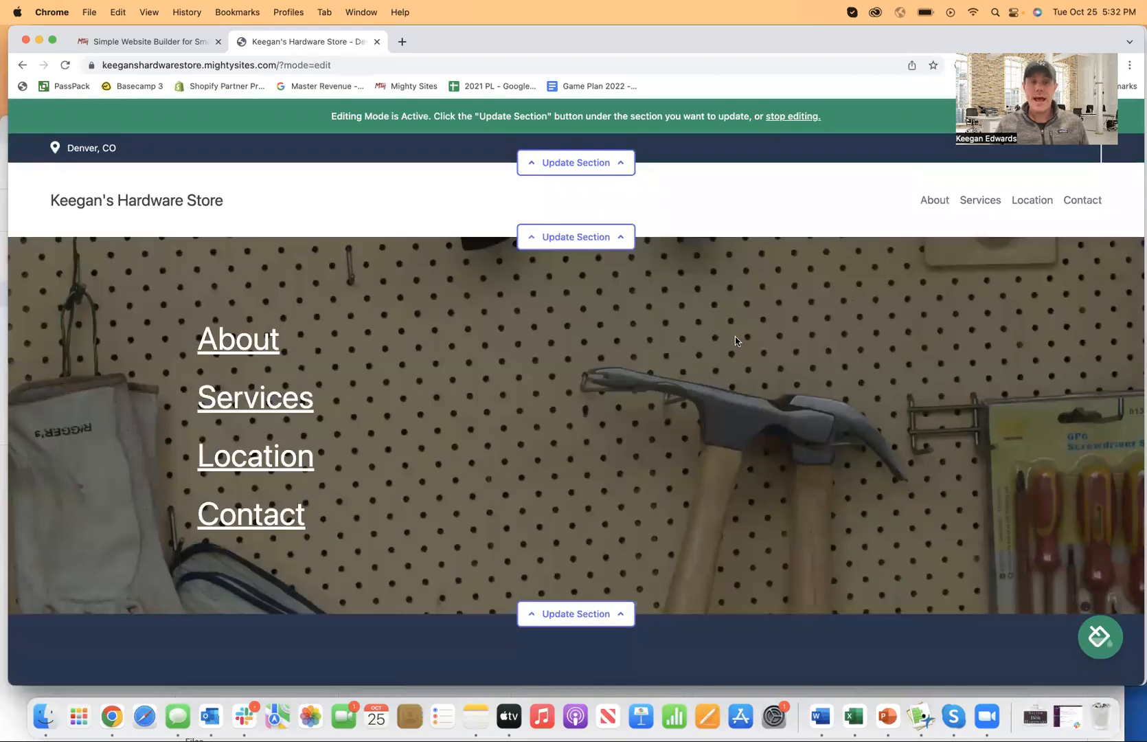
Step: Scroll down the generated site to reach the location section and its Update Section editor
{"action": "scroll", "scroll_direction": "down", "scroll_amount": 3}
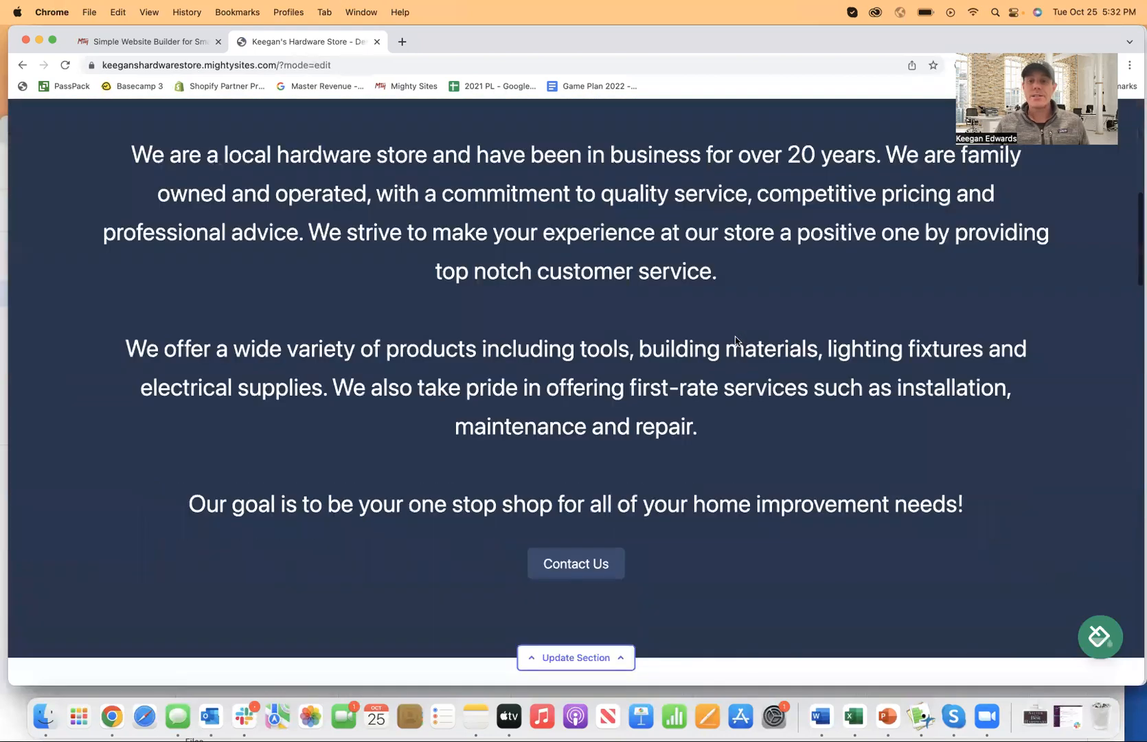
{"action": "scroll", "scroll_direction": "down", "scroll_amount": 3}
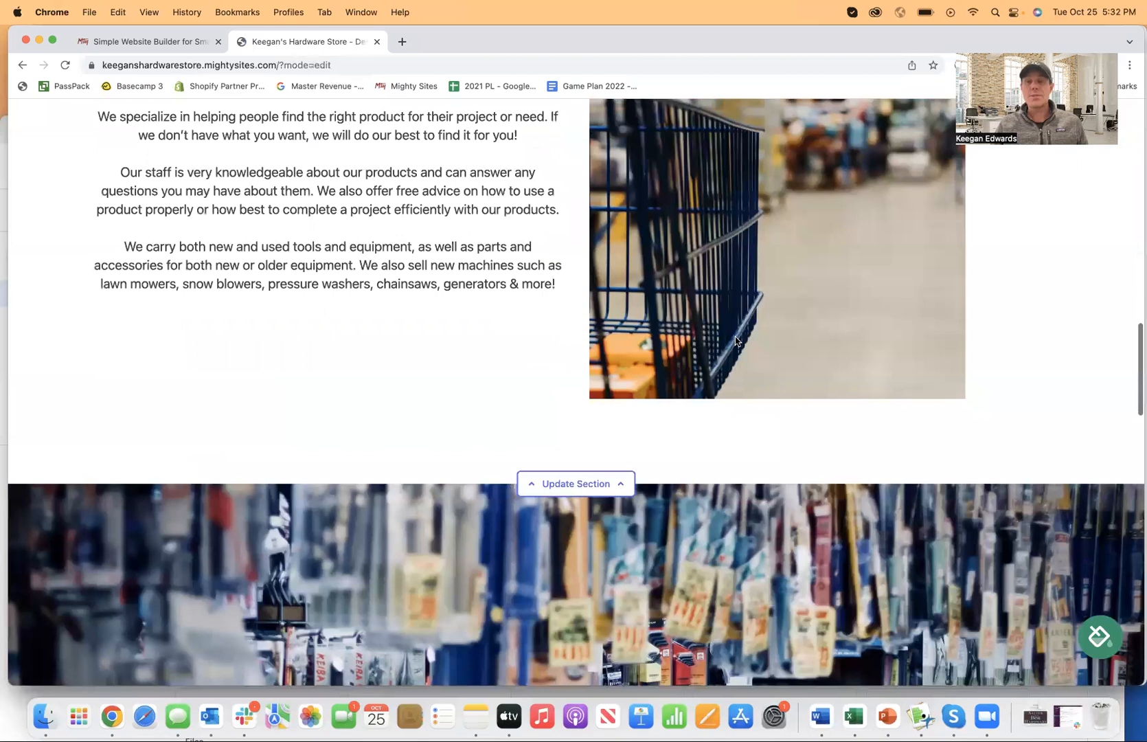
{"action": "scroll", "scroll_direction": "down", "scroll_amount": 3}
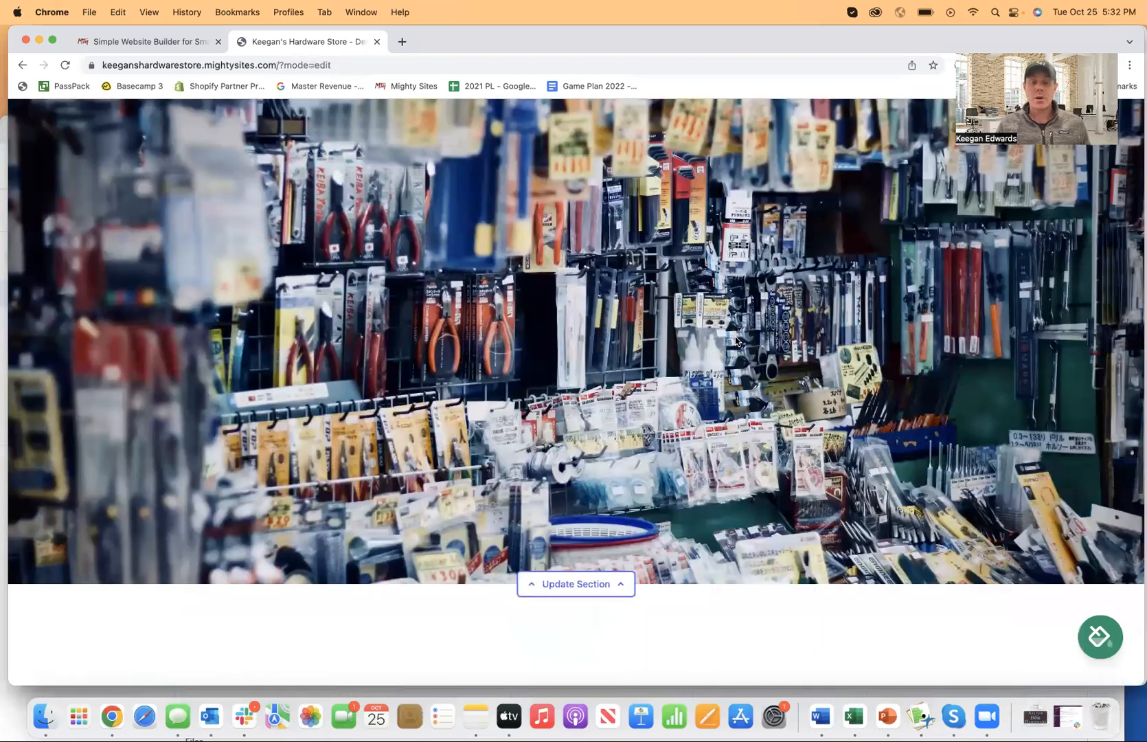
{"action": "scroll", "scroll_direction": "down", "scroll_amount": 3}
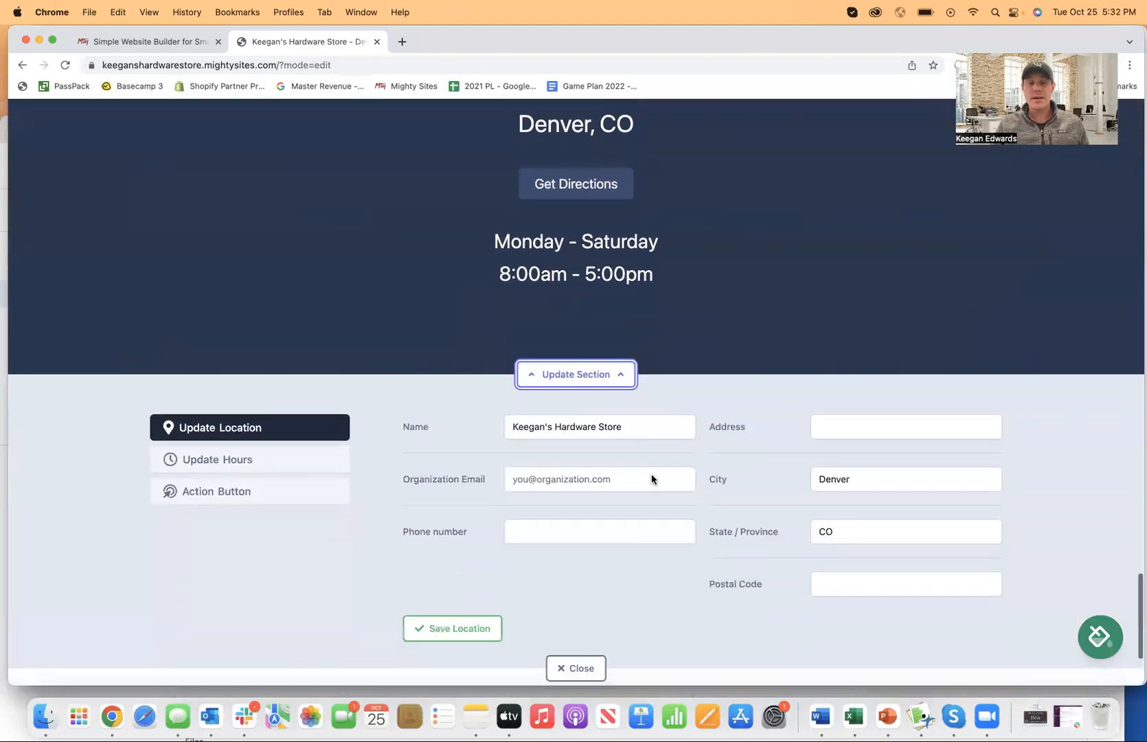
Step: Browse the action button's link options — Actions, PDF File and Another Website — without choosing one
{"action": "scroll", "scroll_direction": "down", "scroll_amount": 3}
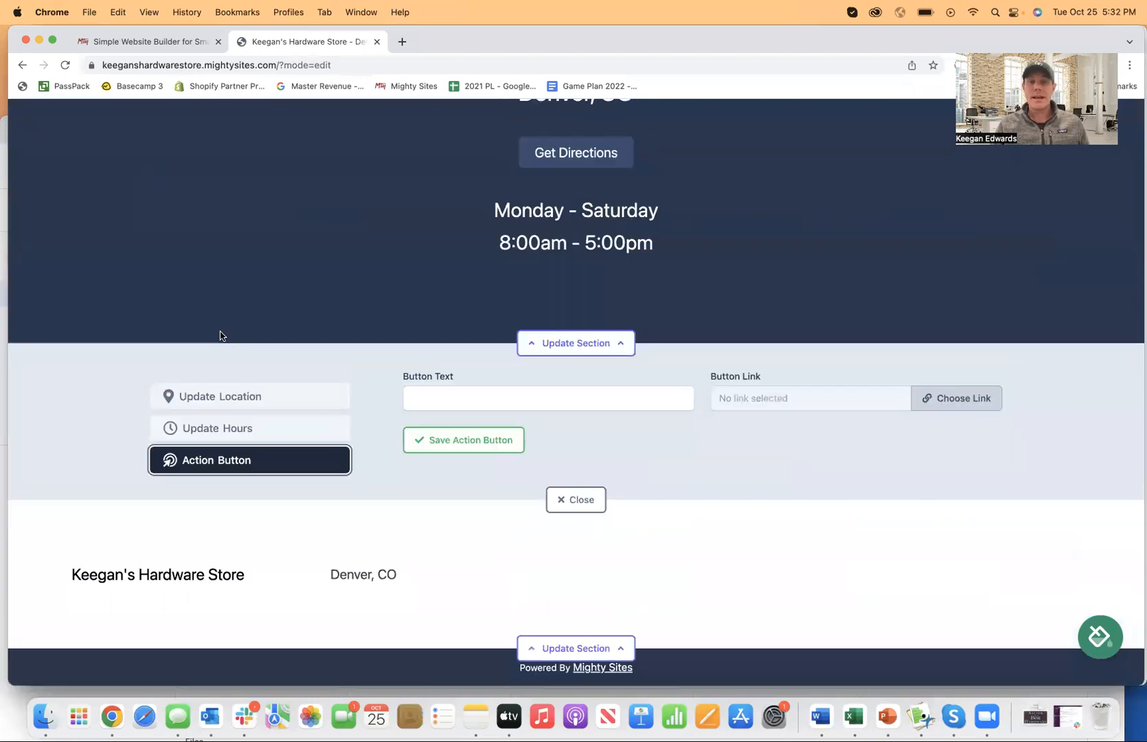
{"action": "mouse_move", "coordinate": [830, 386]}
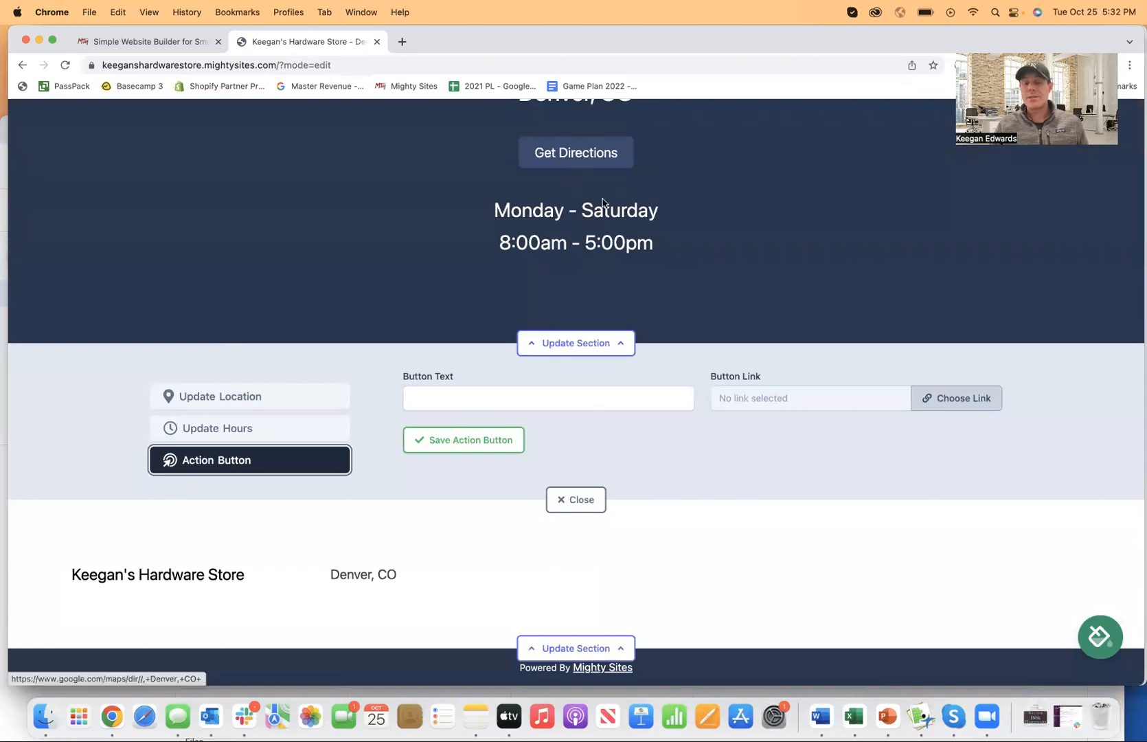
{"action": "left_click", "coordinate": [955, 398]}
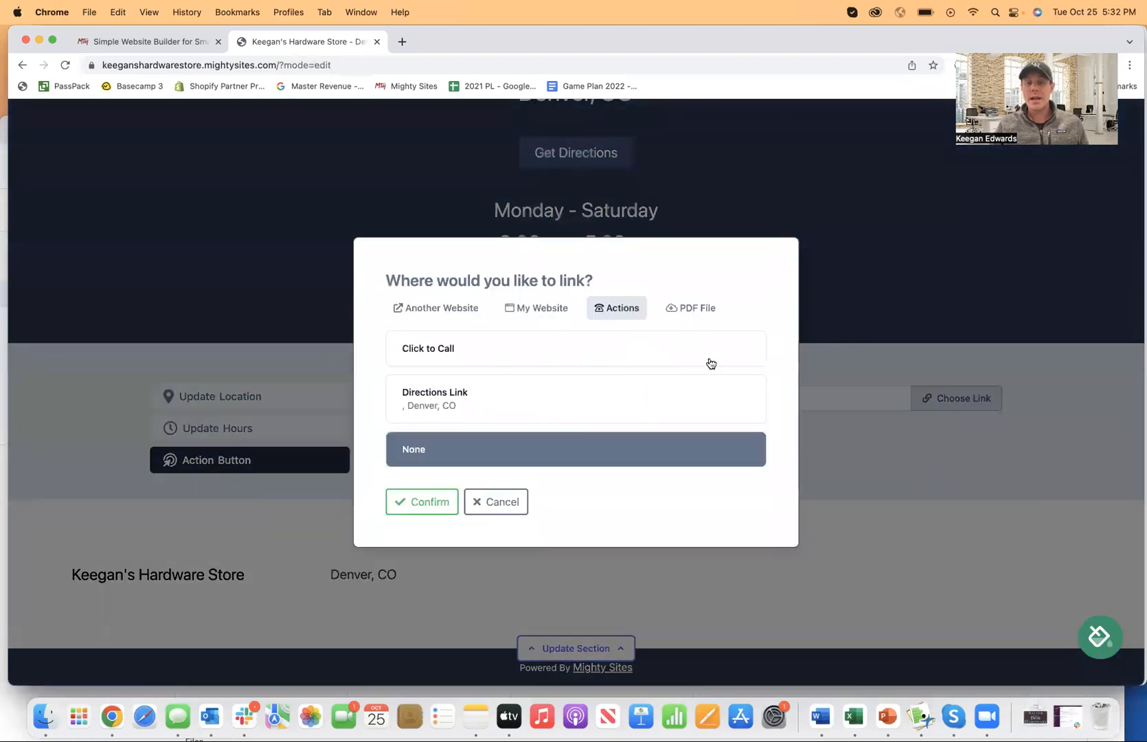
{"action": "left_click", "coordinate": [695, 308]}
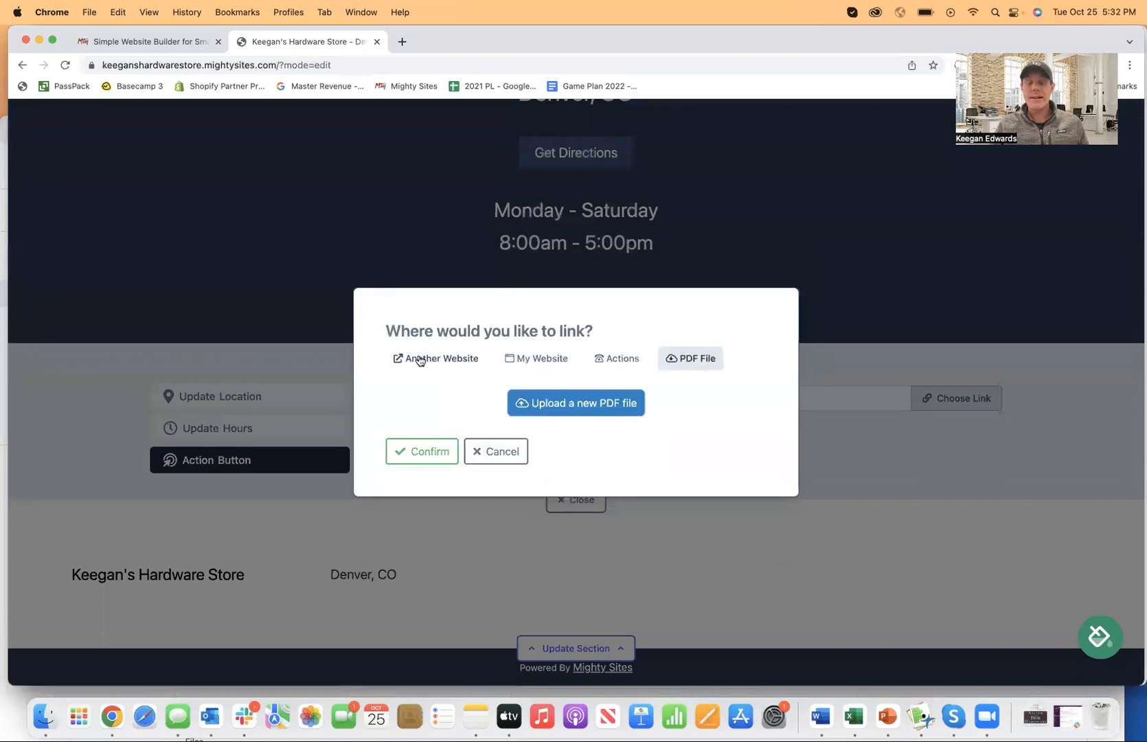
{"action": "left_click", "coordinate": [496, 451]}
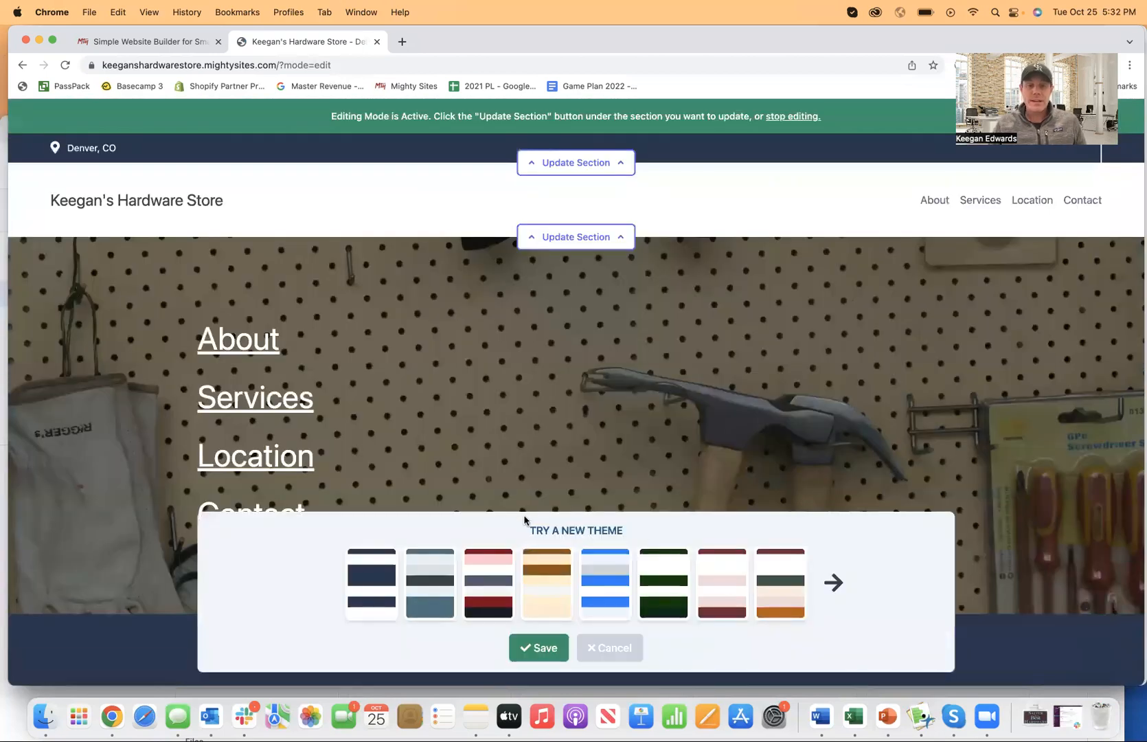
Step: Preview the red-pink, bright blue and pale pink themes, then apply the slate grey-blue theme and save
{"action": "left_click", "coordinate": [488, 583]}
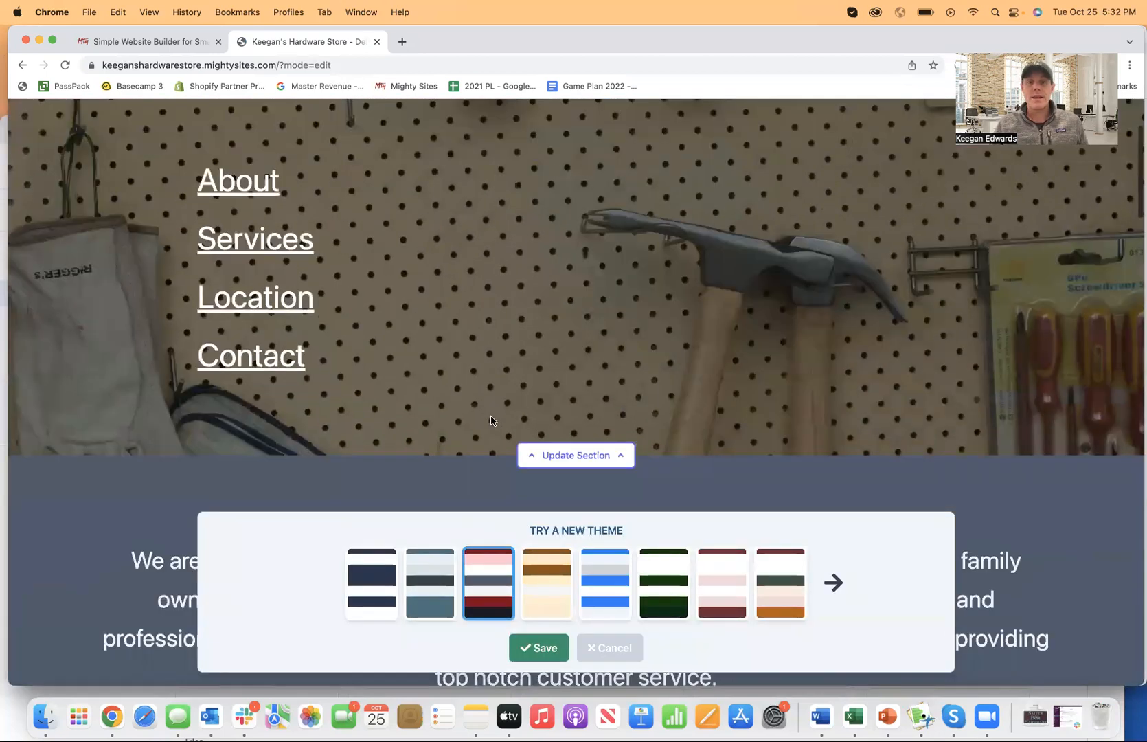
{"action": "left_click", "coordinate": [605, 583]}
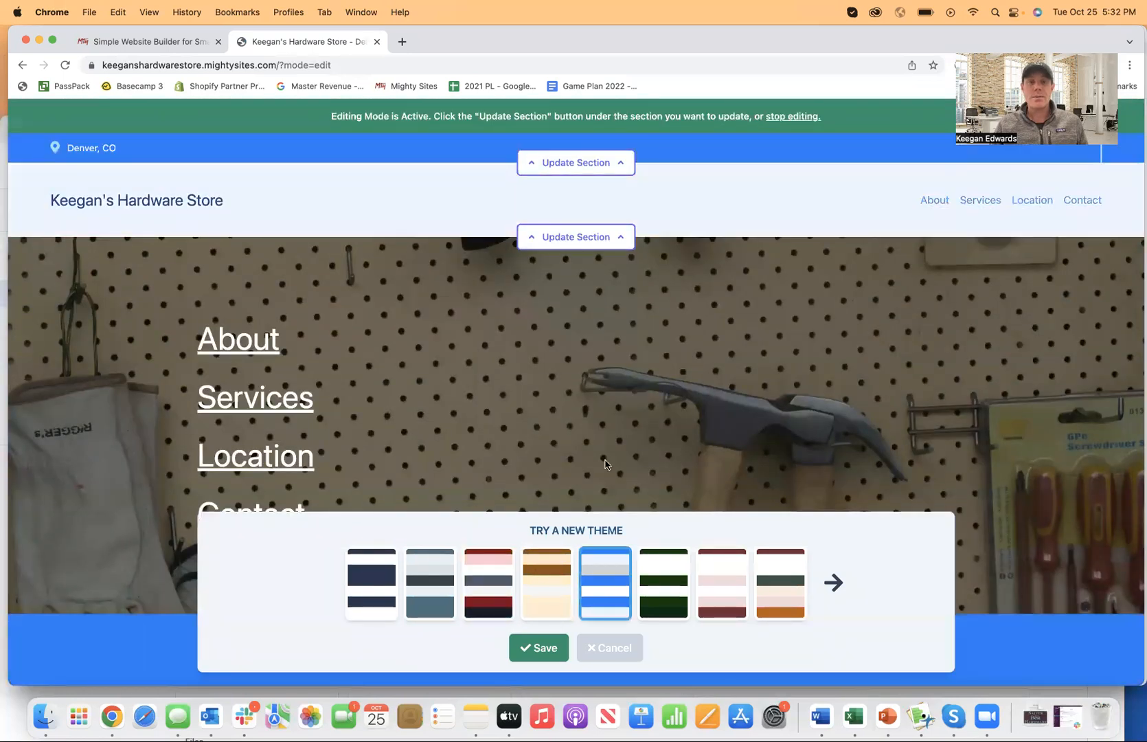
{"action": "left_click", "coordinate": [721, 582]}
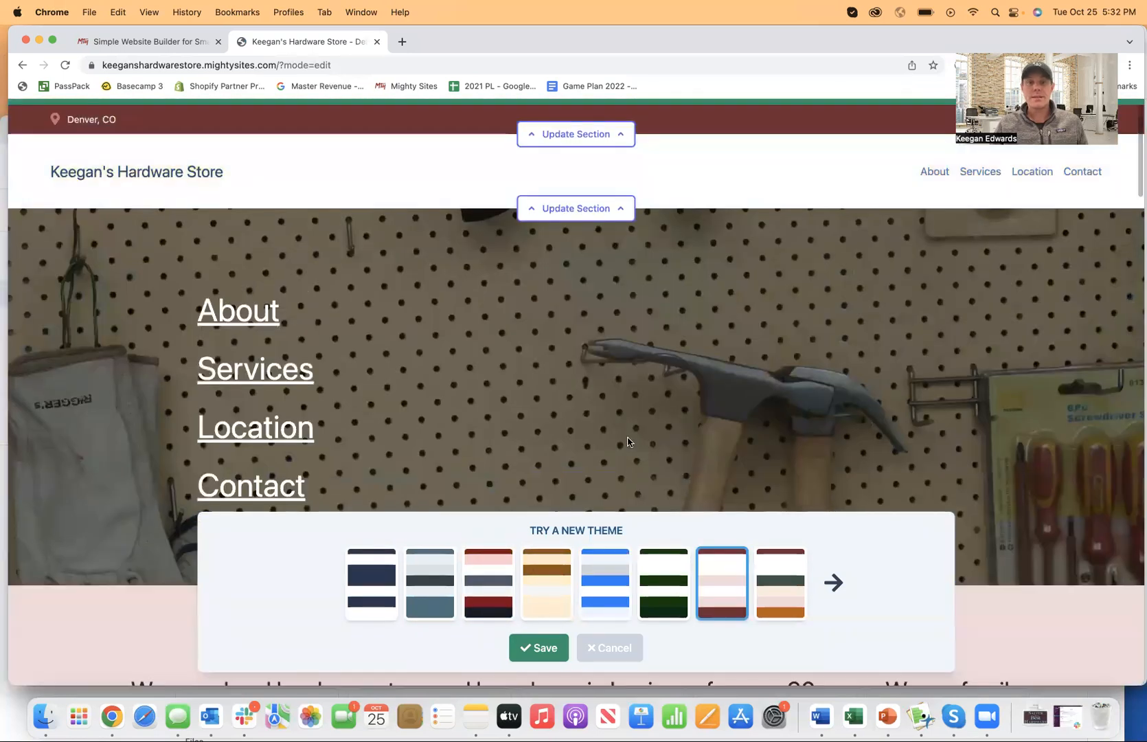
{"action": "scroll", "scroll_direction": "down", "scroll_amount": 3}
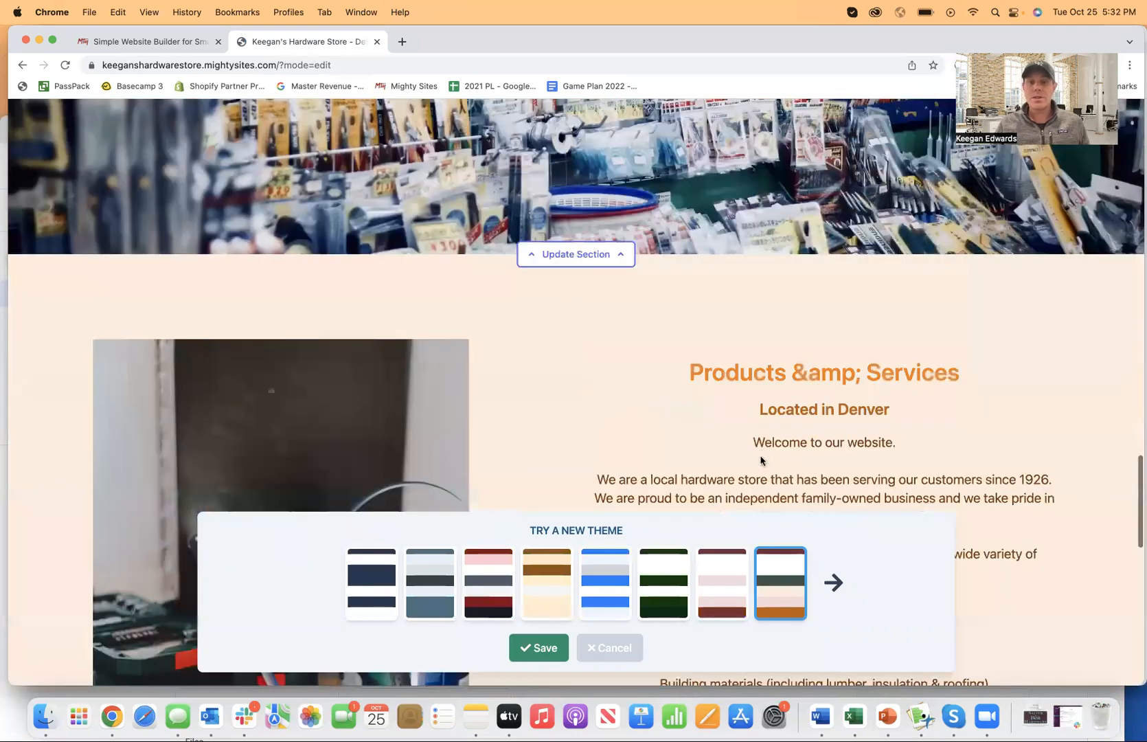
{"action": "scroll", "scroll_direction": "down", "scroll_amount": 3}
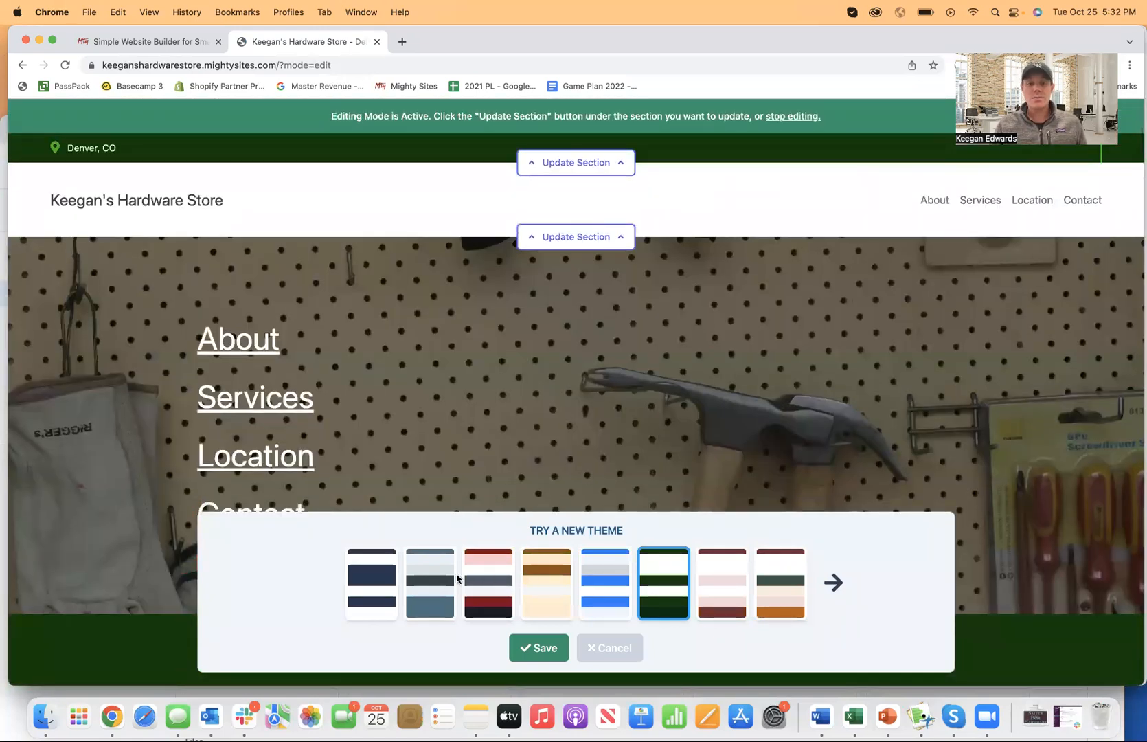
{"action": "left_click", "coordinate": [428, 583]}
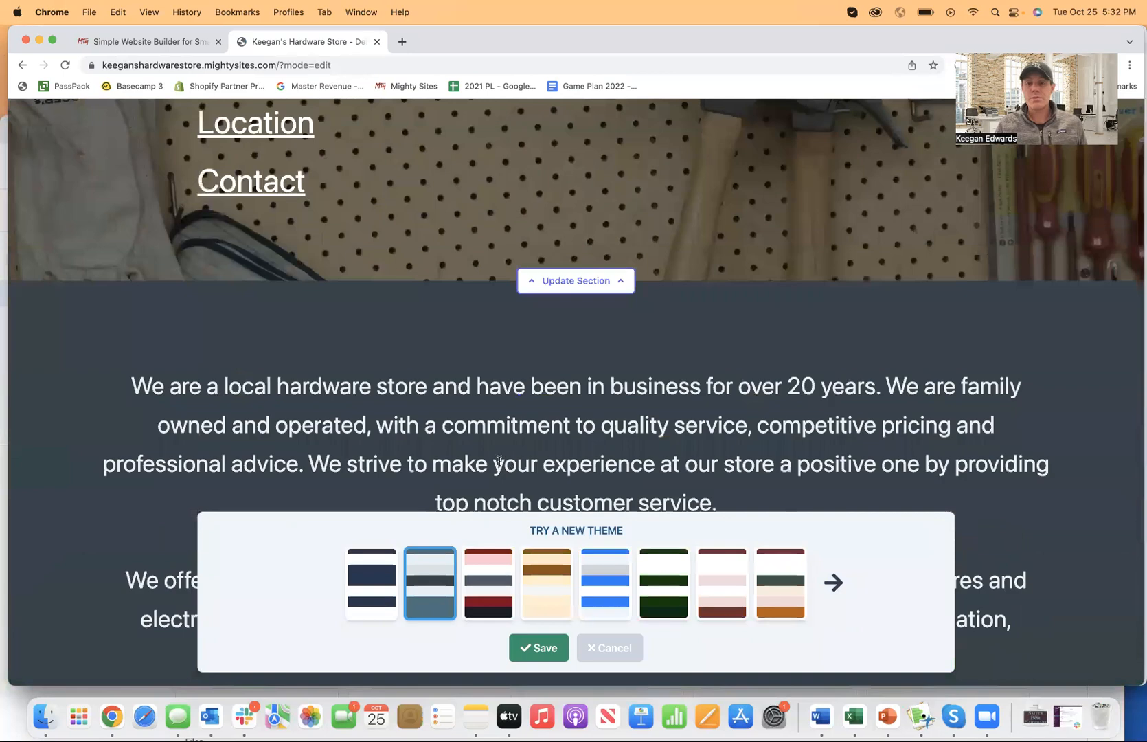
{"action": "left_click", "coordinate": [537, 647]}
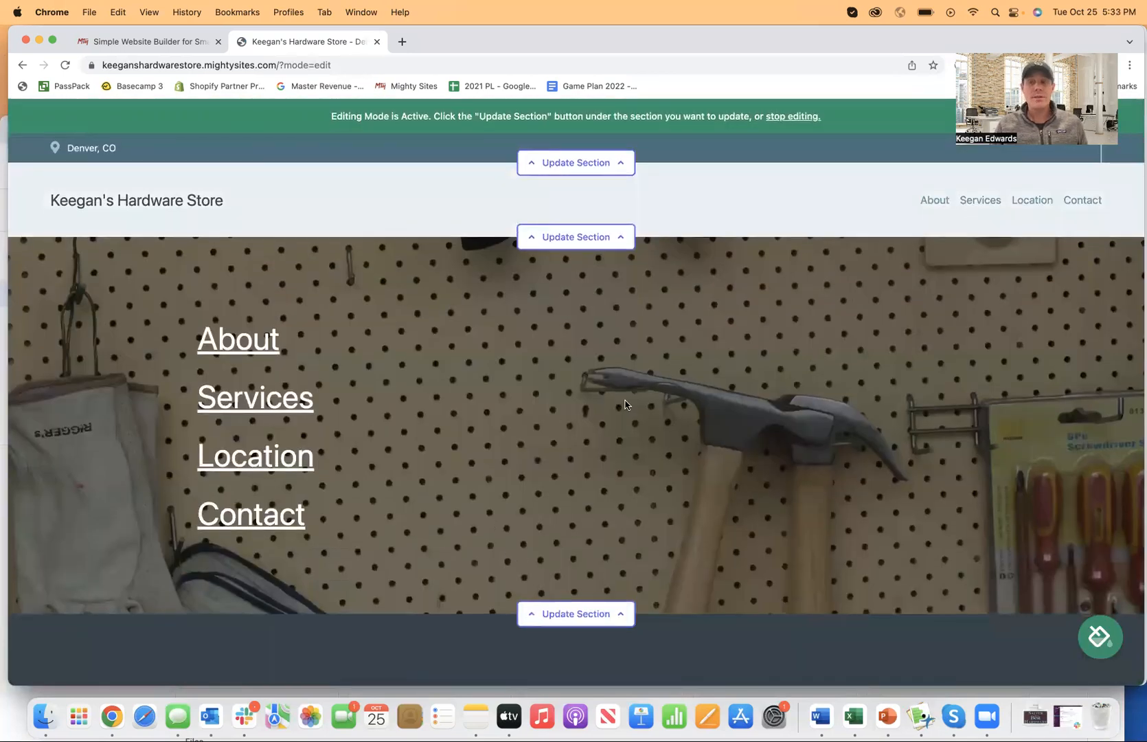
Step: Check the header section's logo upload option, then close the header settings
{"action": "left_click", "coordinate": [576, 237]}
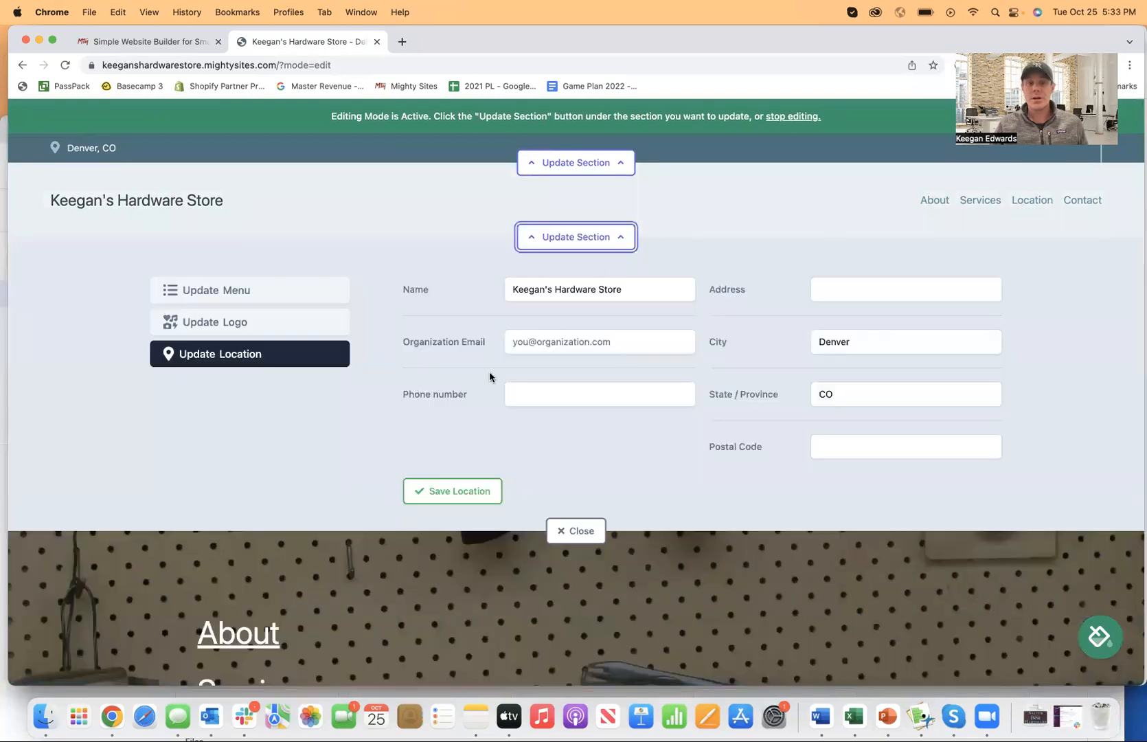
{"action": "left_click", "coordinate": [249, 322]}
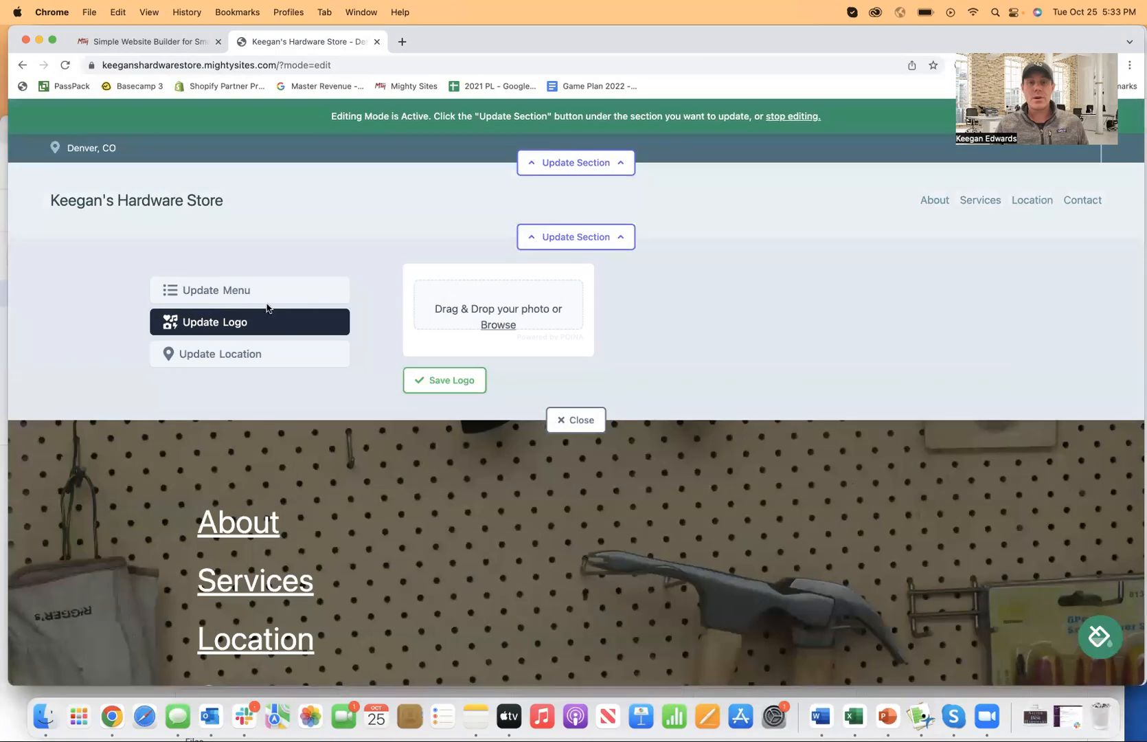
{"action": "left_click", "coordinate": [250, 290]}
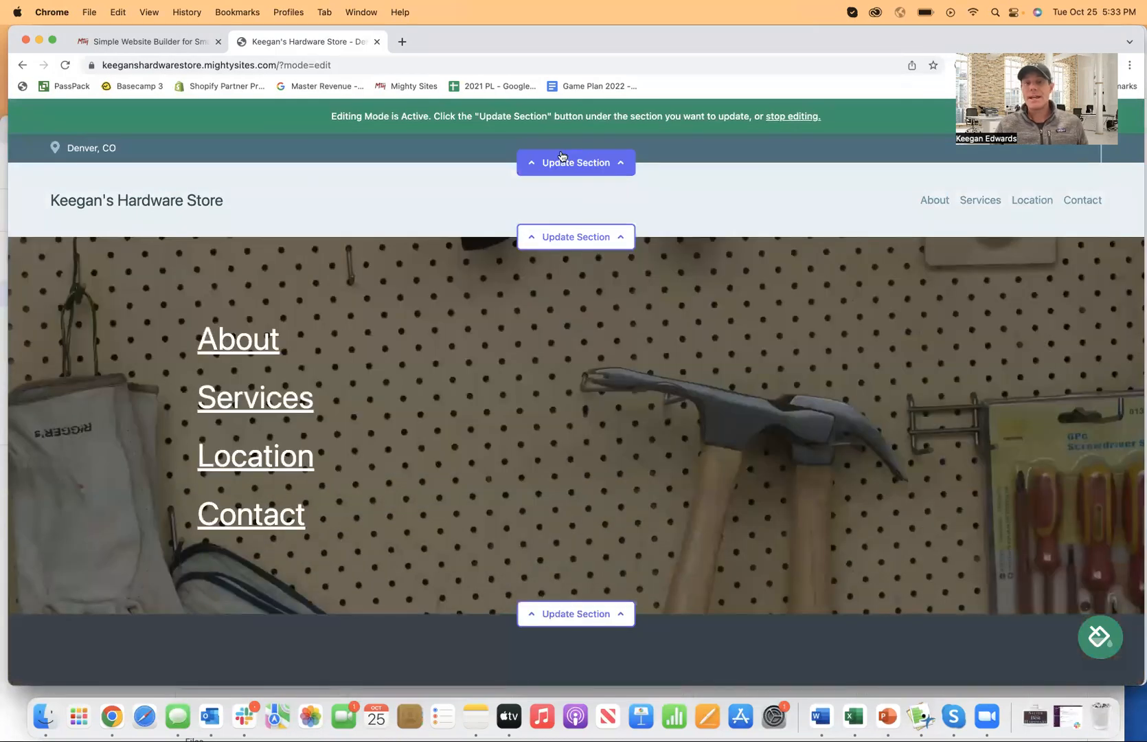
Step: Add the MightySitesUSA Twitter and MightySites Facebook links to the top bar and save them
{"action": "left_click", "coordinate": [576, 162]}
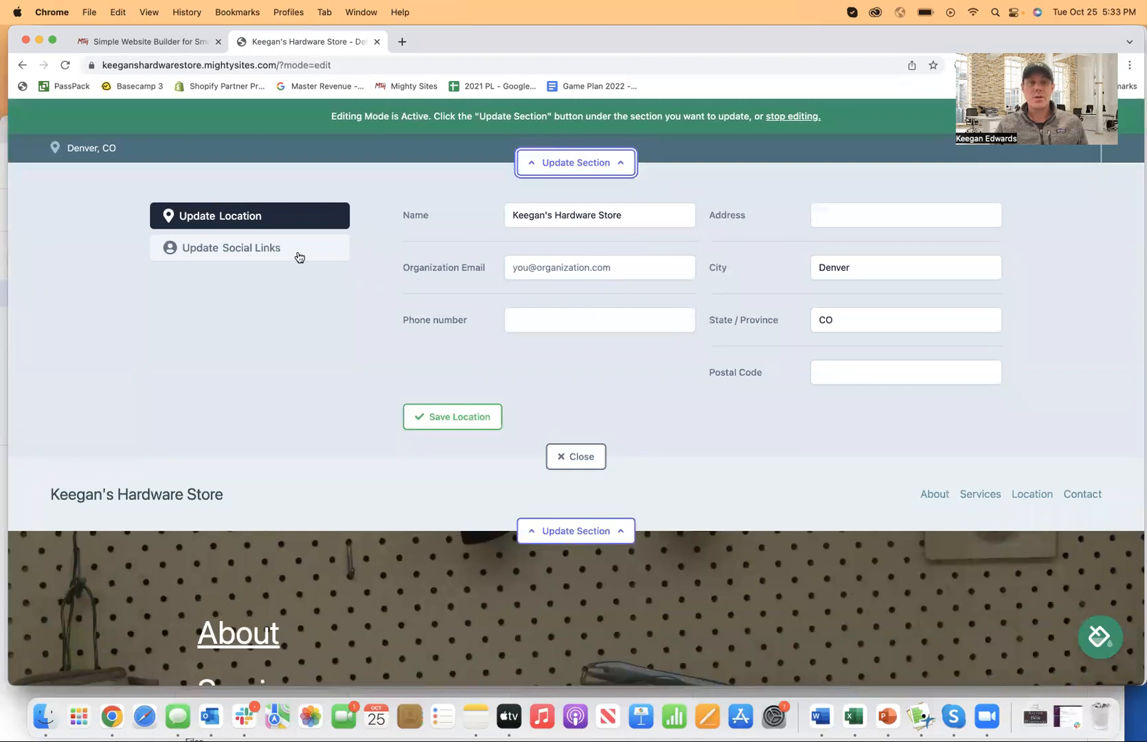
{"action": "left_click", "coordinate": [249, 247]}
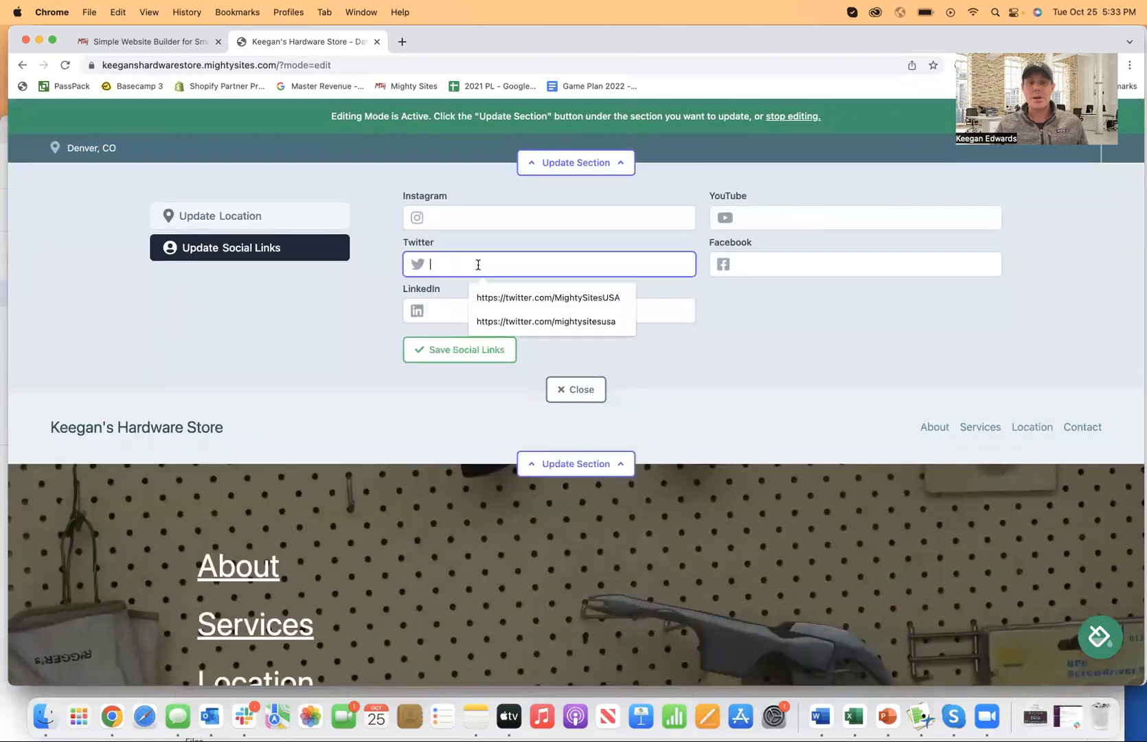
{"action": "left_click", "coordinate": [853, 264]}
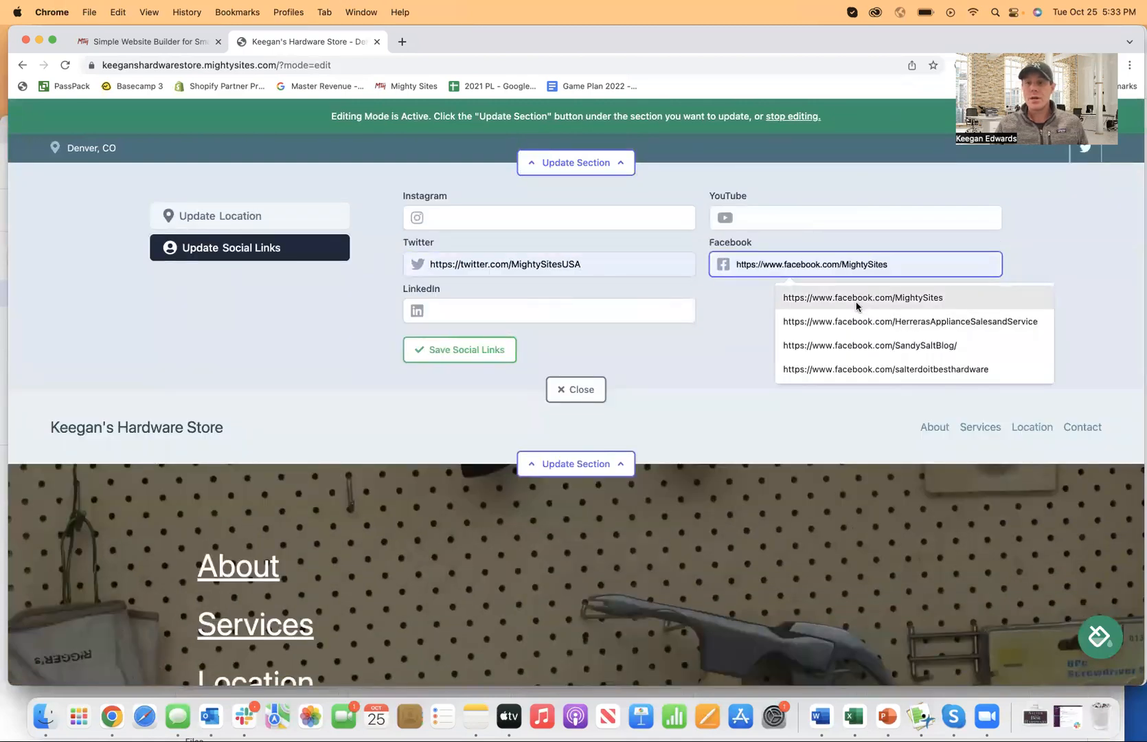
{"action": "left_click", "coordinate": [459, 349]}
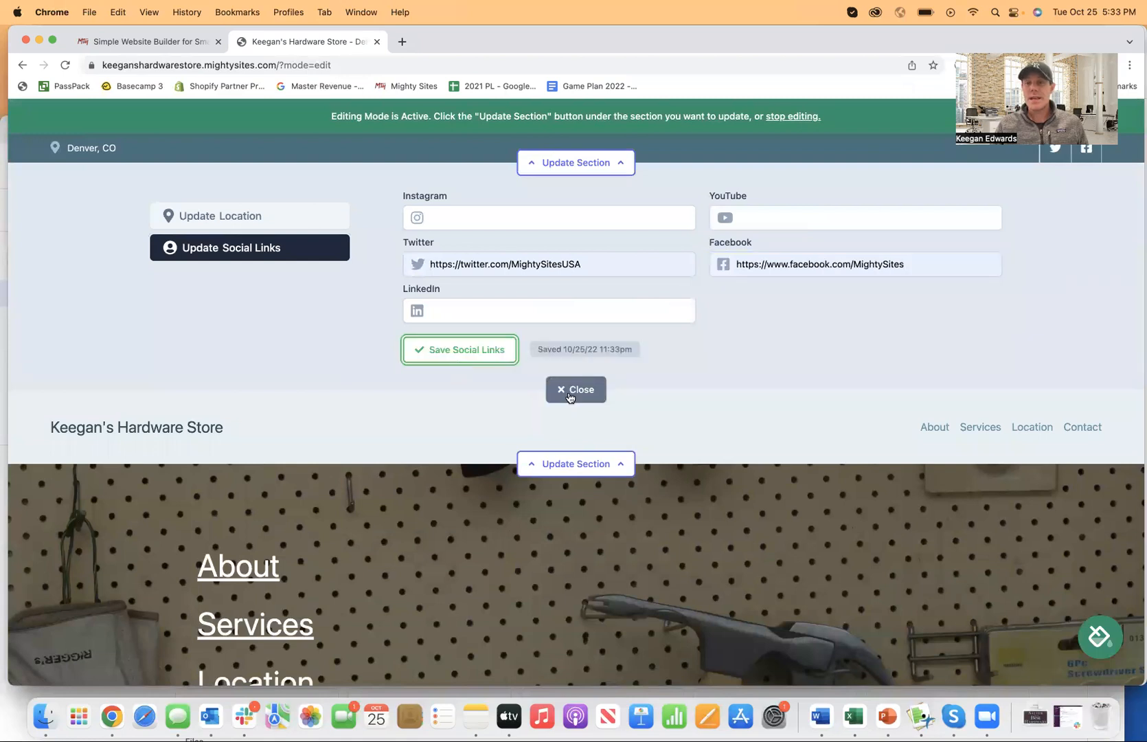
{"action": "left_click", "coordinate": [575, 388]}
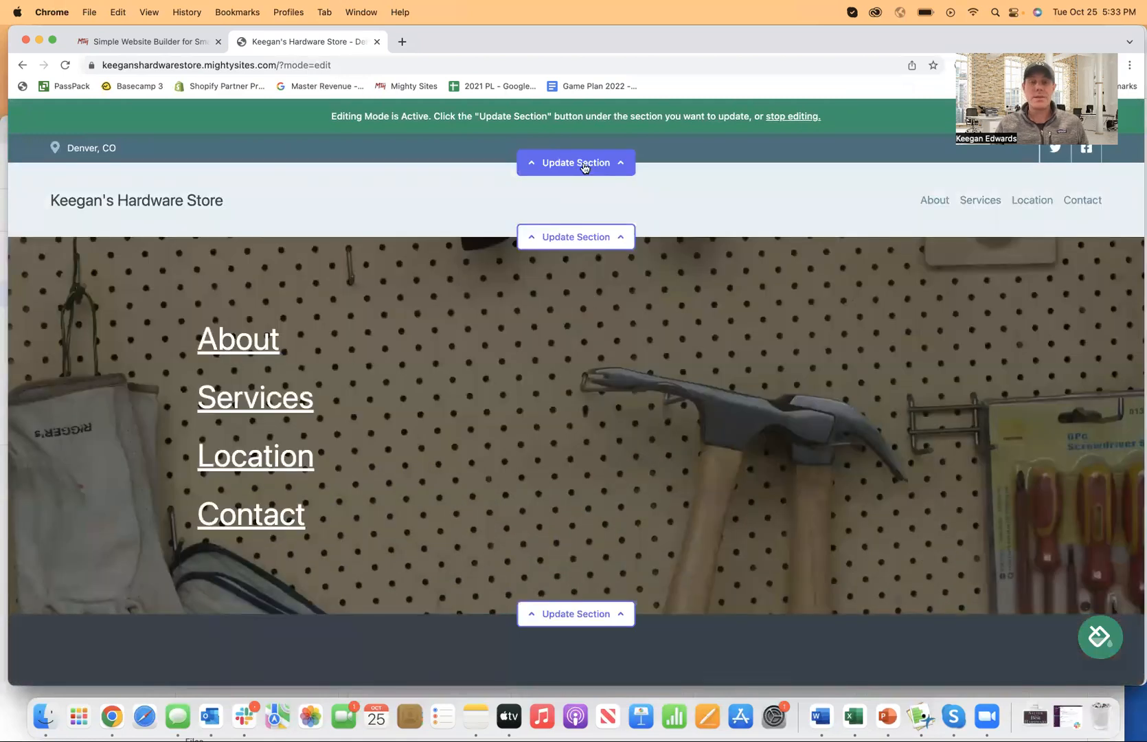
{"action": "left_click", "coordinate": [576, 162]}
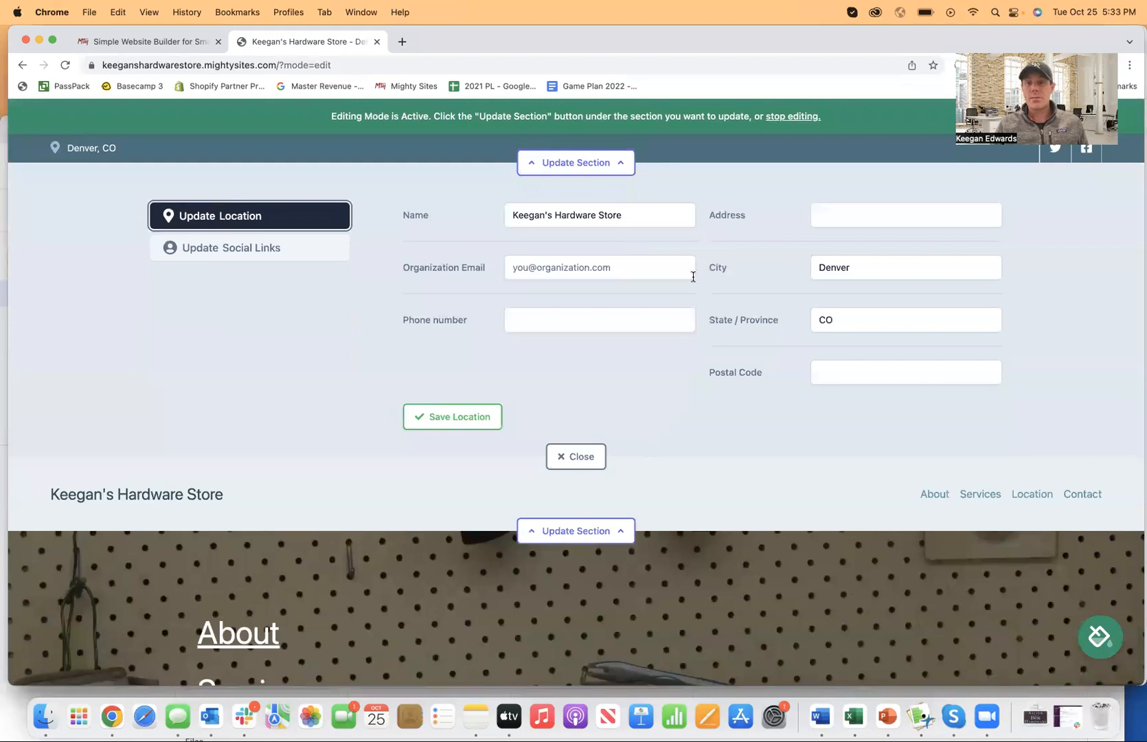
{"action": "mouse_move", "coordinate": [554, 342]}
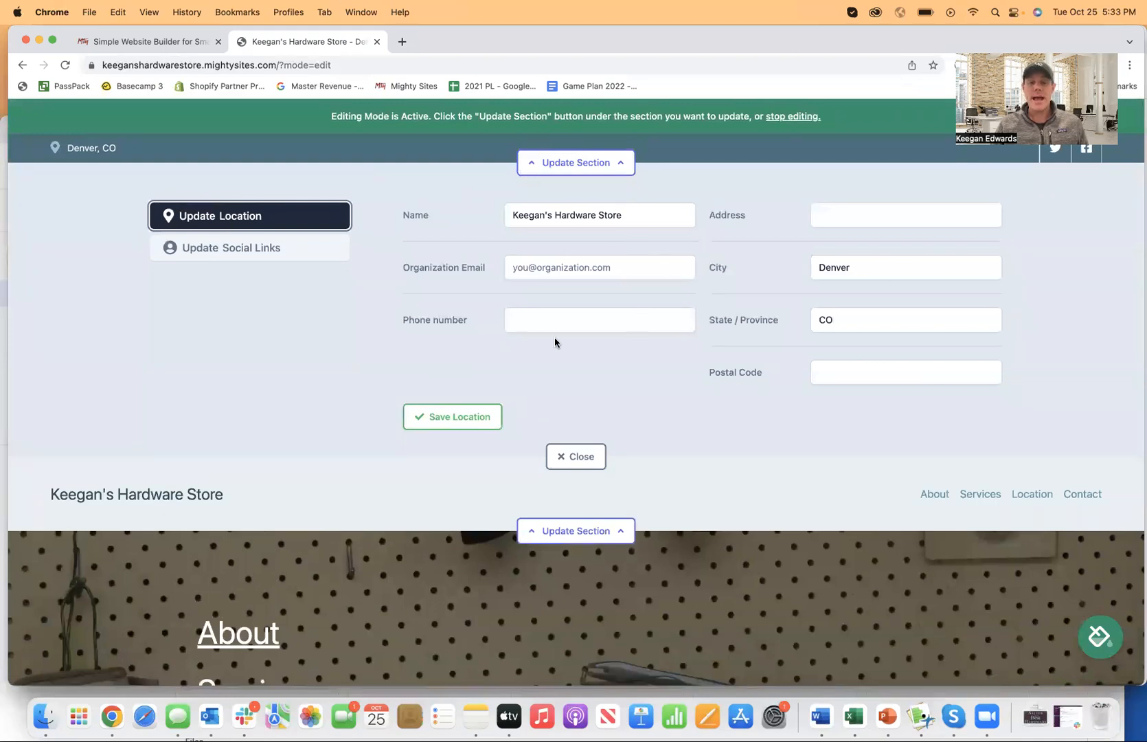
{"action": "left_click", "coordinate": [576, 456]}
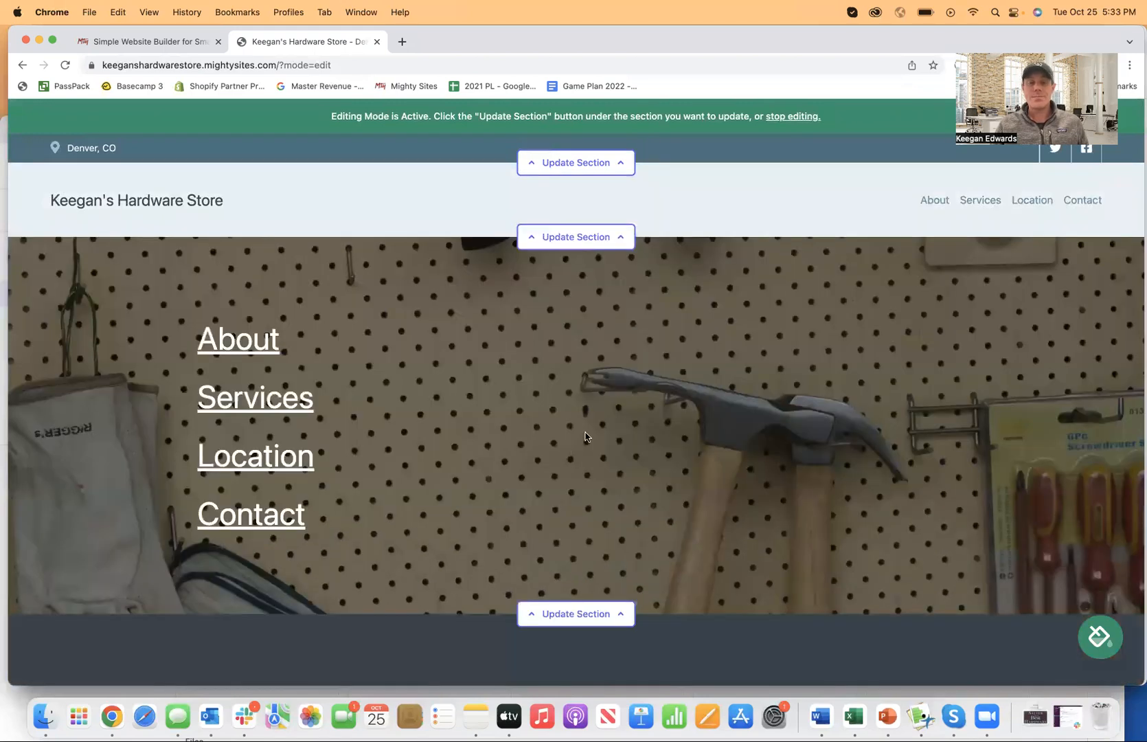
Step: In the intro copy section's editor, review the Contact Us button's link options and cancel
{"action": "scroll", "scroll_direction": "down", "scroll_amount": 3}
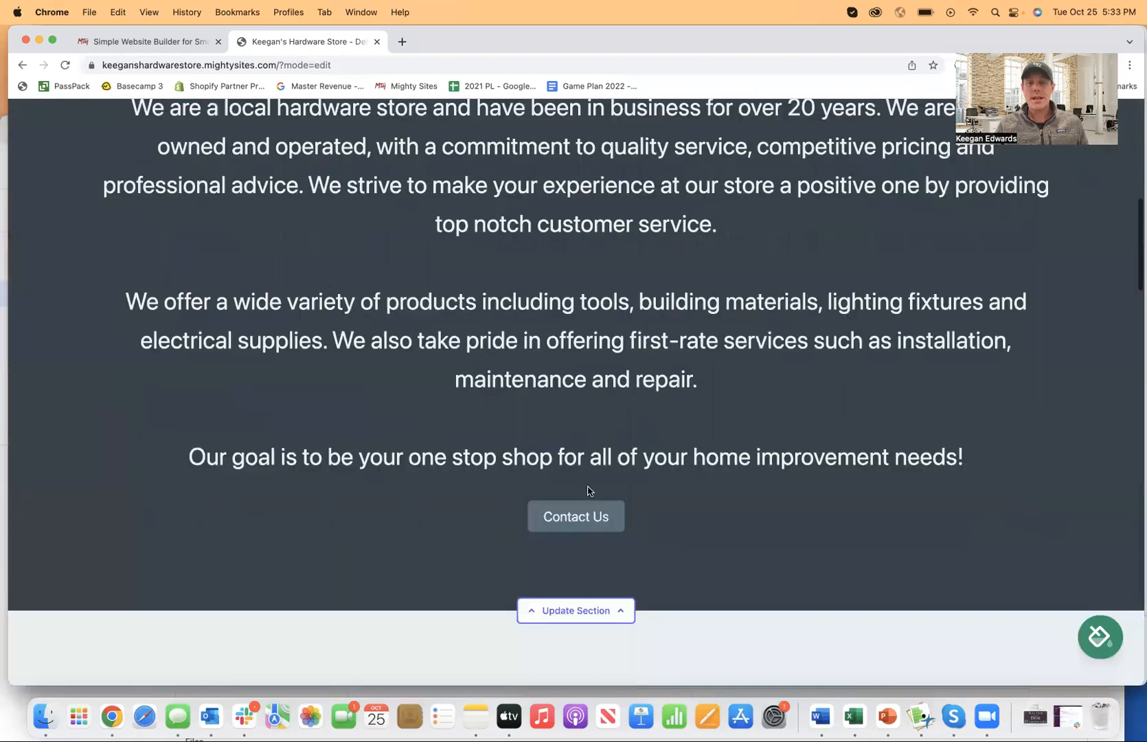
{"action": "left_click", "coordinate": [576, 610]}
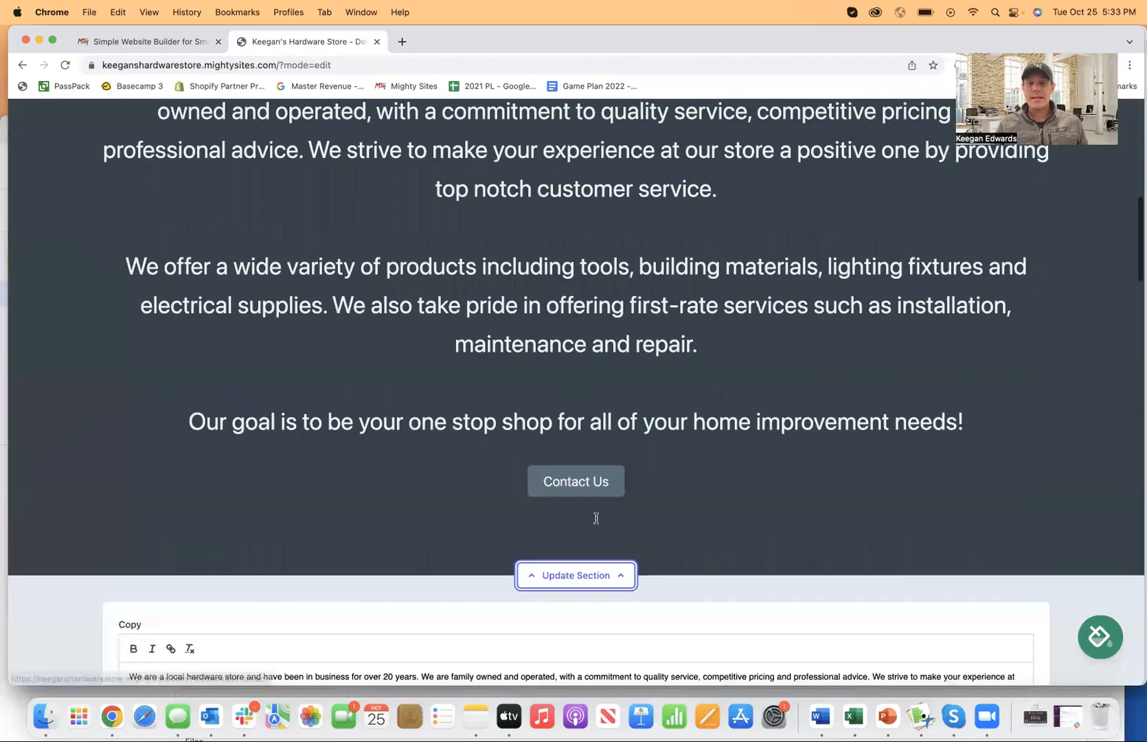
{"action": "scroll", "scroll_direction": "down", "scroll_amount": 3}
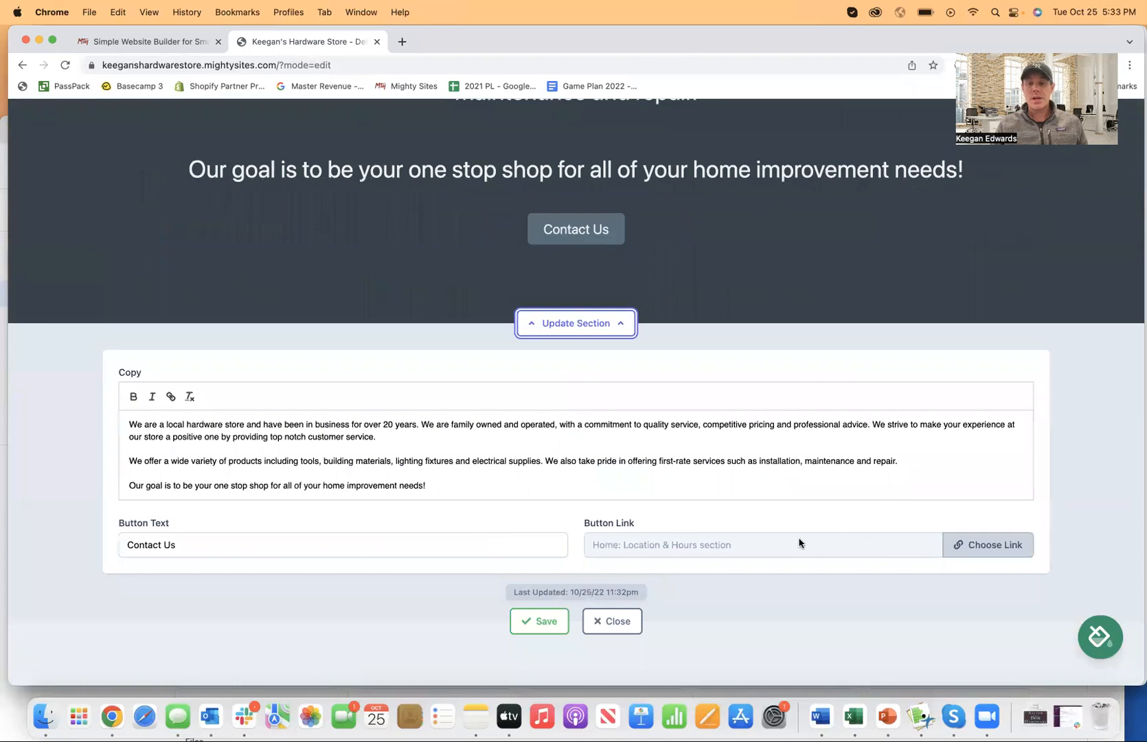
{"action": "left_click", "coordinate": [988, 544]}
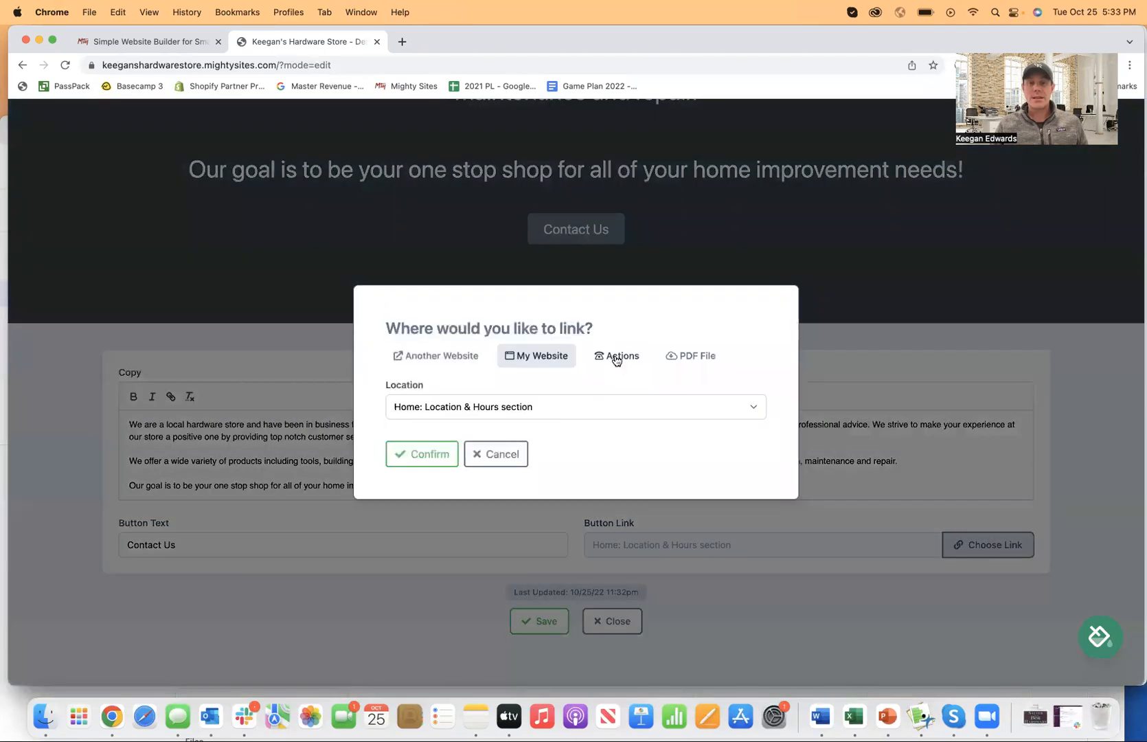
{"action": "left_click", "coordinate": [615, 356]}
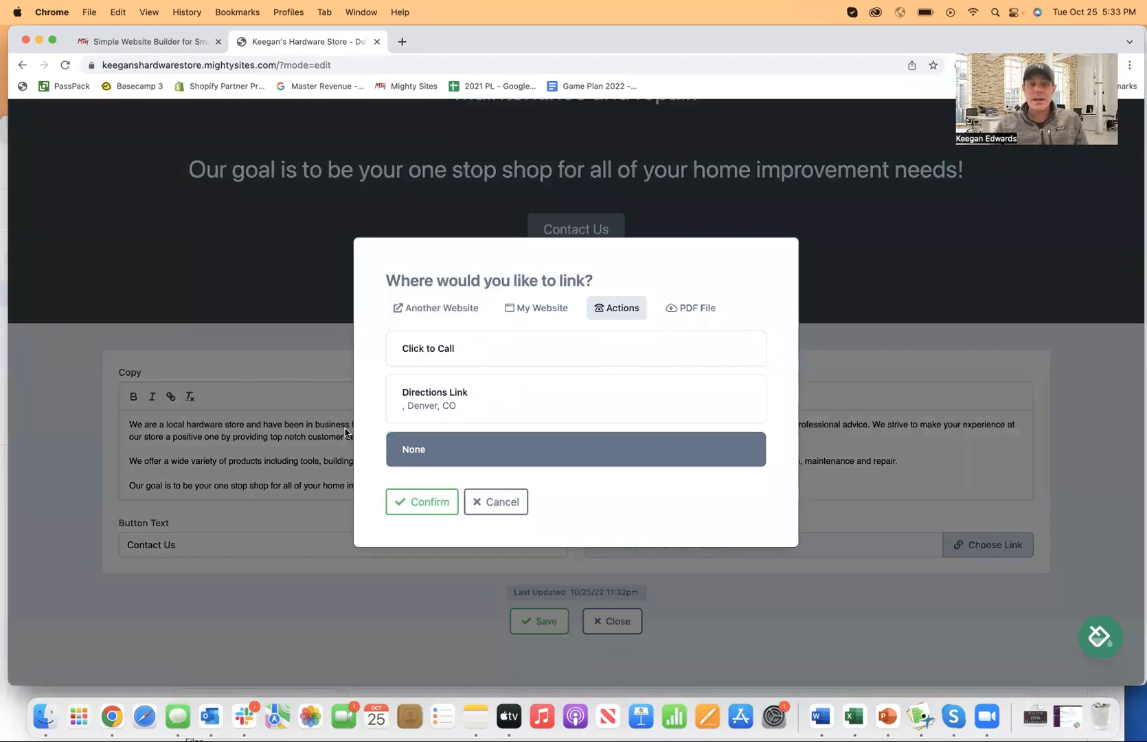
{"action": "mouse_move", "coordinate": [417, 400]}
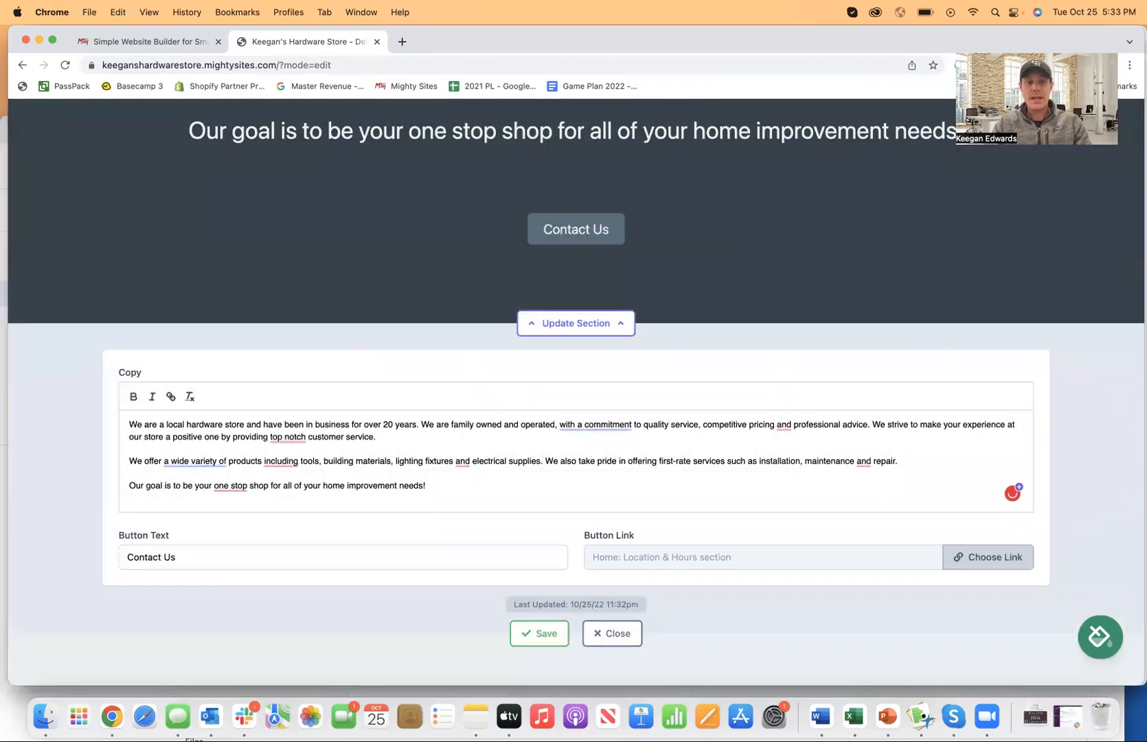
Step: Add a closing paragraph calling this the hardware store simple one page website template, and save the copy
{"action": "type", "text": "This is the hardware store simple one page website template."}
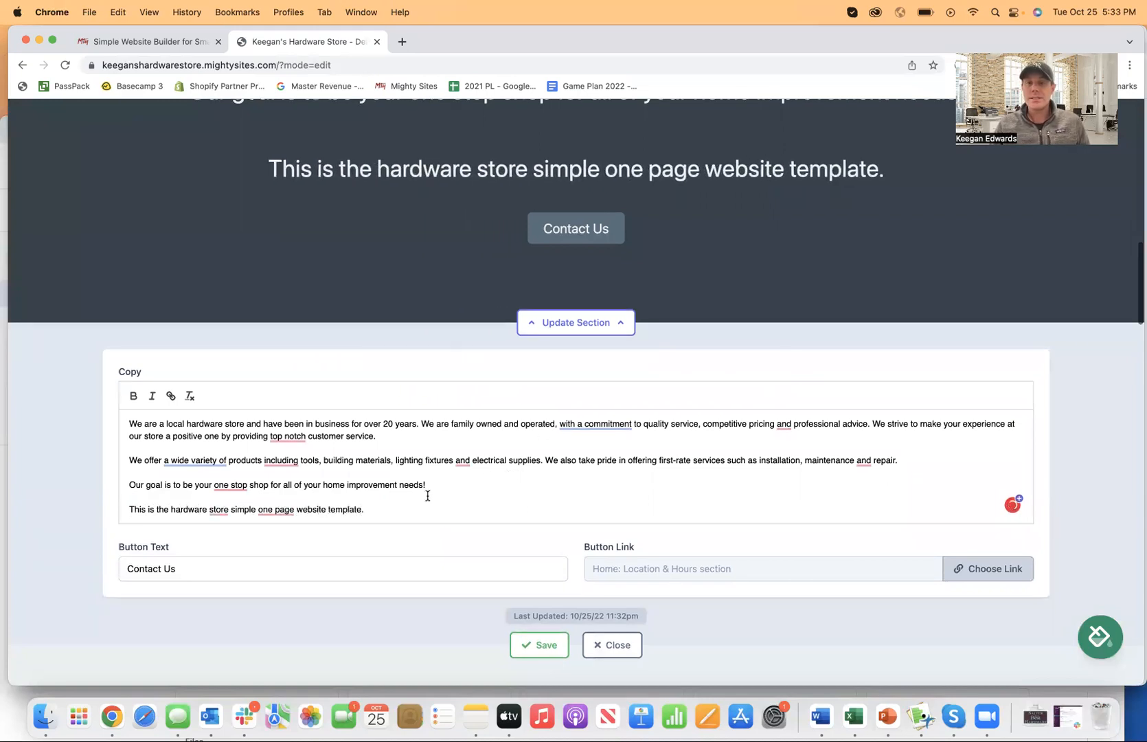
{"action": "left_click", "coordinate": [538, 646]}
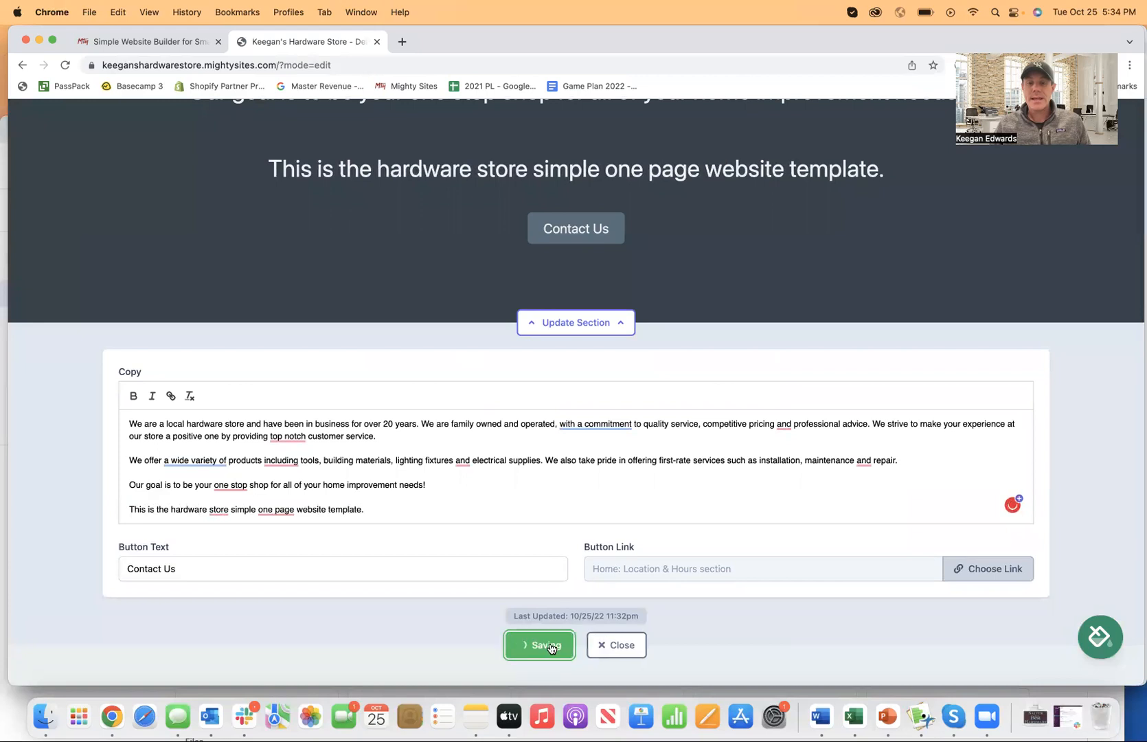
{"action": "left_click", "coordinate": [538, 646]}
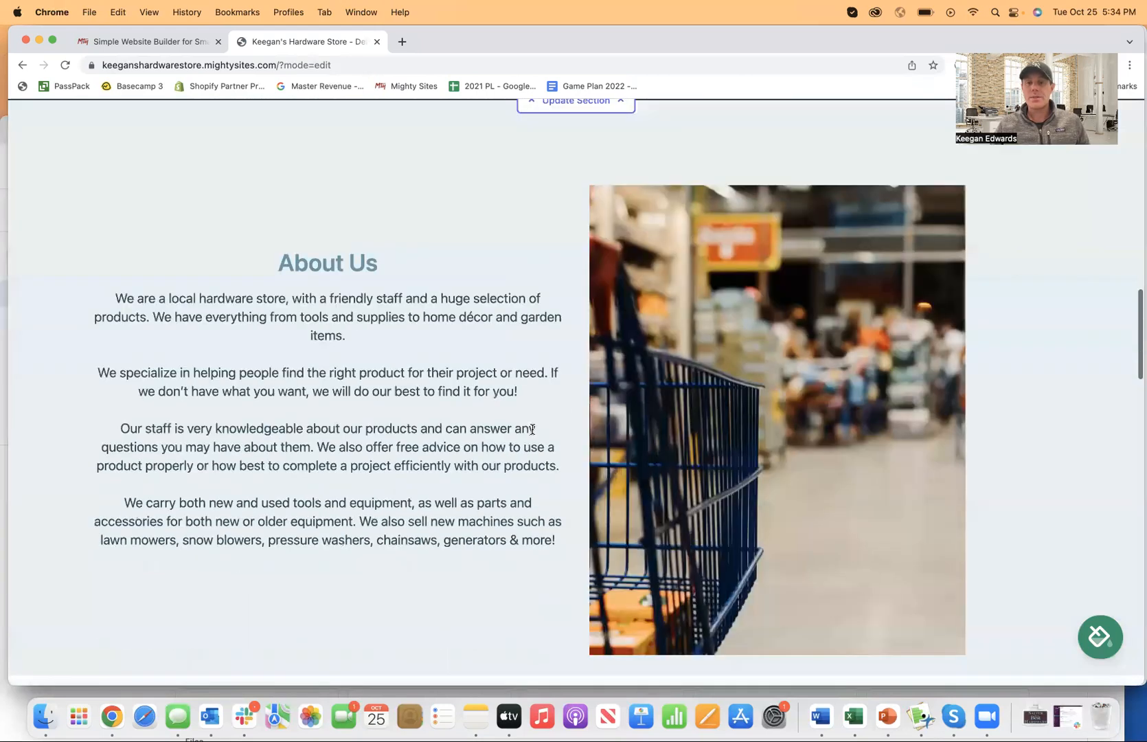
{"action": "scroll", "scroll_direction": "down", "scroll_amount": 3}
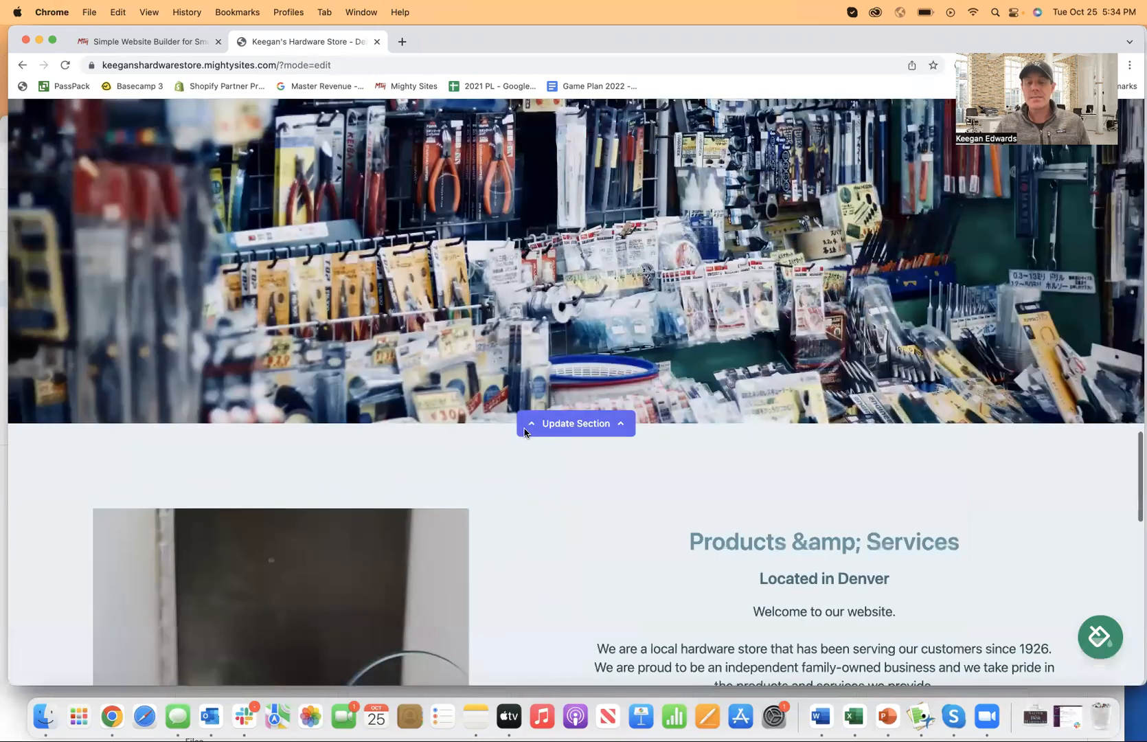
{"action": "scroll", "scroll_direction": "down", "scroll_amount": 3}
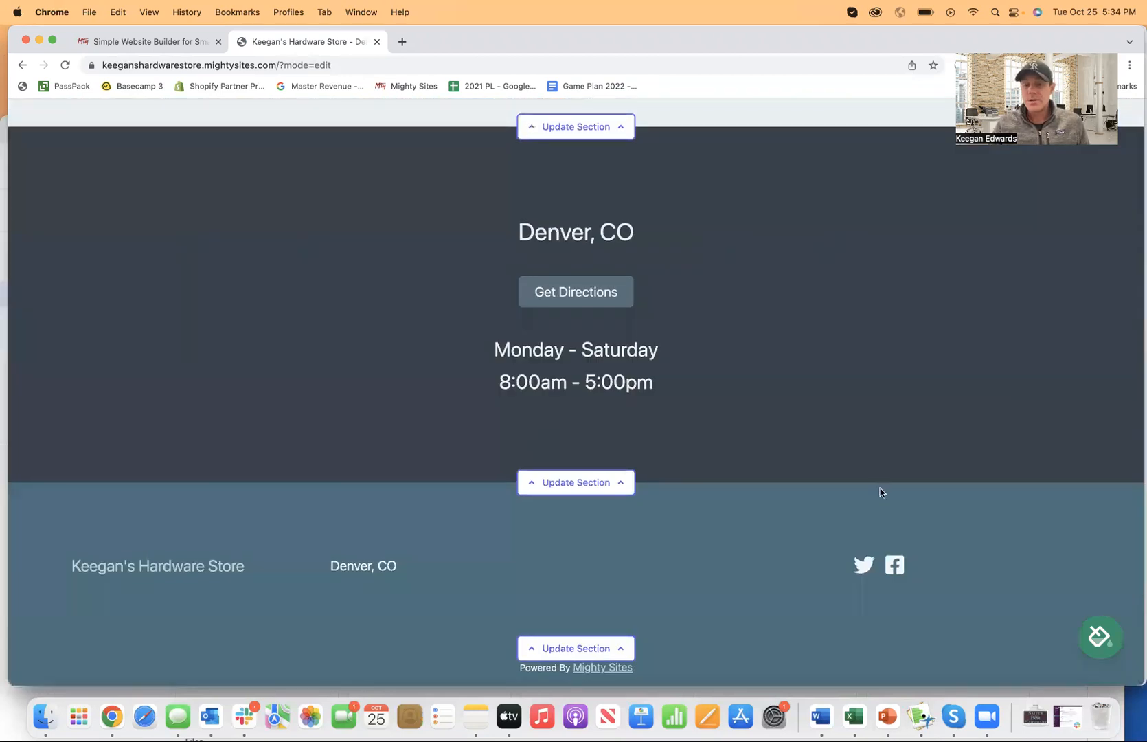
{"action": "scroll", "scroll_direction": "up", "scroll_amount": 3}
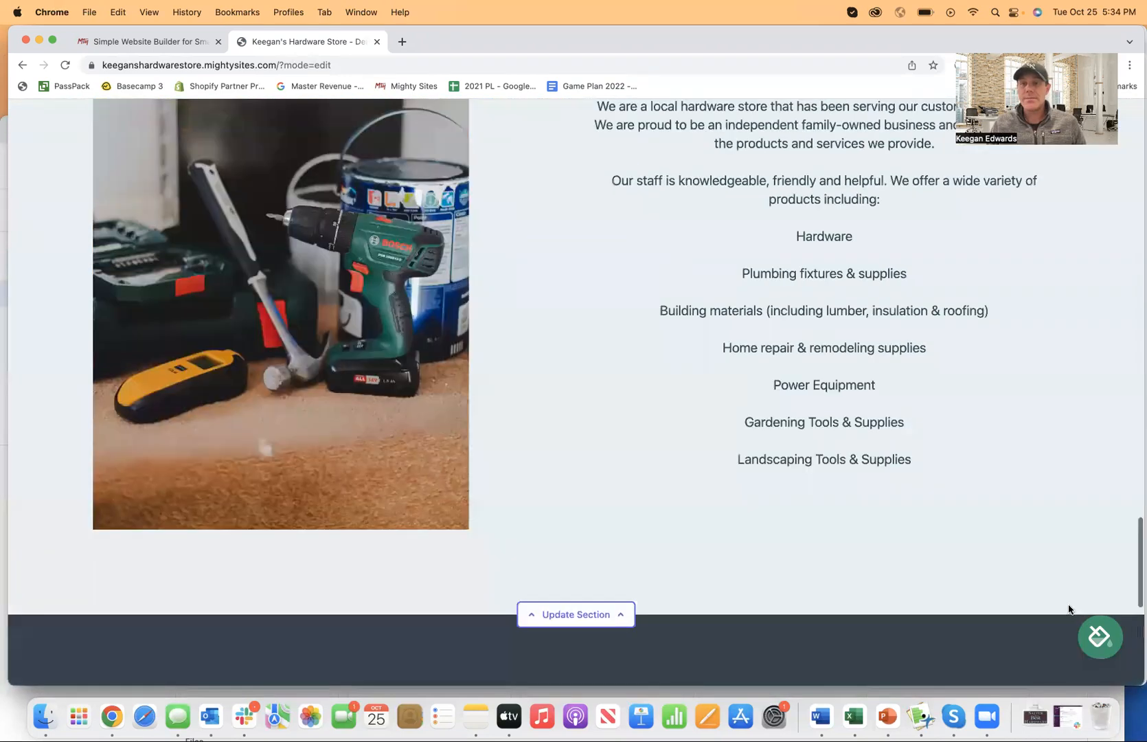
{"action": "scroll", "scroll_direction": "down", "scroll_amount": 3}
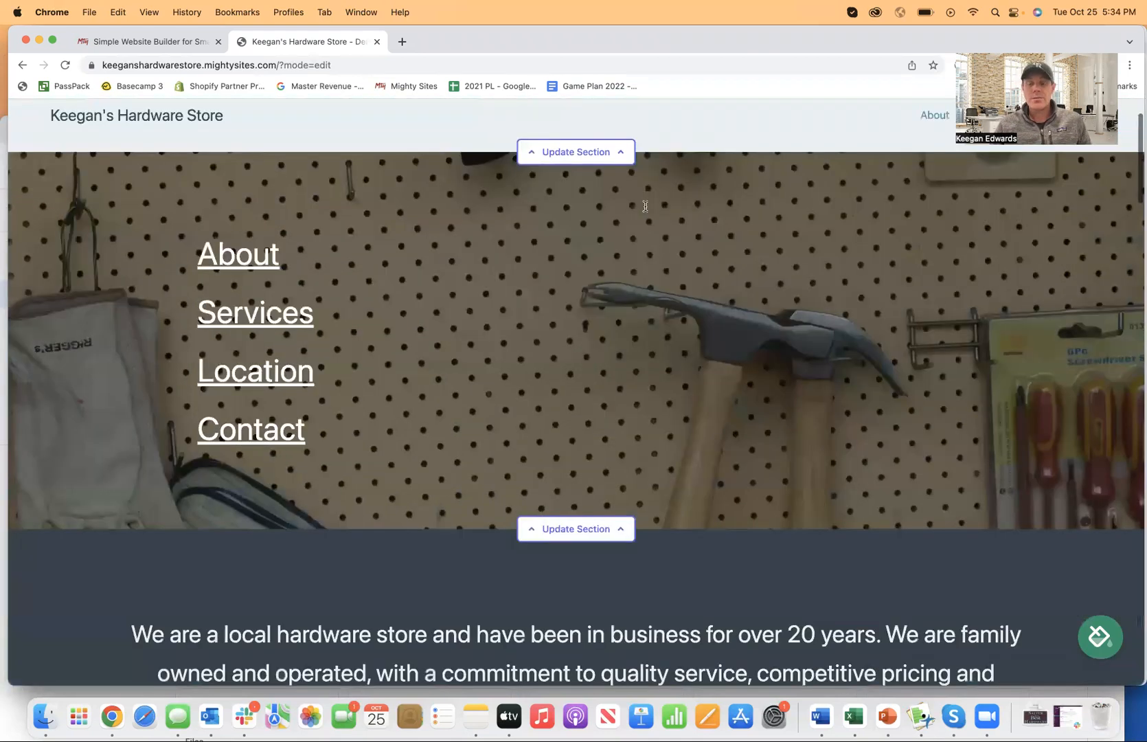
{"action": "scroll", "scroll_direction": "down", "scroll_amount": 3}
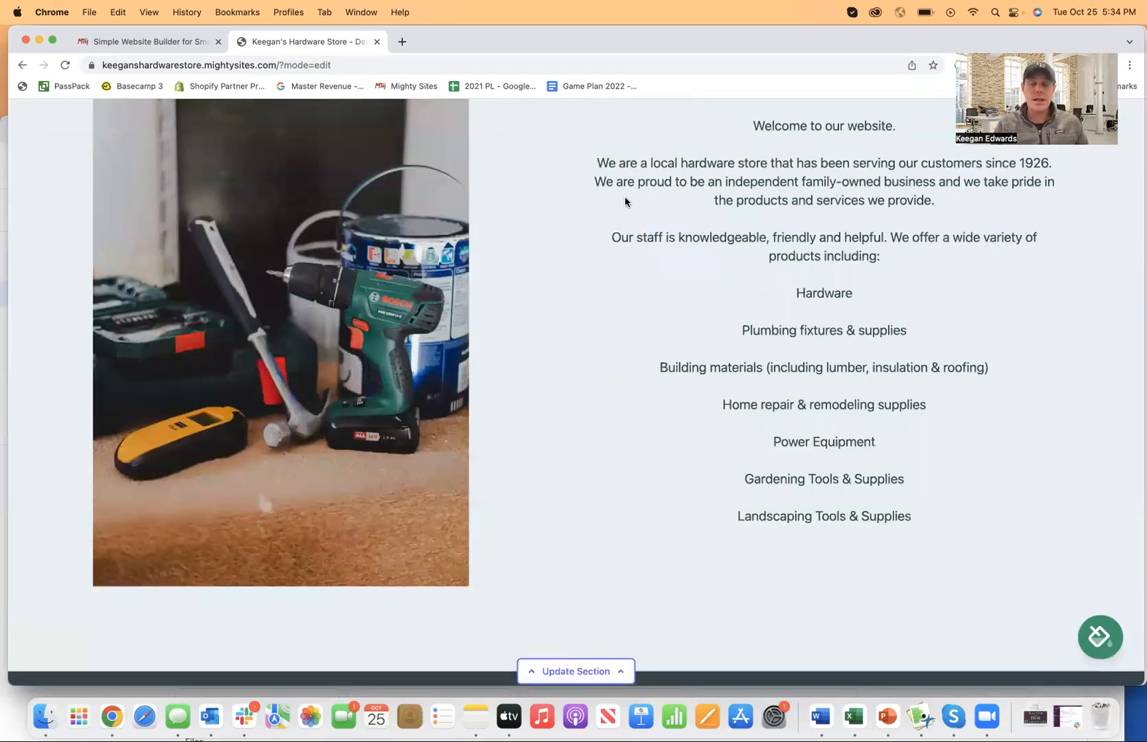
{"action": "mouse_move", "coordinate": [636, 218]}
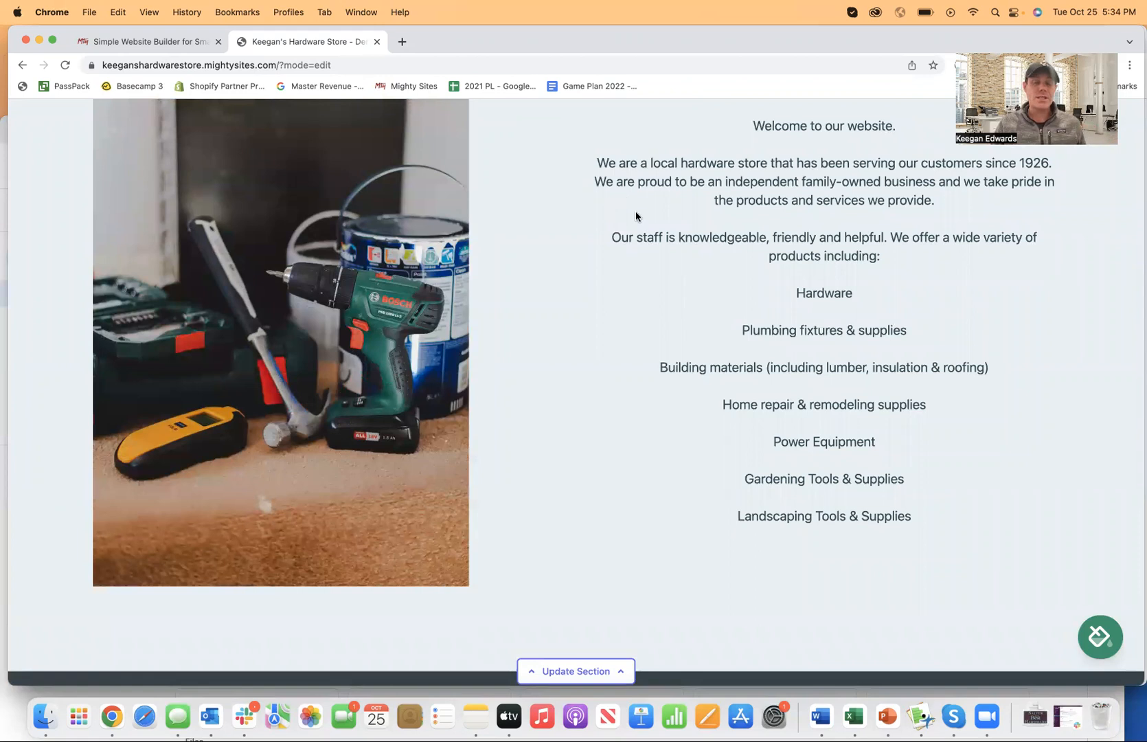
{"action": "scroll", "scroll_direction": "up", "scroll_amount": 3}
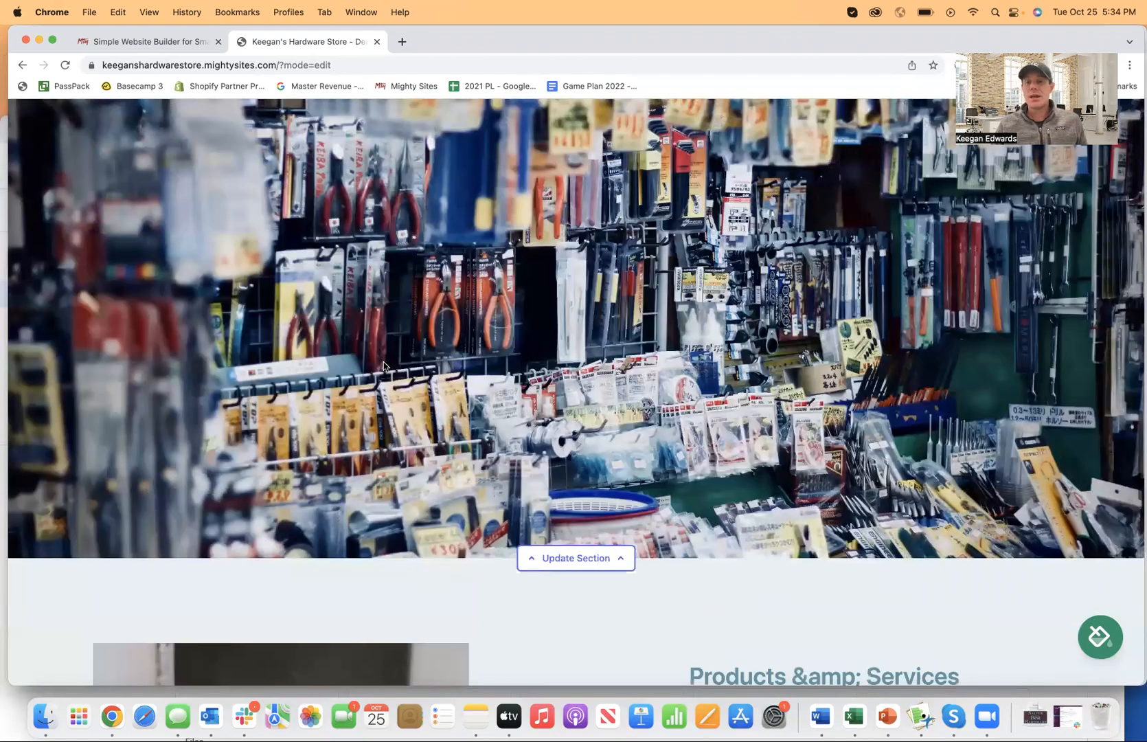
{"action": "scroll", "scroll_direction": "down", "scroll_amount": 3}
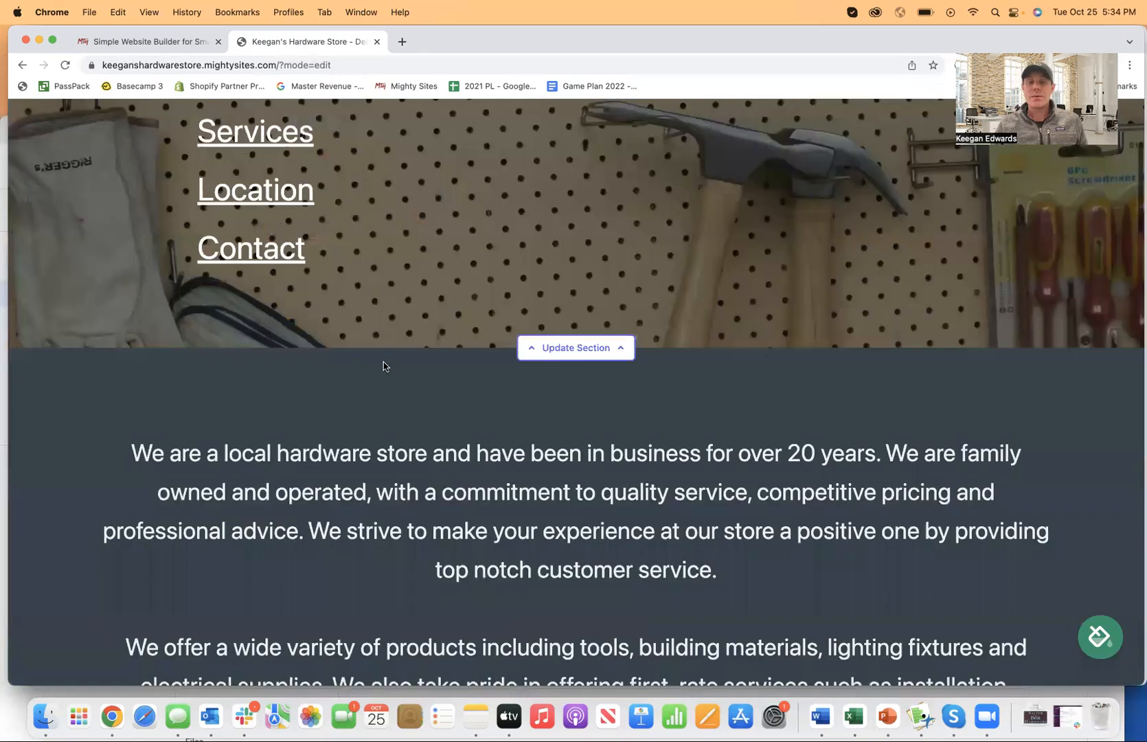
{"action": "scroll", "scroll_direction": "down", "scroll_amount": 3}
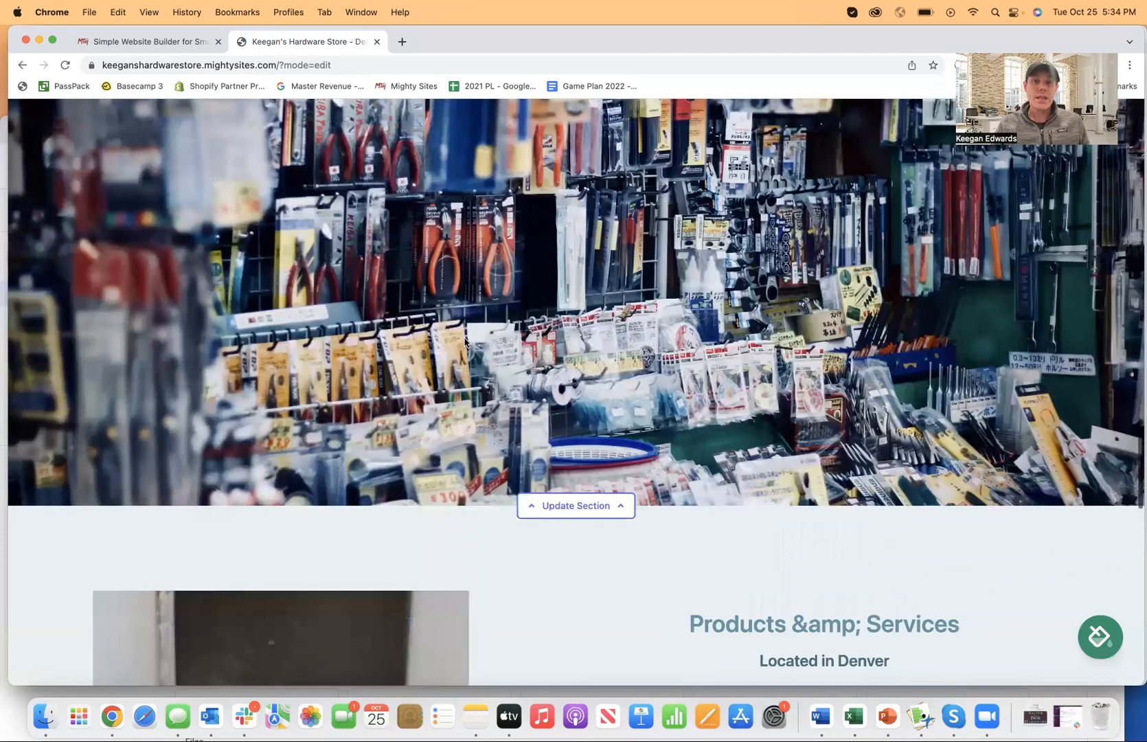
{"action": "scroll", "scroll_direction": "up", "scroll_amount": 3}
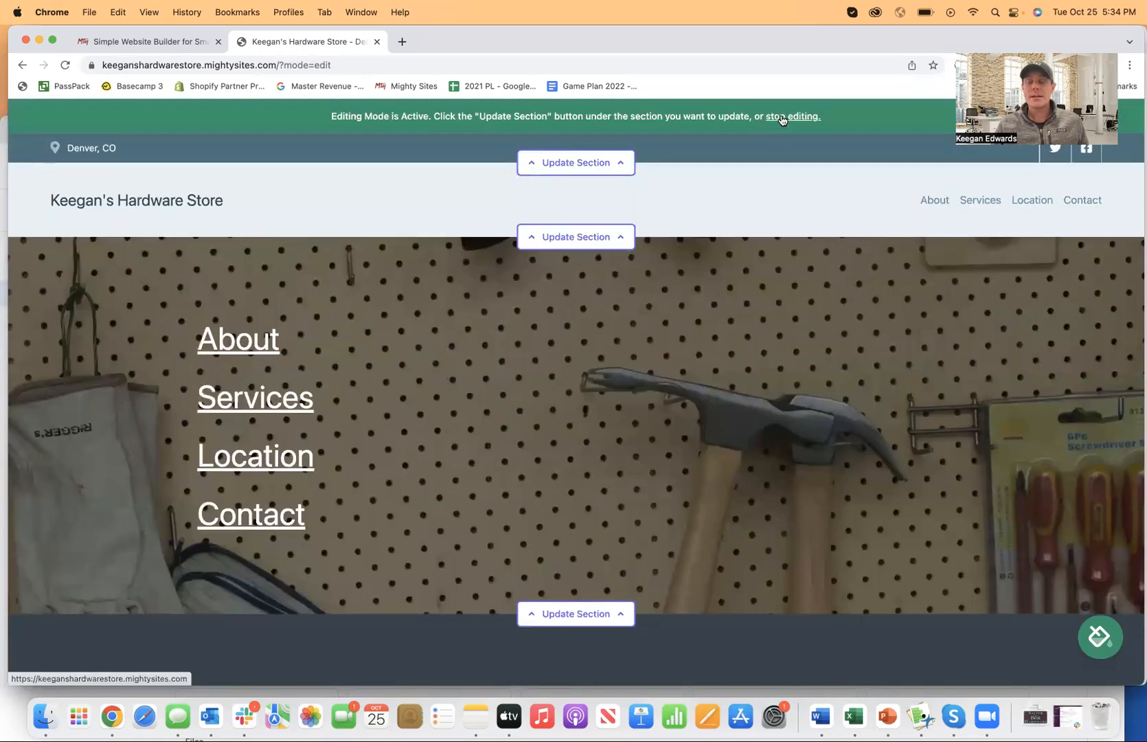
Step: Stop editing, return to the Site Dashboard, briefly reopen editing, then stop and go back to the dashboard
{"action": "left_click", "coordinate": [798, 115]}
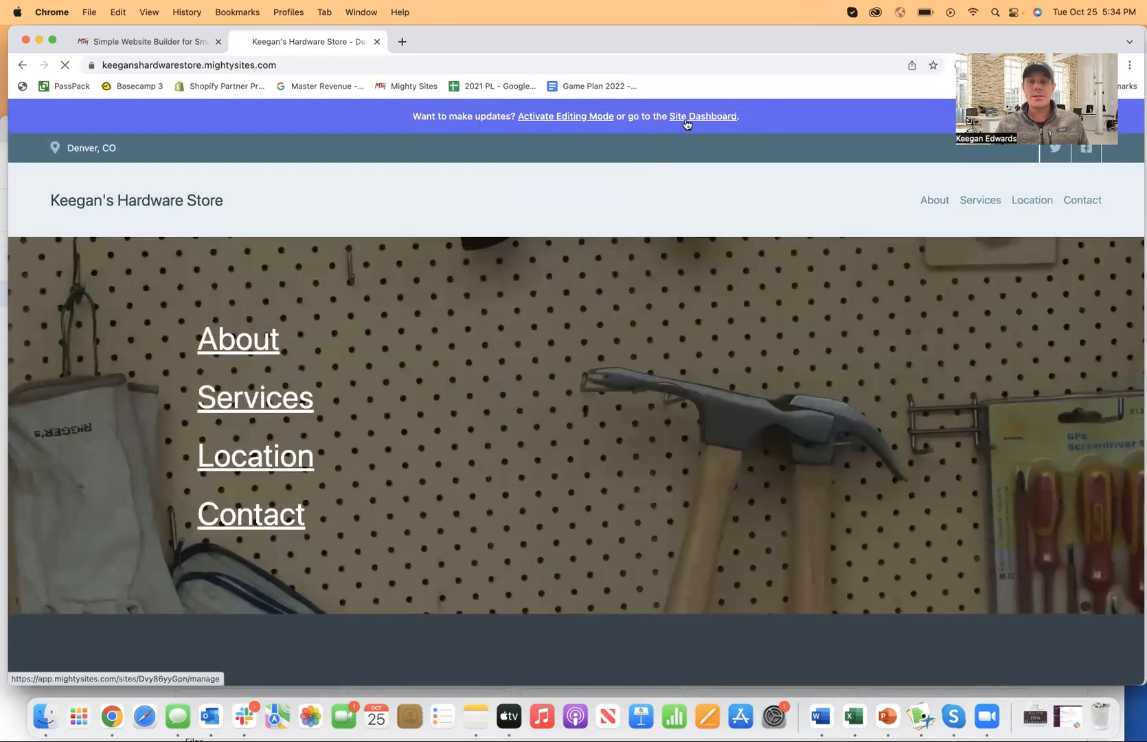
{"action": "left_click", "coordinate": [702, 117]}
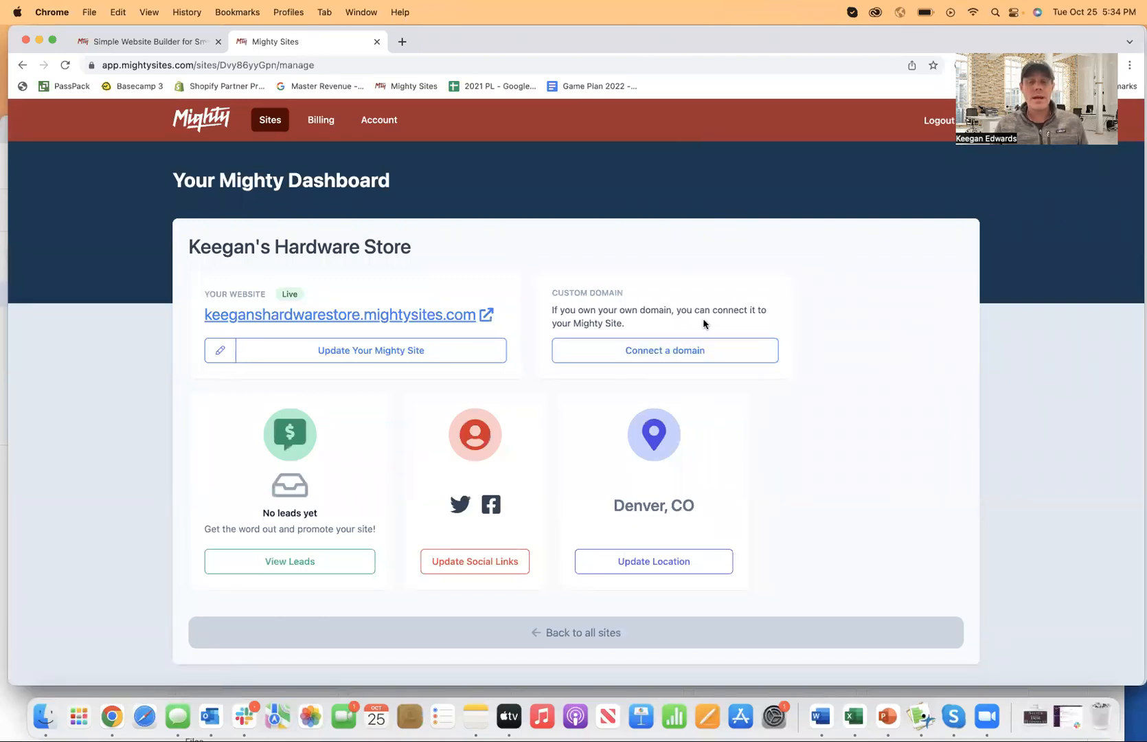
{"action": "mouse_move", "coordinate": [672, 295]}
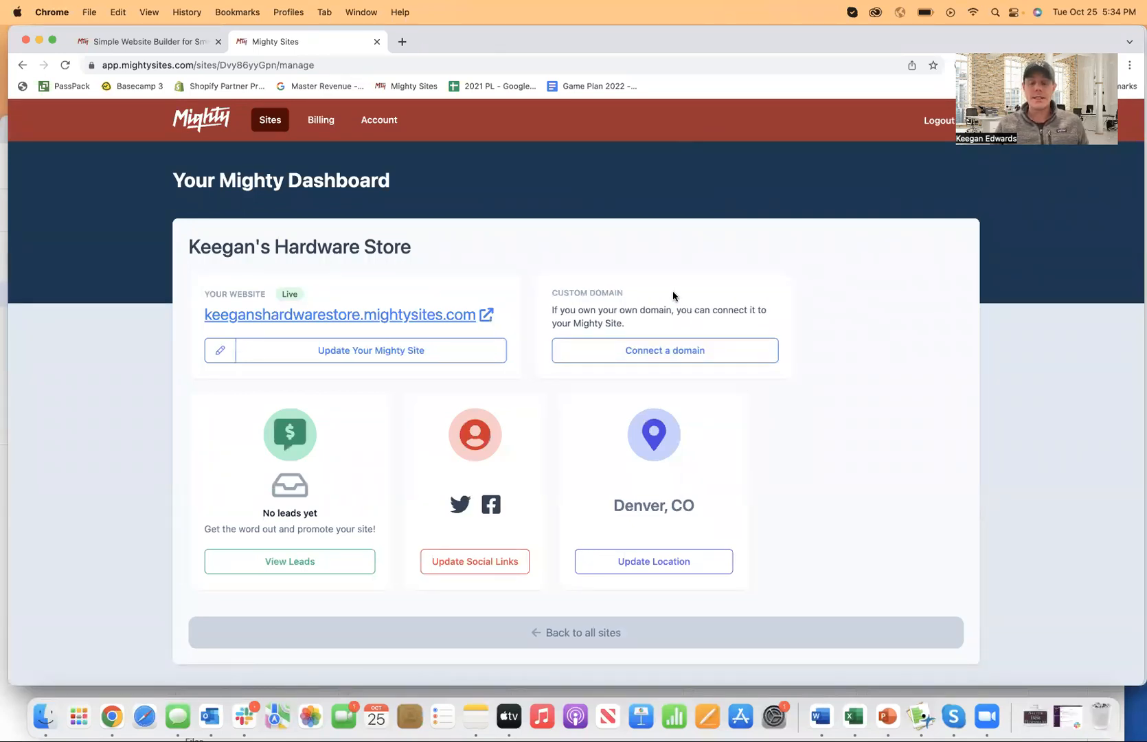
{"action": "left_click", "coordinate": [370, 350]}
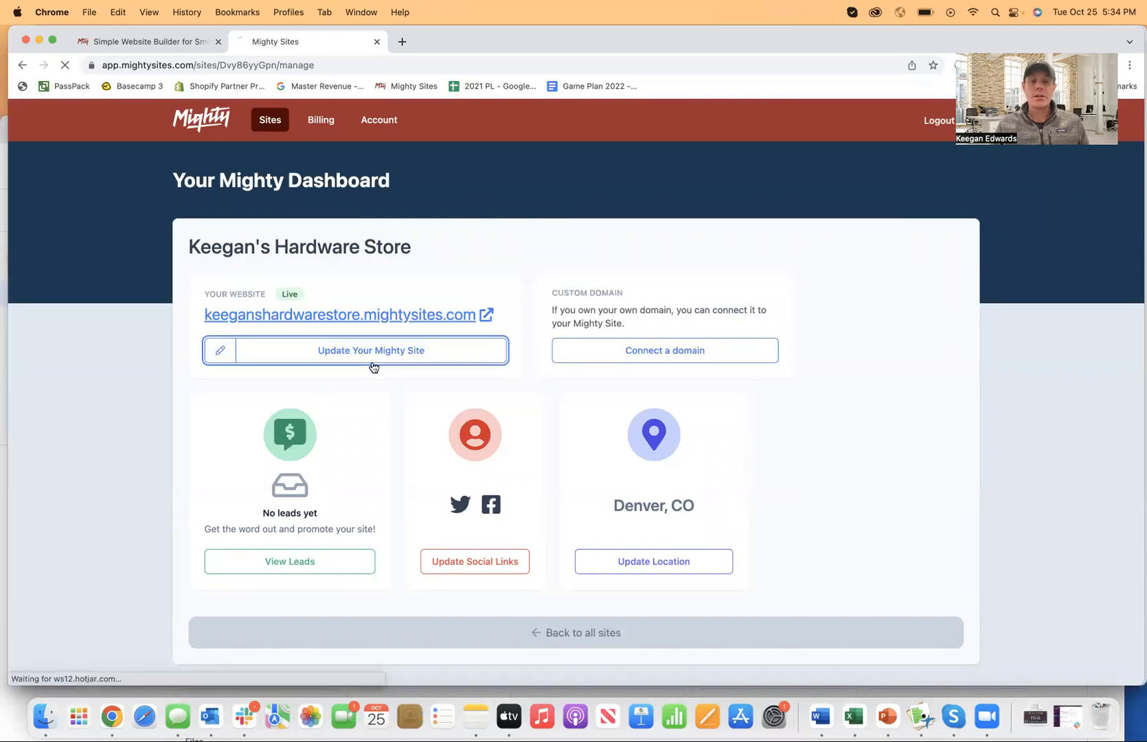
{"action": "left_click", "coordinate": [371, 351]}
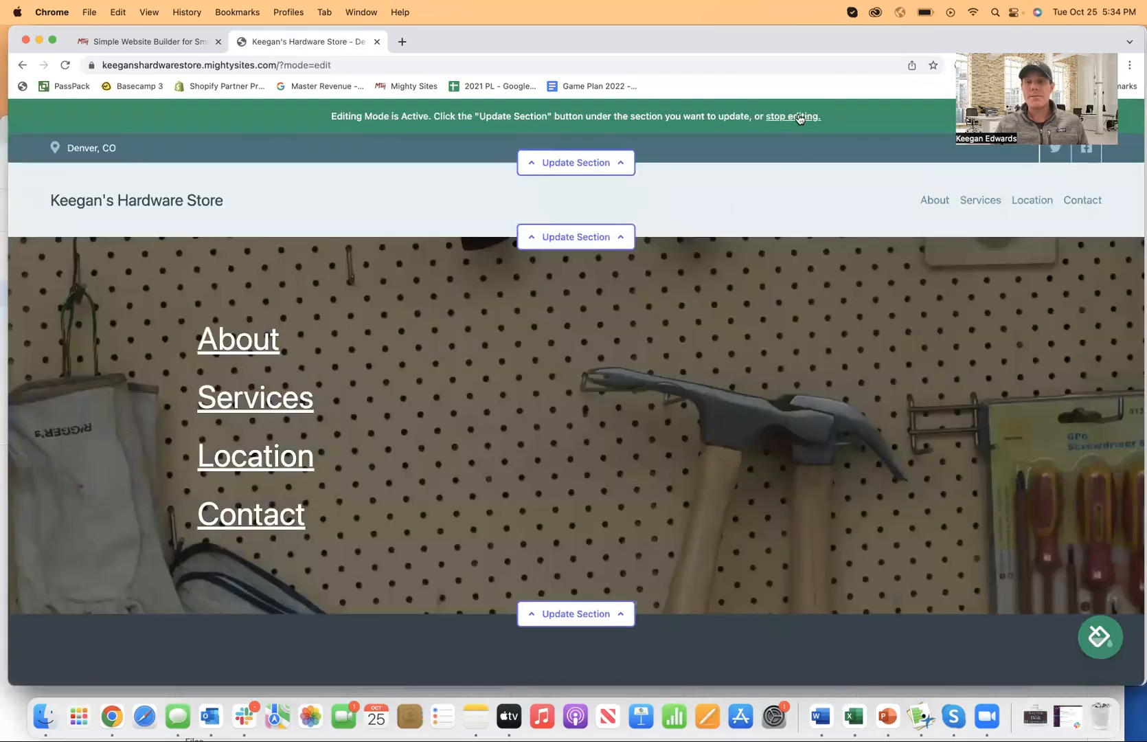
{"action": "left_click", "coordinate": [794, 116]}
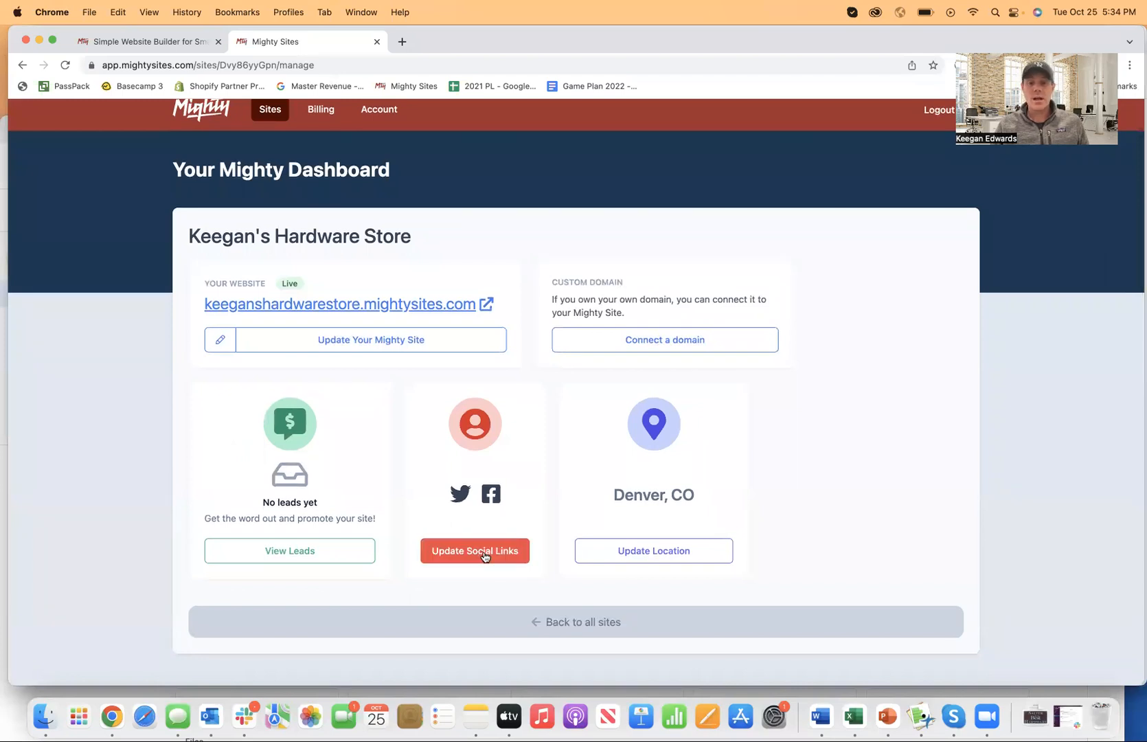
{"action": "mouse_move", "coordinate": [653, 551]}
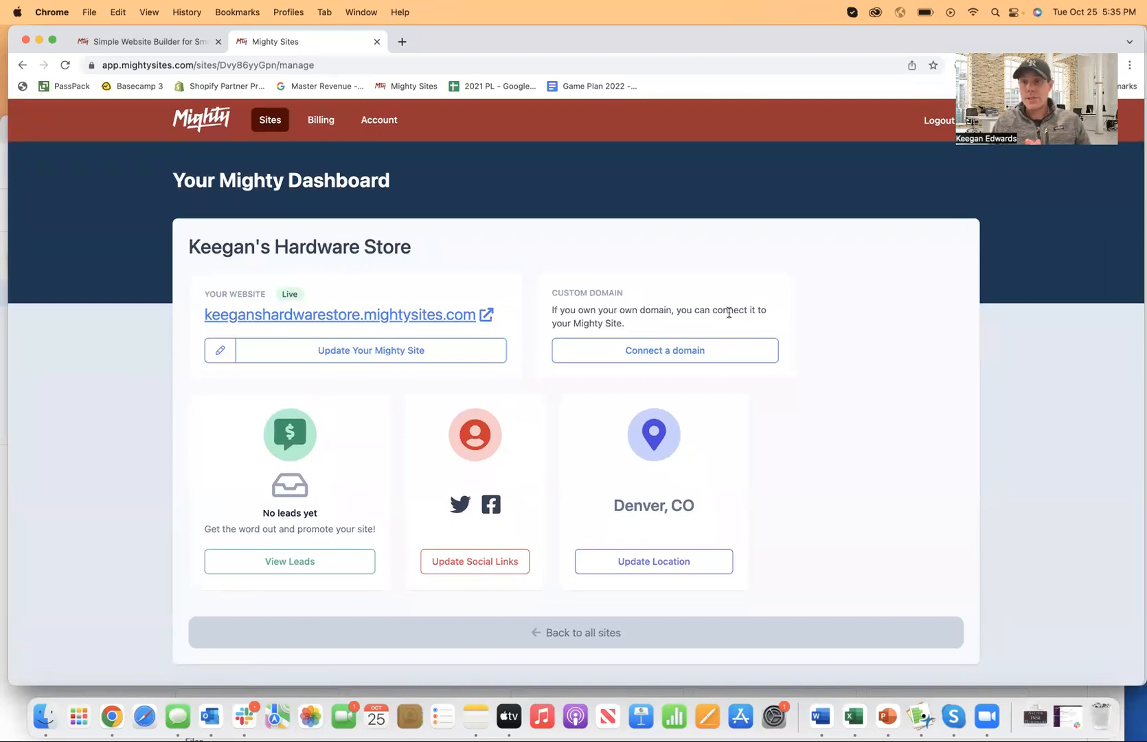
{"action": "mouse_move", "coordinate": [401, 263]}
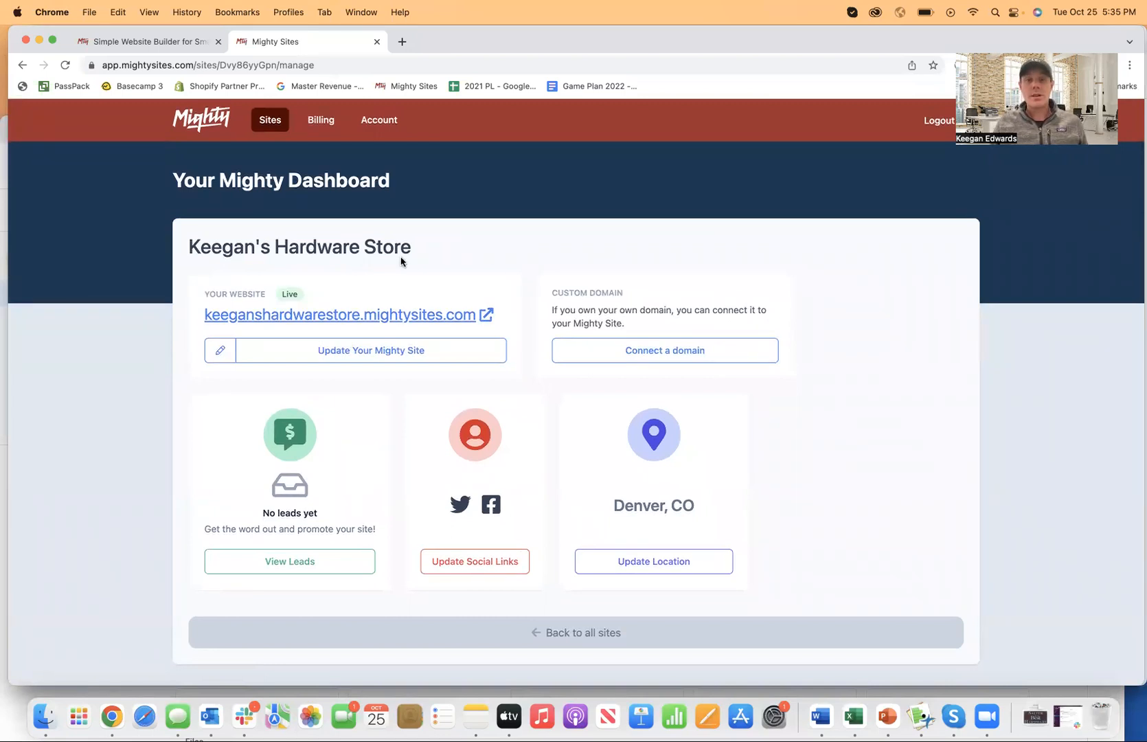
Step: View keeganshardwarestore.mightysites.com live, scrolling down to the footer and back to the top
{"action": "left_click", "coordinate": [338, 314]}
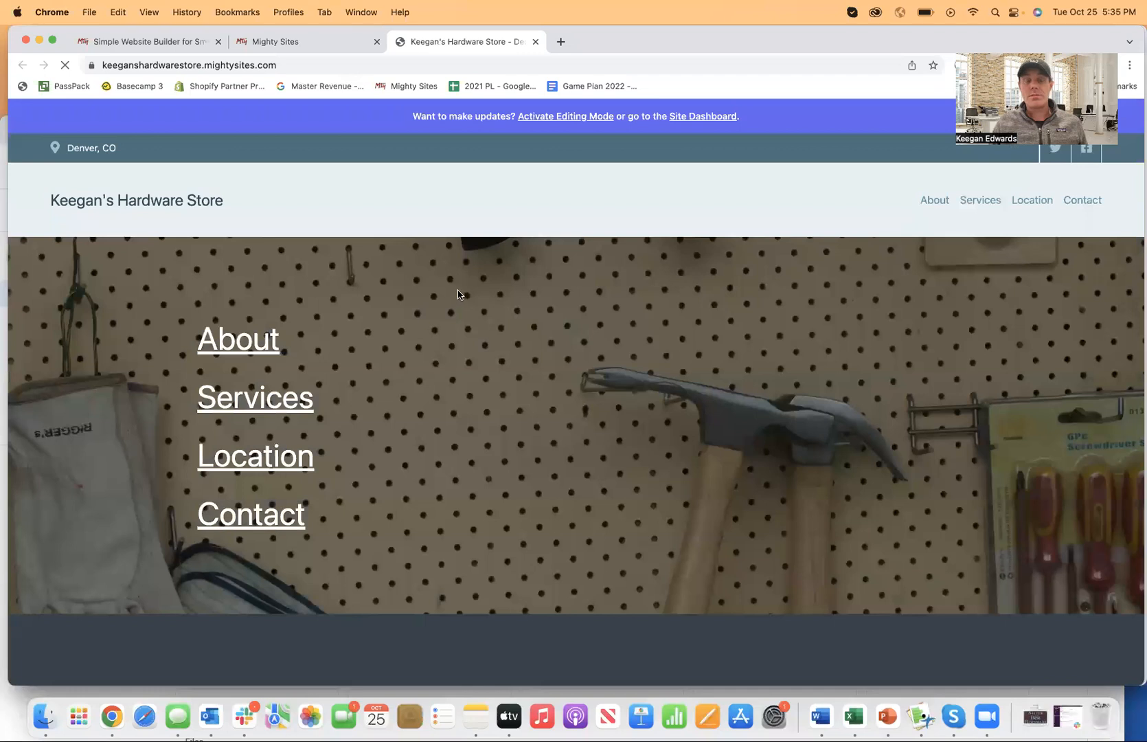
{"action": "scroll", "scroll_direction": "down", "scroll_amount": 3}
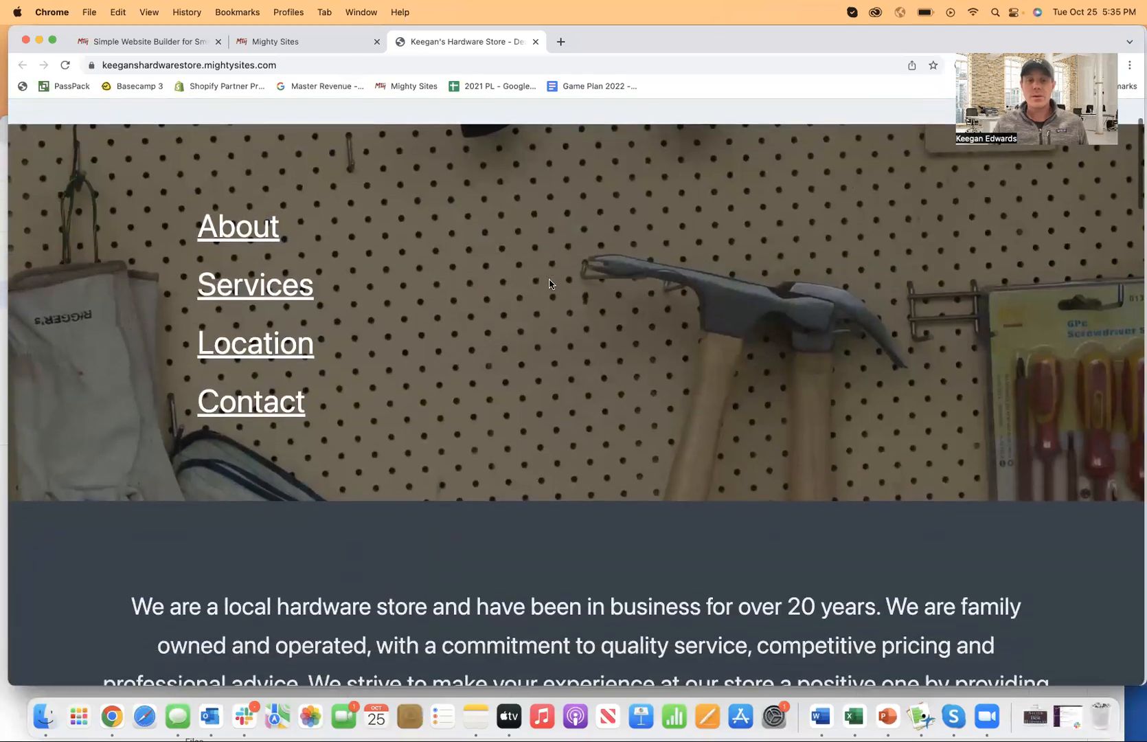
{"action": "scroll", "scroll_direction": "down", "scroll_amount": 3}
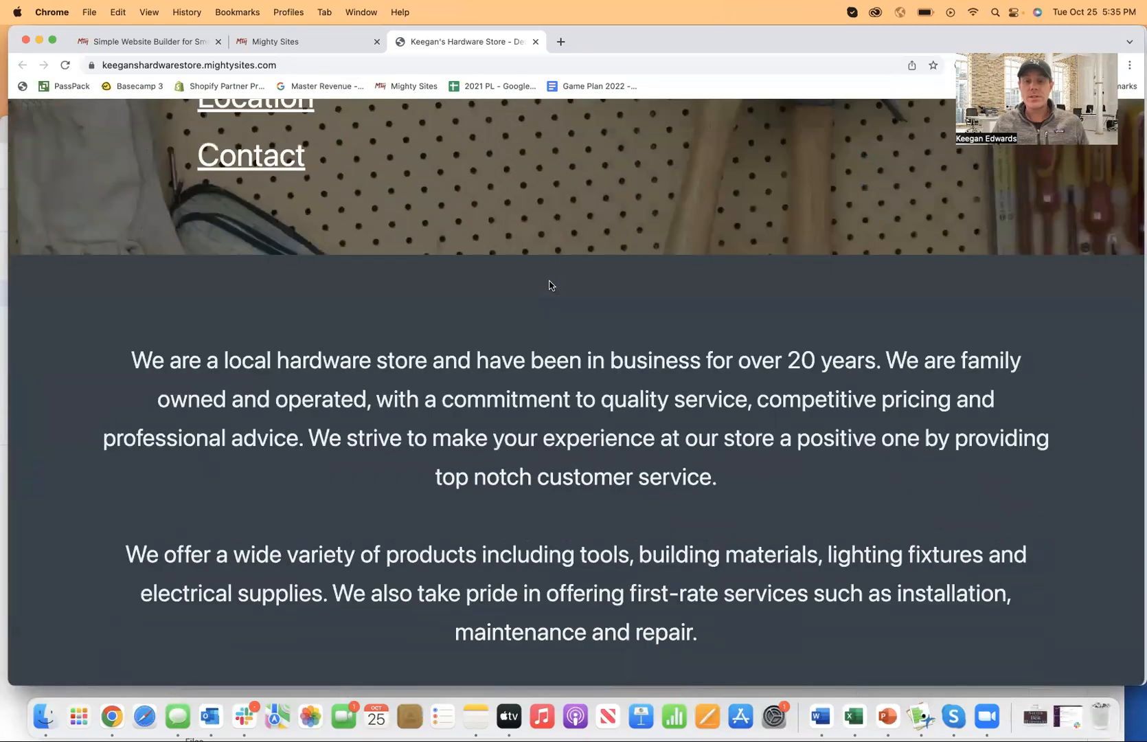
{"action": "scroll", "scroll_direction": "down", "scroll_amount": 3}
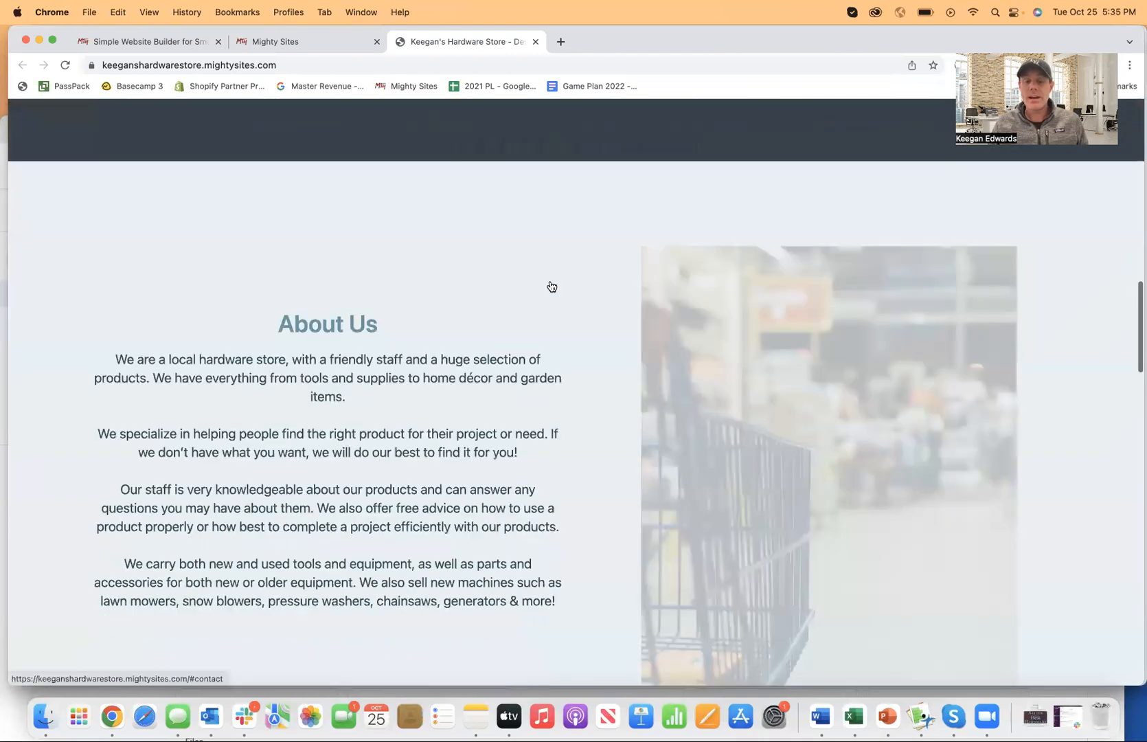
{"action": "scroll", "scroll_direction": "down", "scroll_amount": 3}
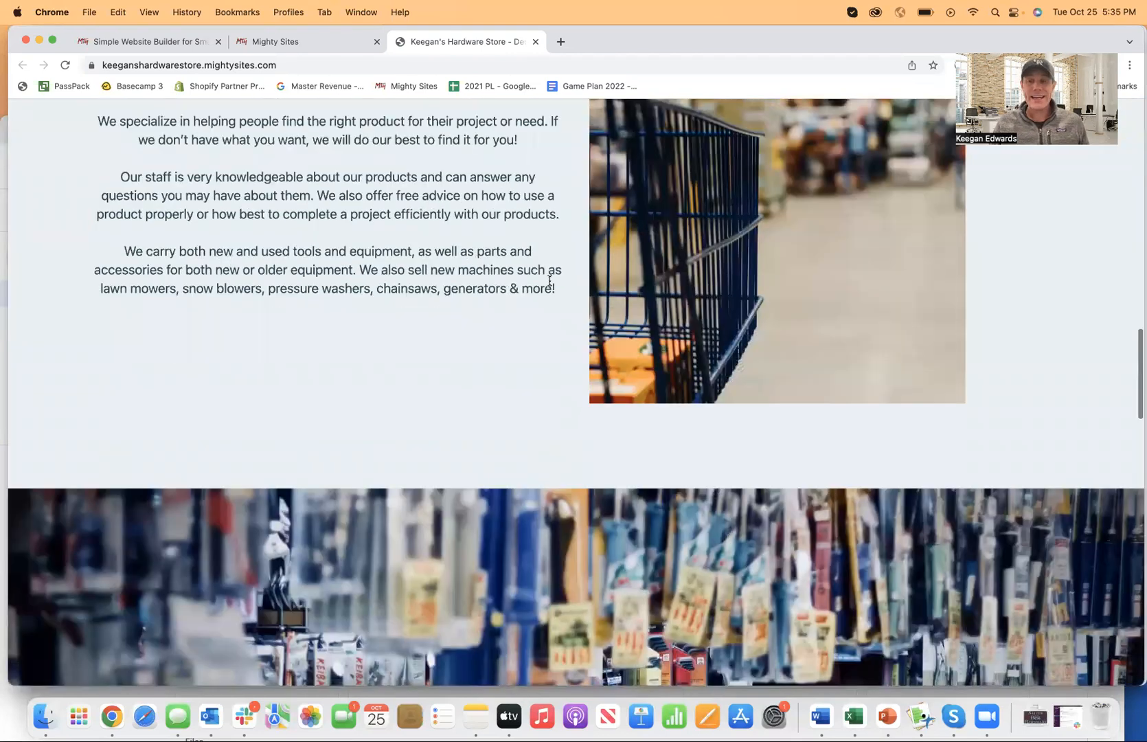
{"action": "scroll", "scroll_direction": "down", "scroll_amount": 3}
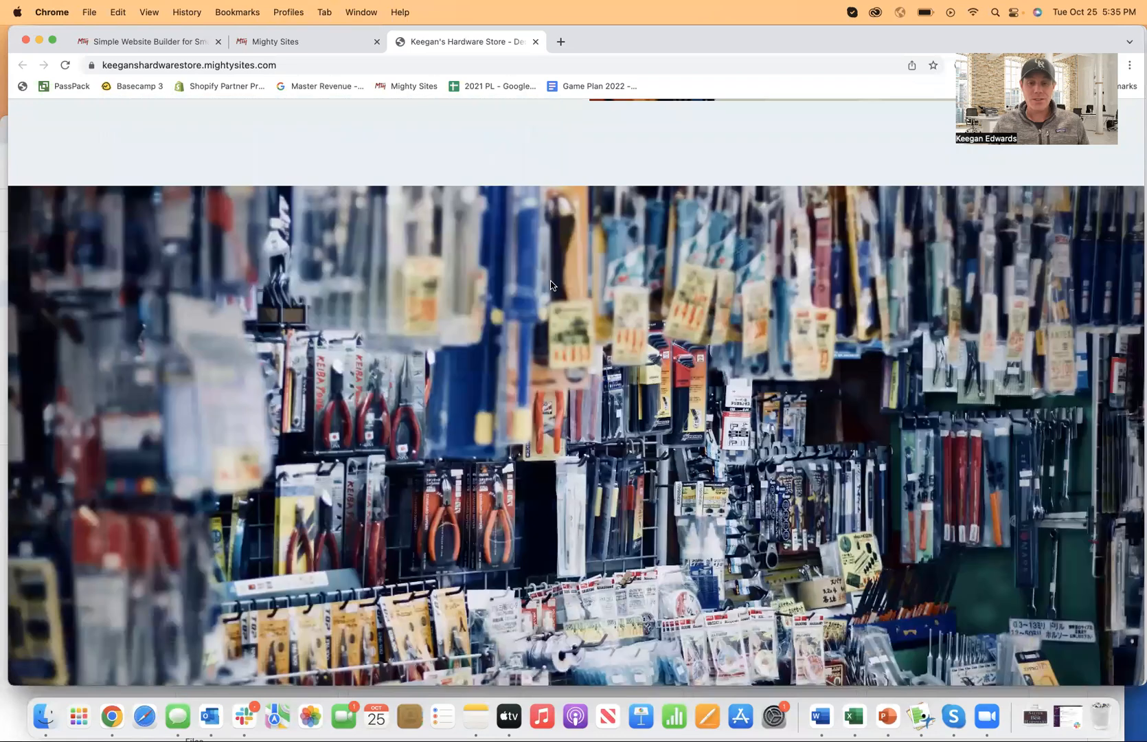
{"action": "scroll", "scroll_direction": "down", "scroll_amount": 3}
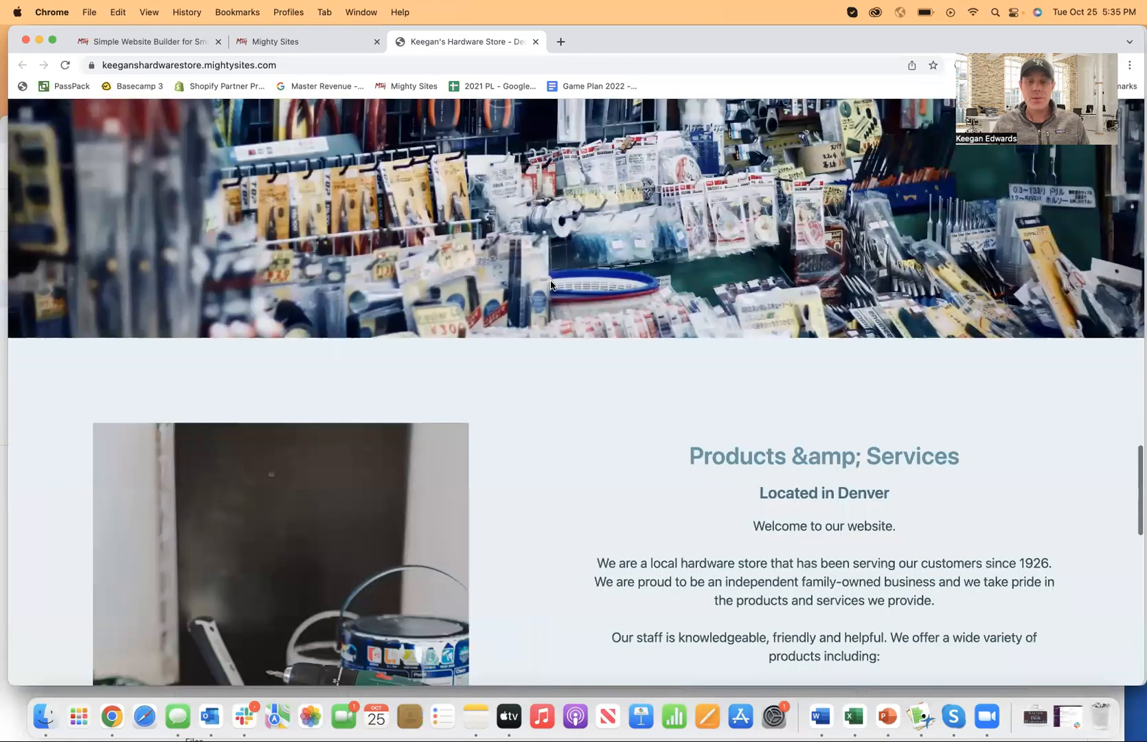
{"action": "scroll", "scroll_direction": "down", "scroll_amount": 3}
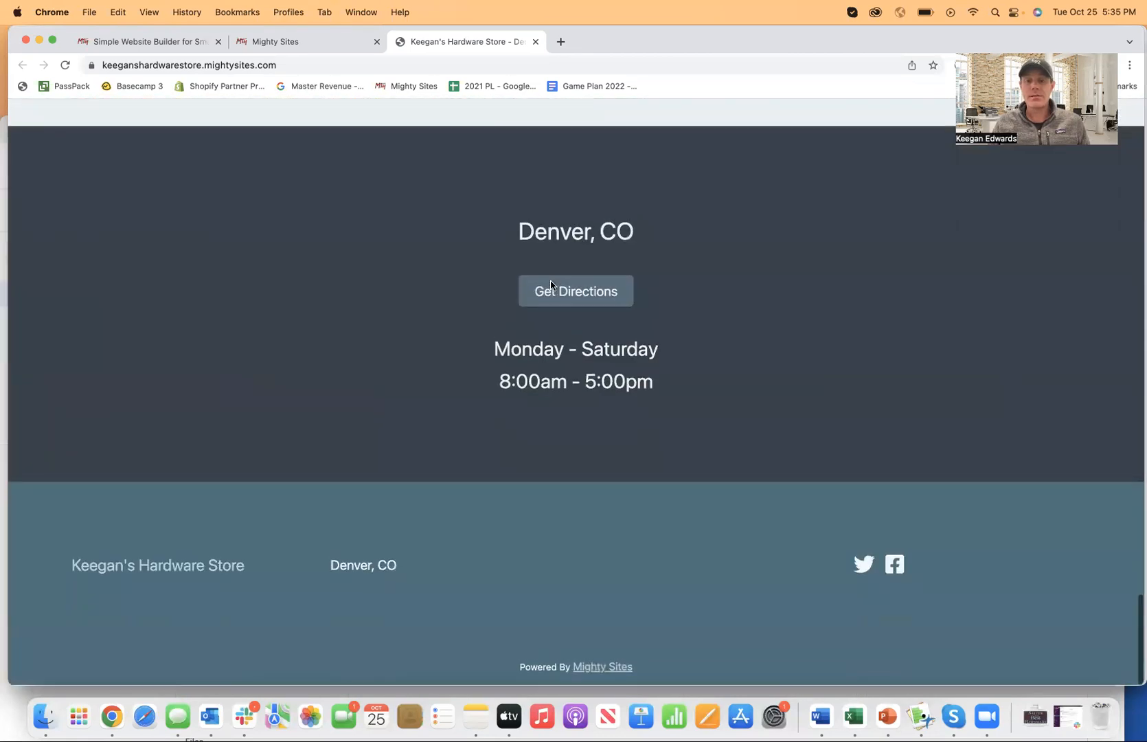
{"action": "left_click", "coordinate": [575, 290]}
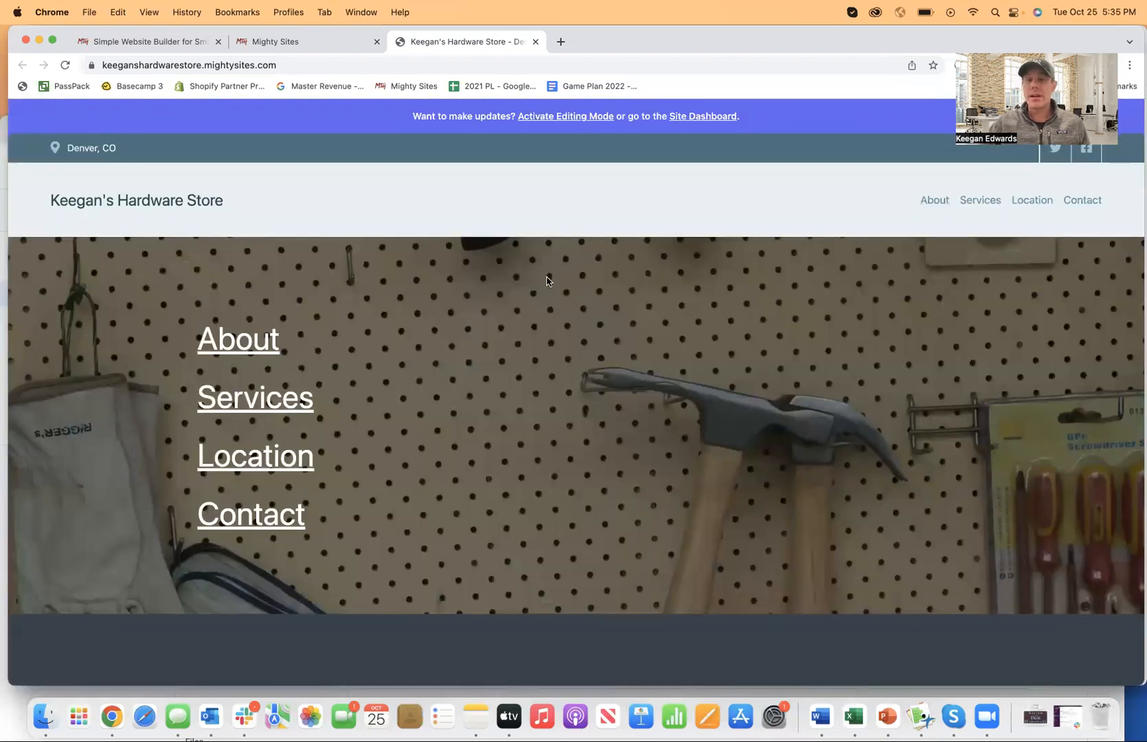
{"action": "mouse_move", "coordinate": [378, 129]}
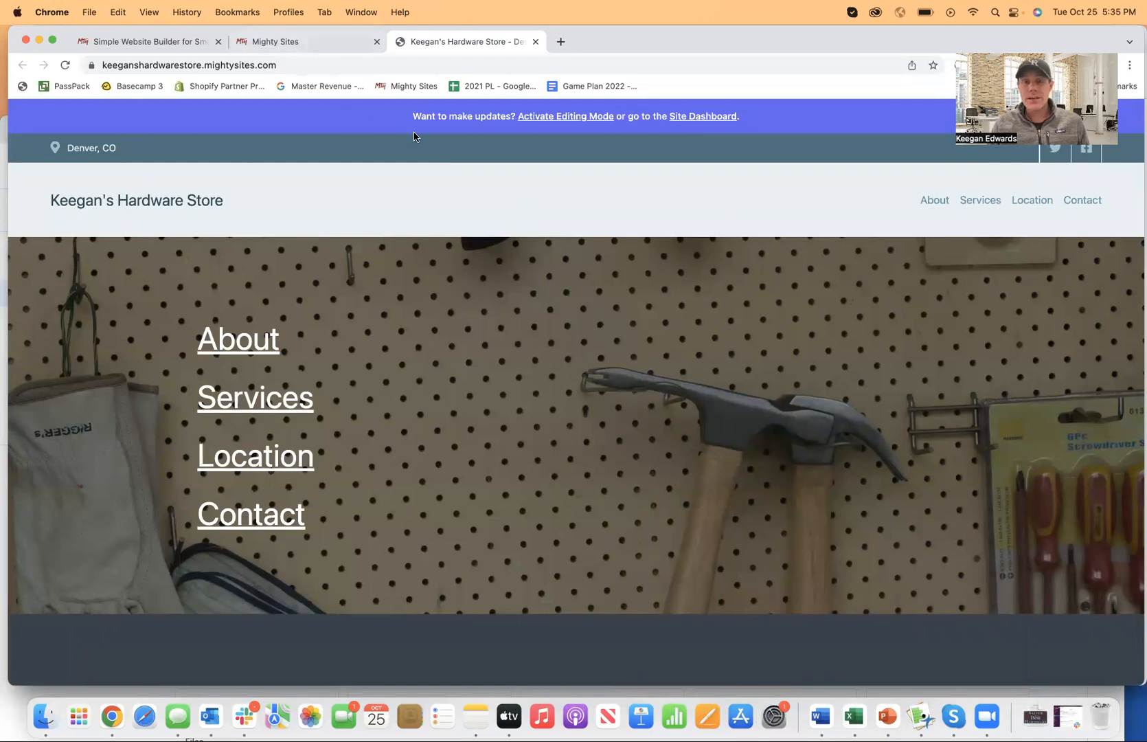
{"action": "mouse_move", "coordinate": [484, 178]}
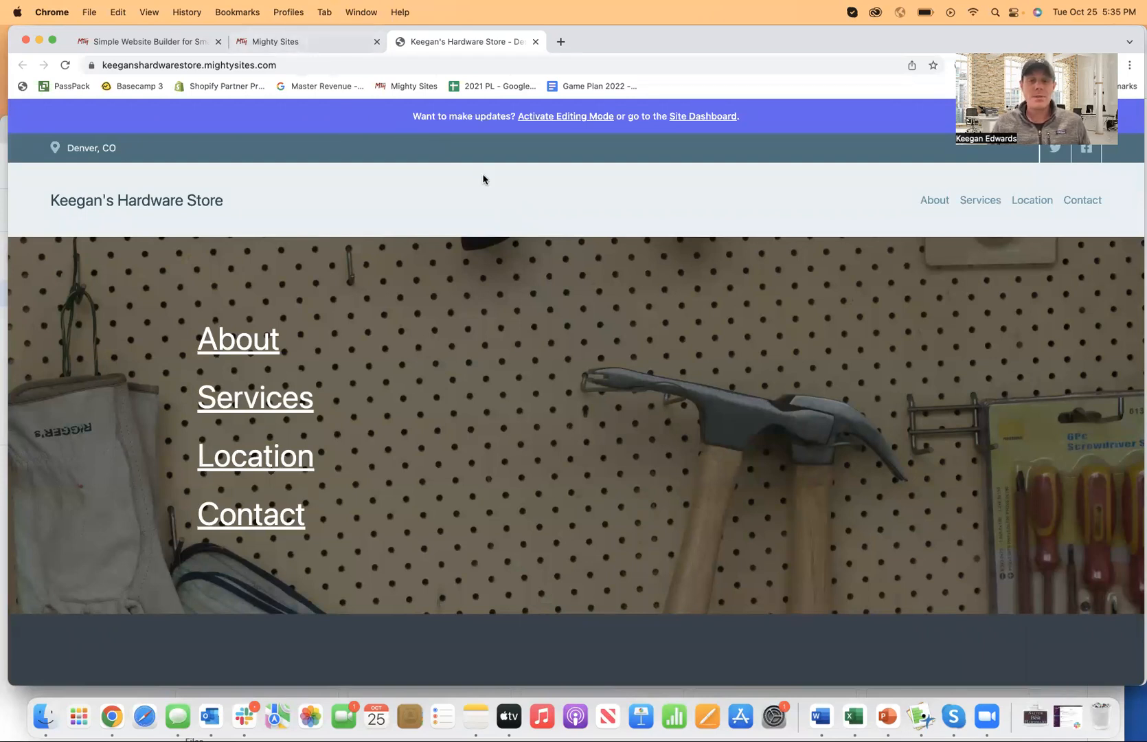
{"action": "mouse_move", "coordinate": [702, 115]}
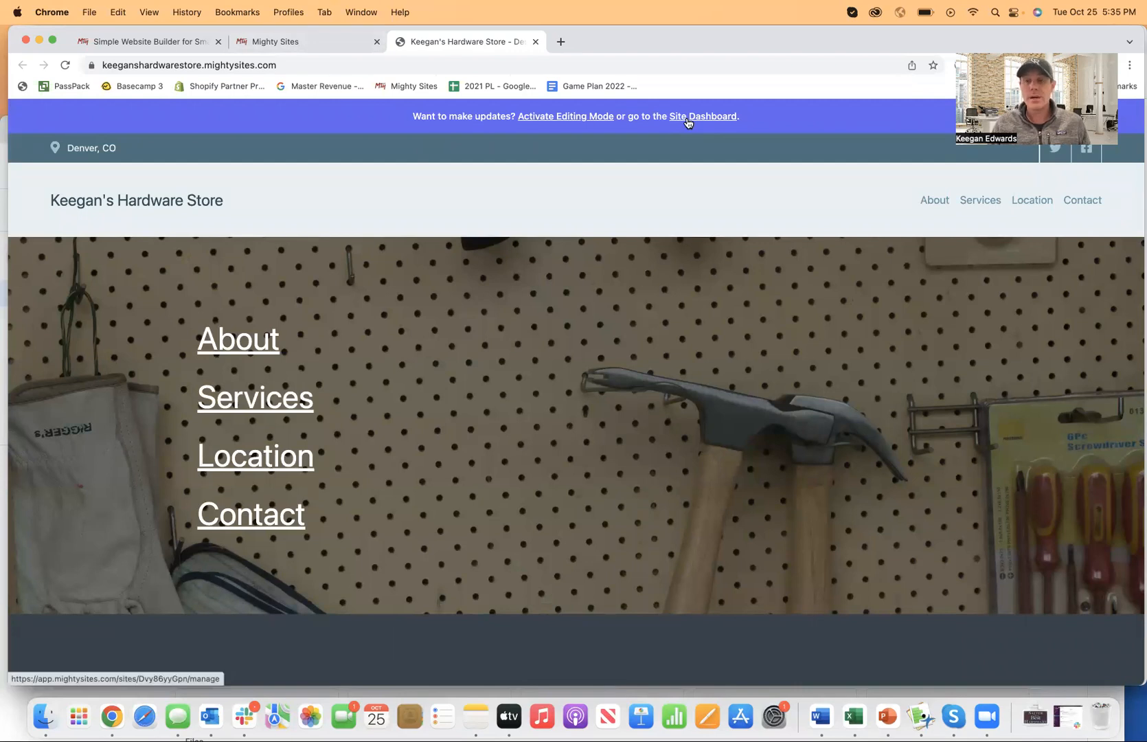
{"action": "mouse_move", "coordinate": [687, 122]}
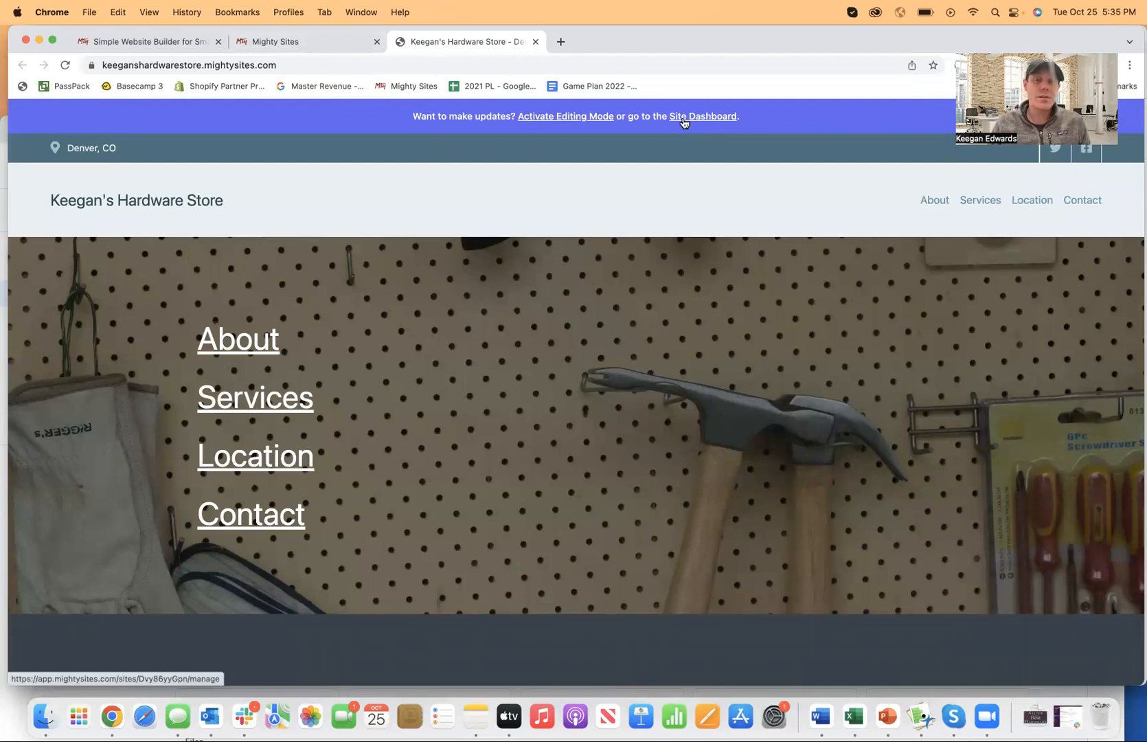